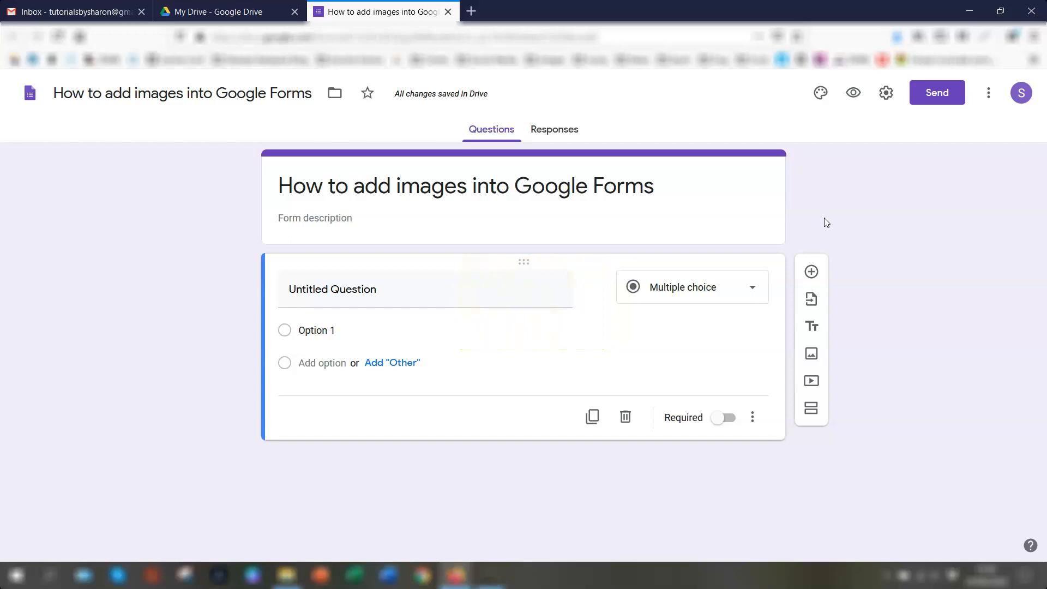
pyautogui.moveTo(606, 223)
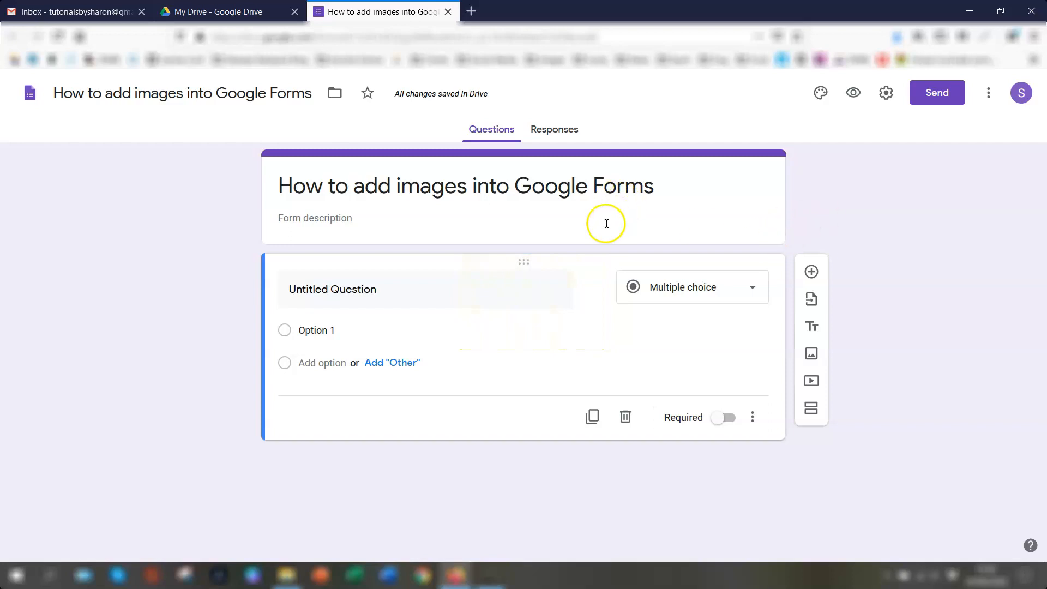
pyautogui.moveTo(588, 232)
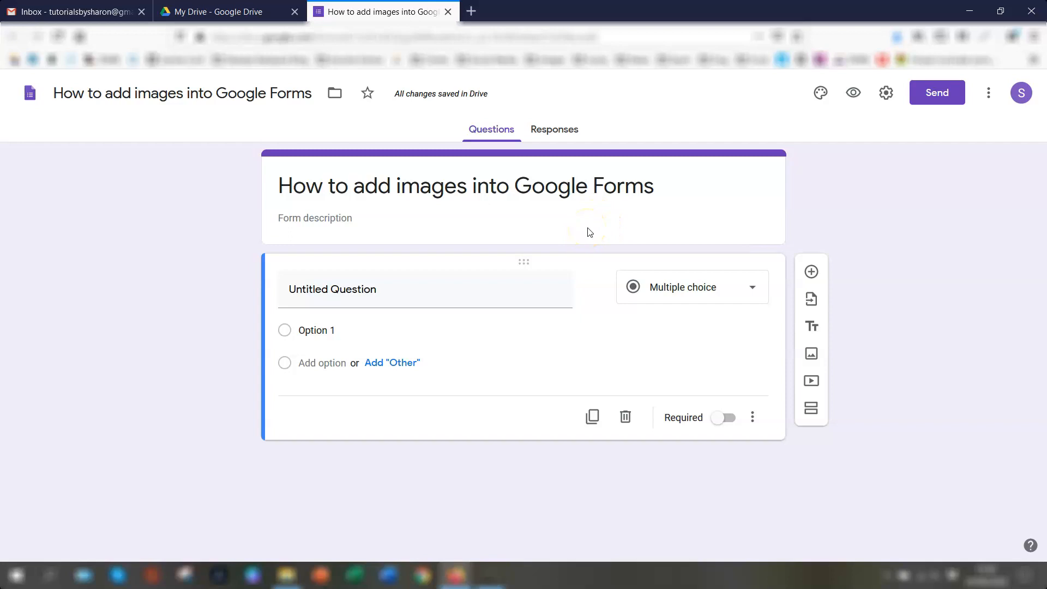
pyautogui.moveTo(586, 235)
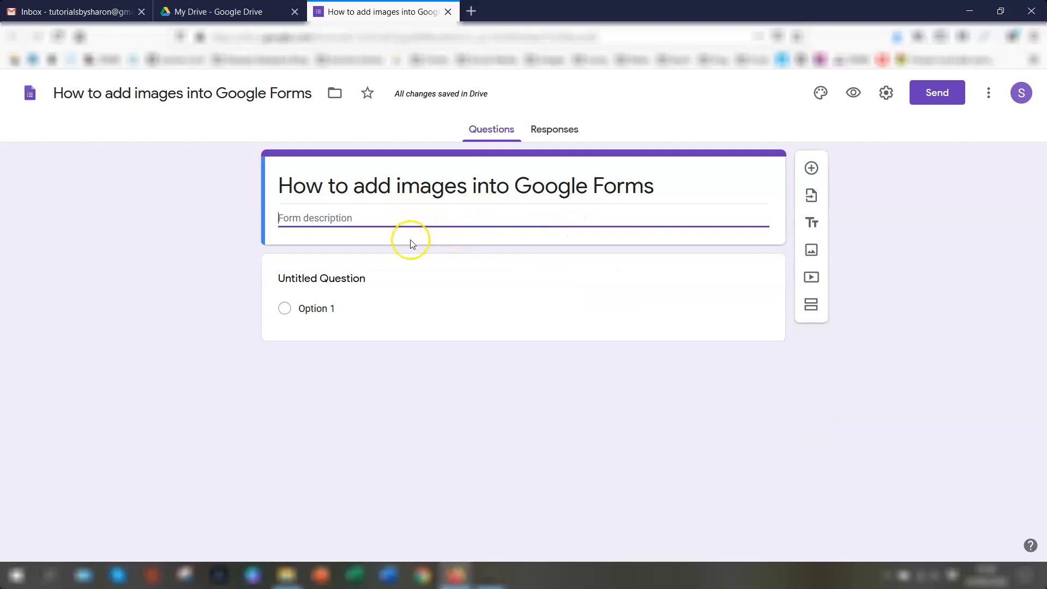
pyautogui.moveTo(630, 214)
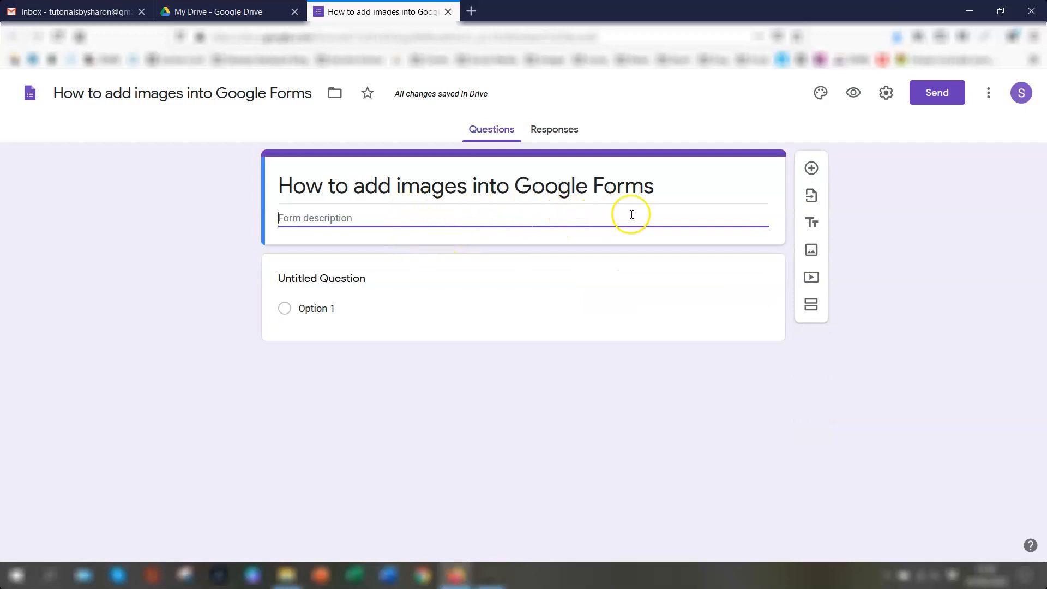
pyautogui.moveTo(836, 165)
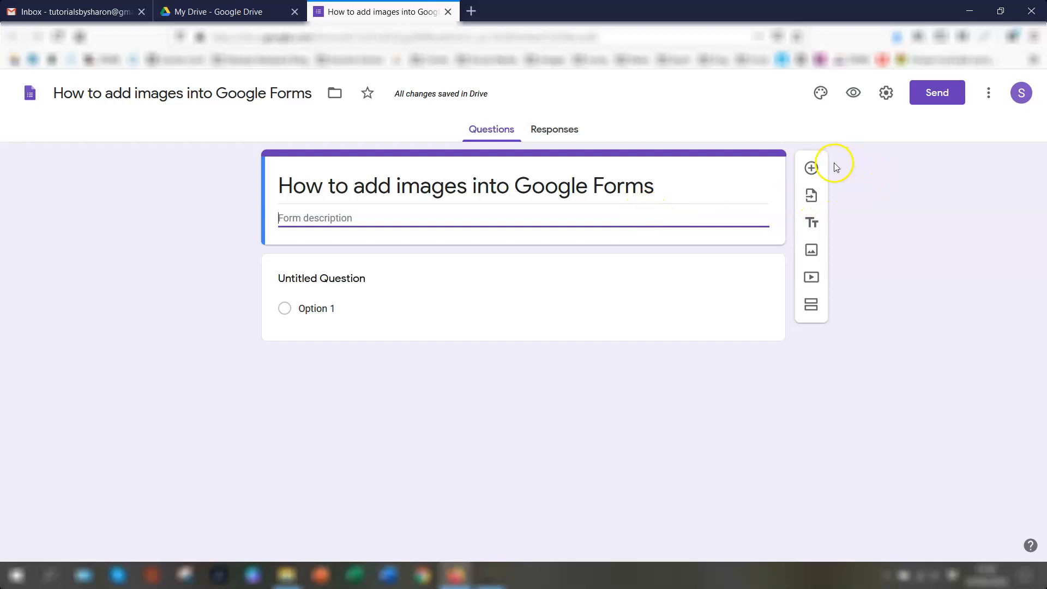
pyautogui.moveTo(829, 227)
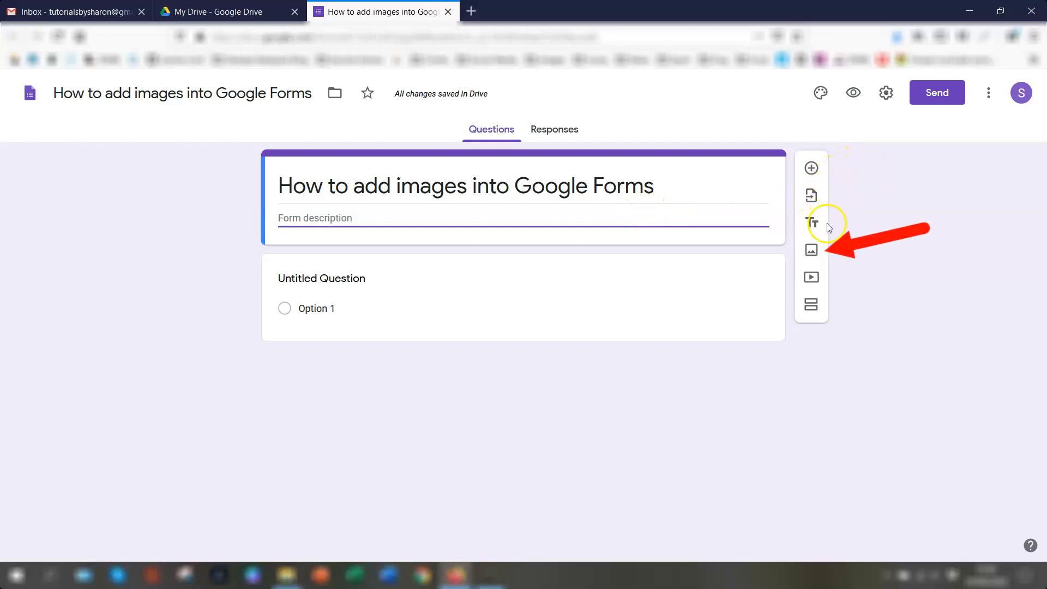
pyautogui.moveTo(812, 249)
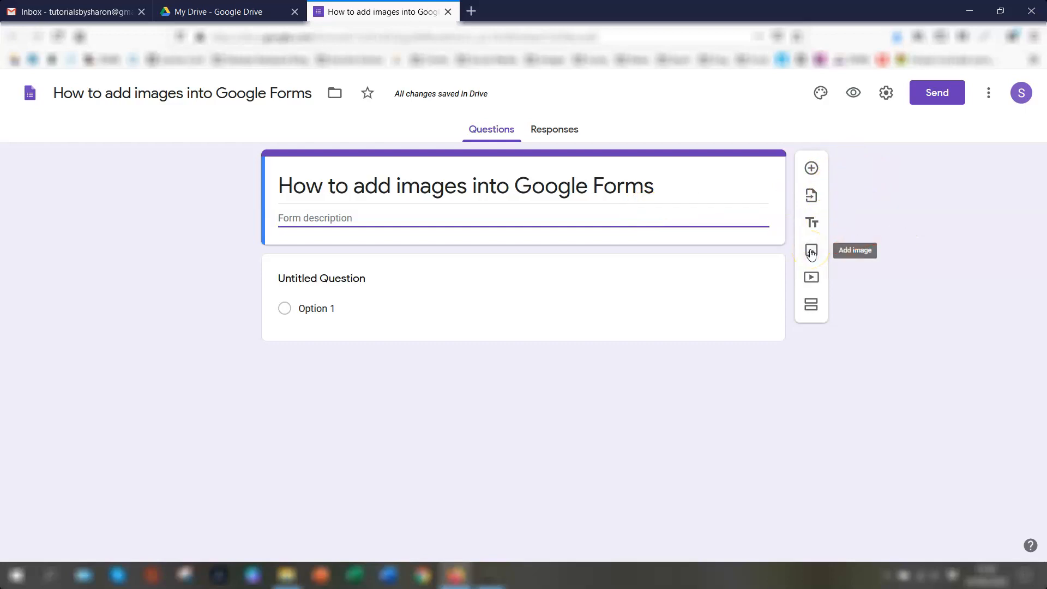
# Open the Insert image dialog with its Upload, Camera, By URL, Photos and Image Search options
pyautogui.click(811, 249)
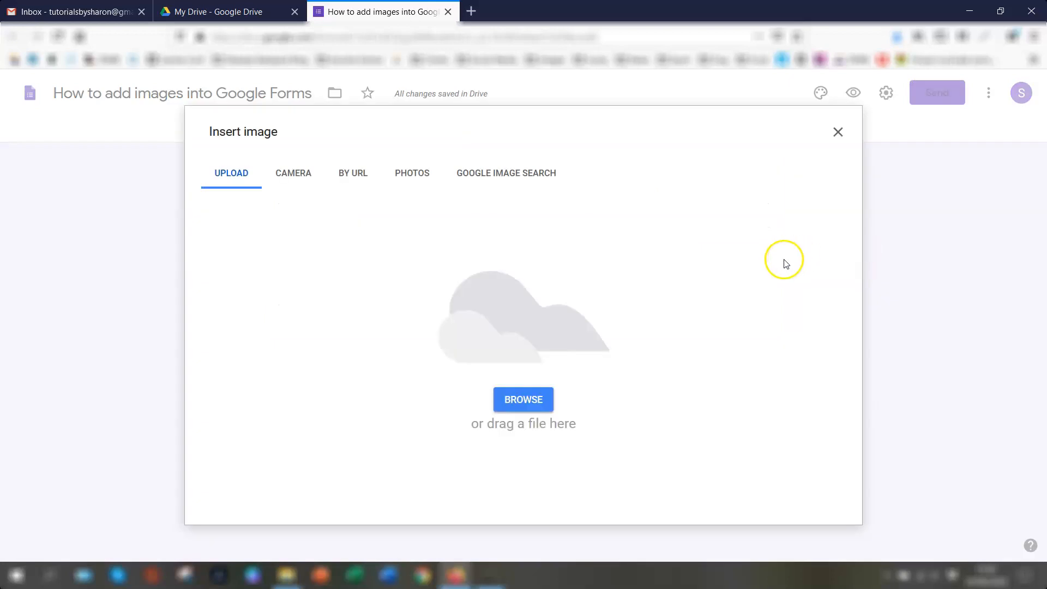
pyautogui.moveTo(779, 249)
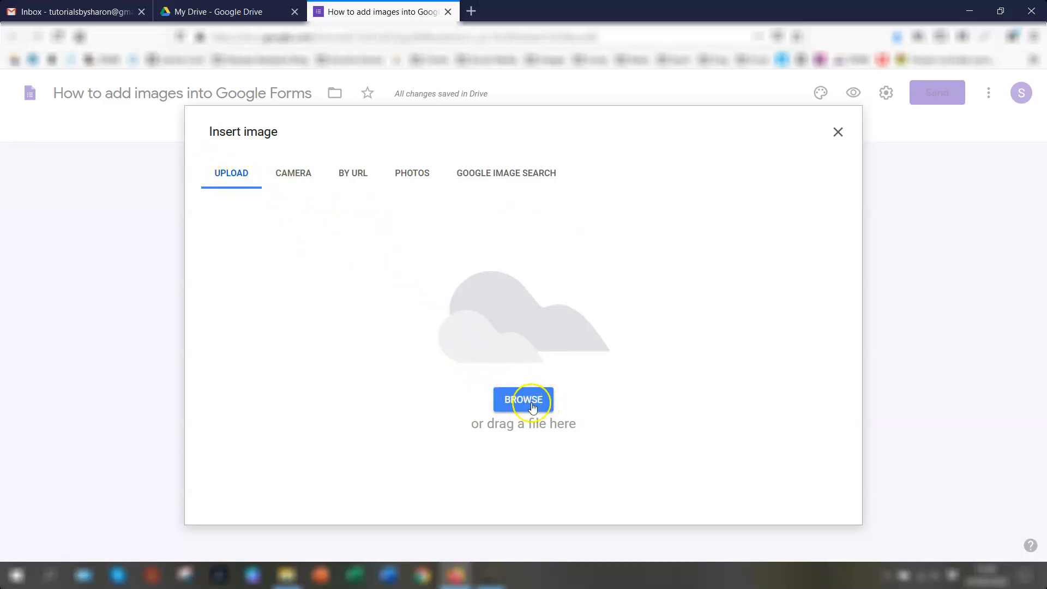
pyautogui.moveTo(256, 194)
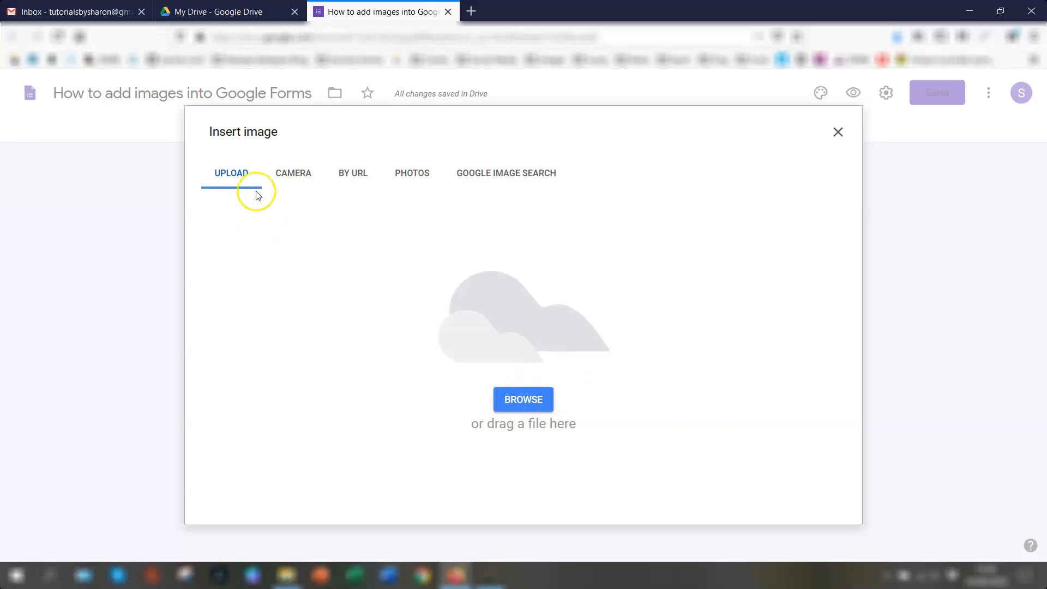
pyautogui.moveTo(305, 179)
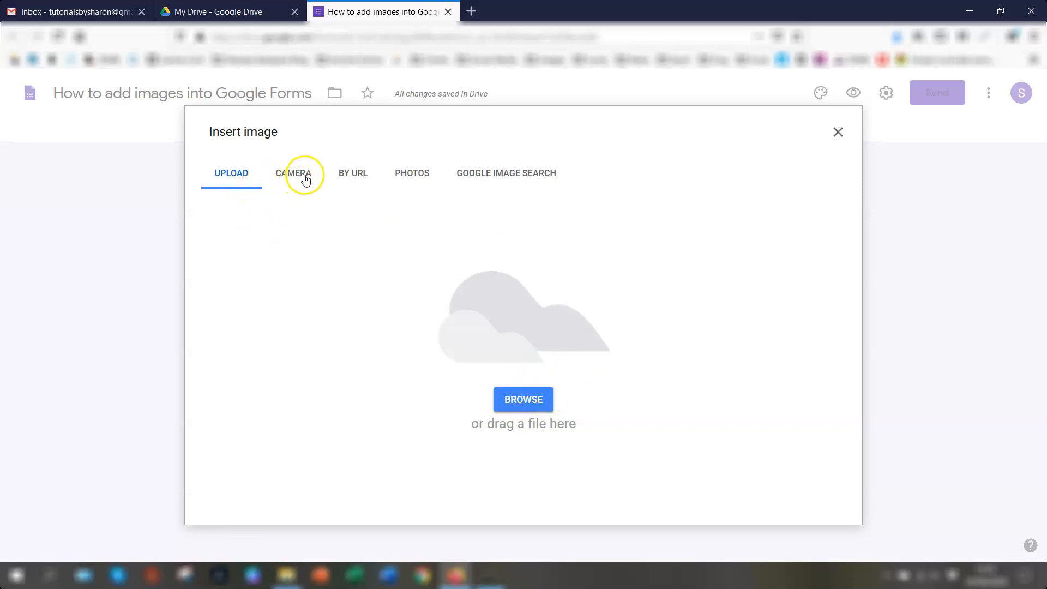
pyautogui.moveTo(298, 178)
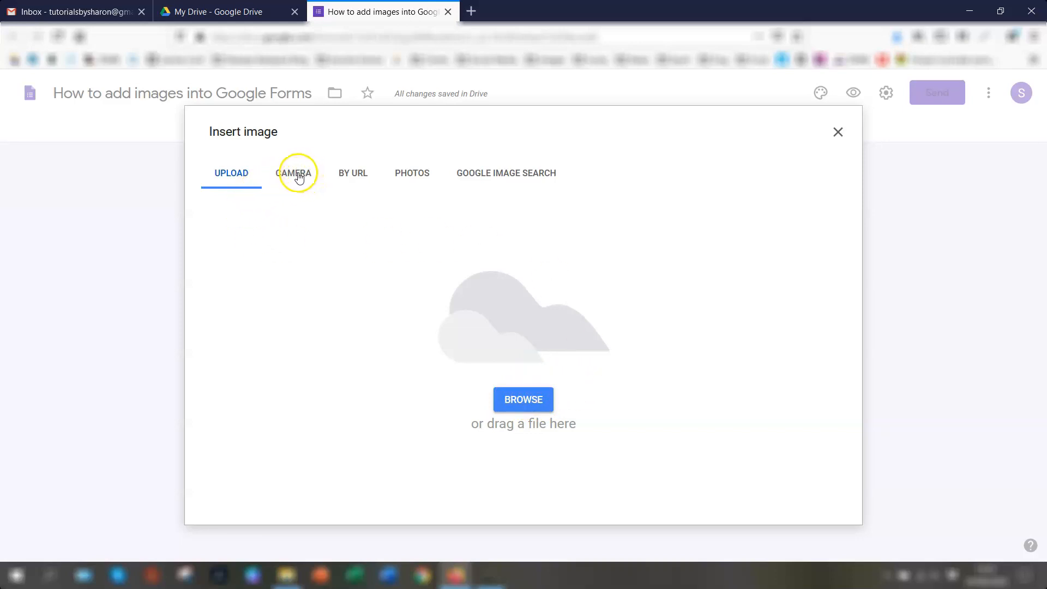
pyautogui.moveTo(360, 177)
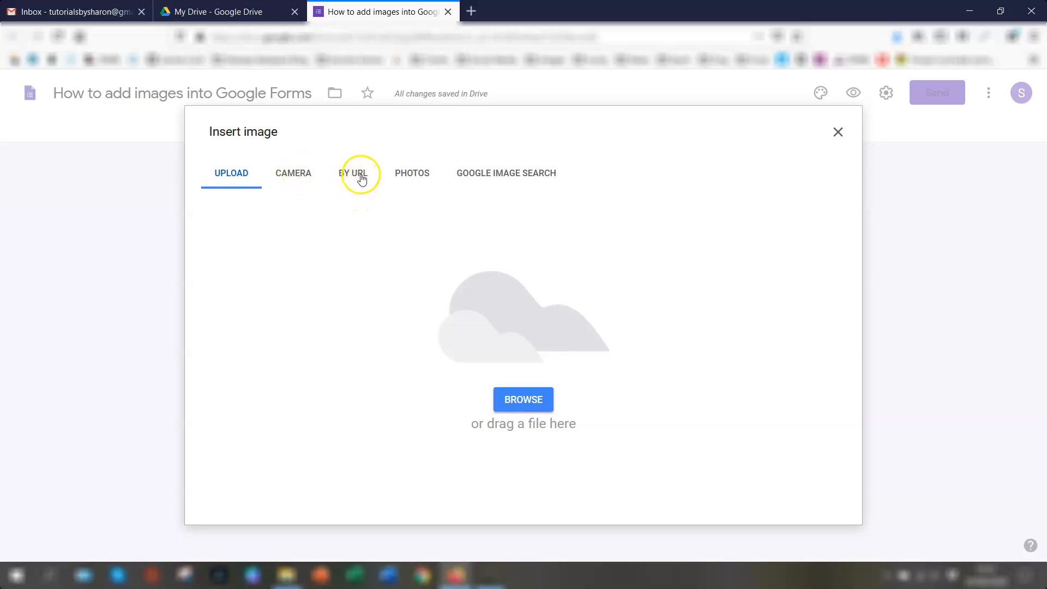
pyautogui.moveTo(405, 176)
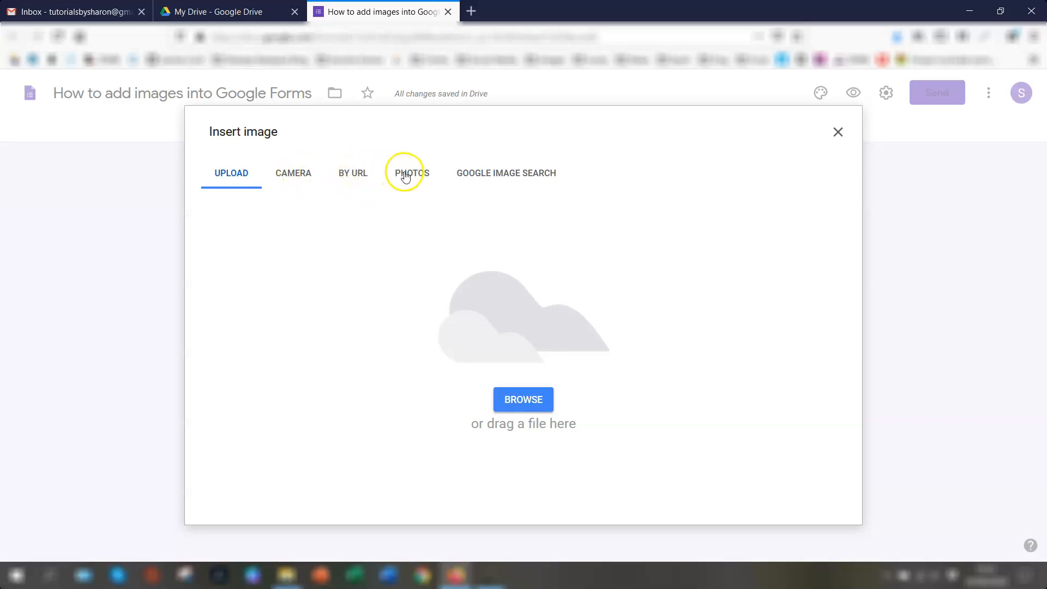
pyautogui.moveTo(412, 178)
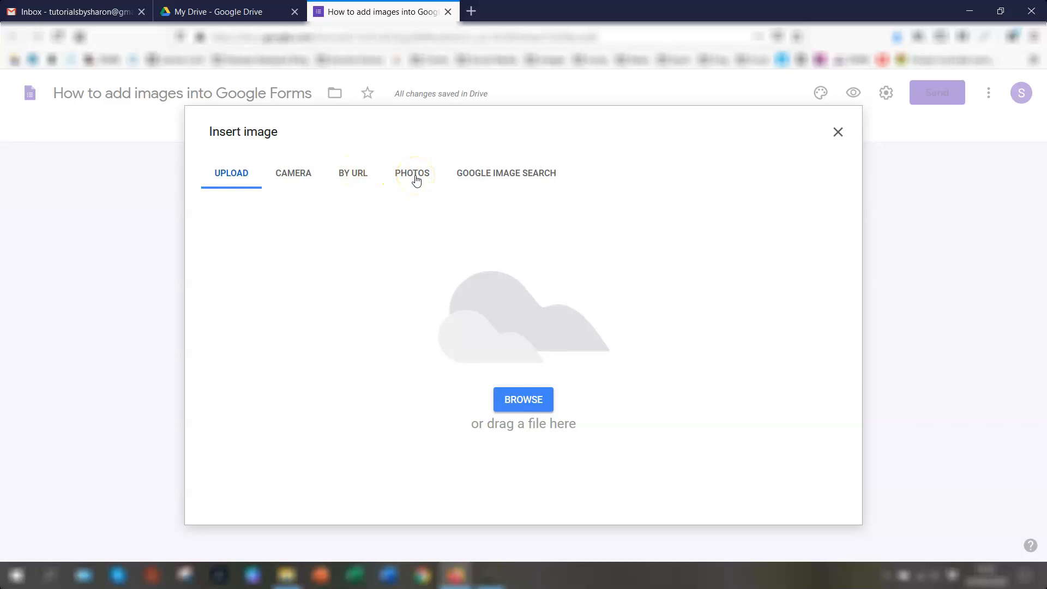
pyautogui.moveTo(508, 175)
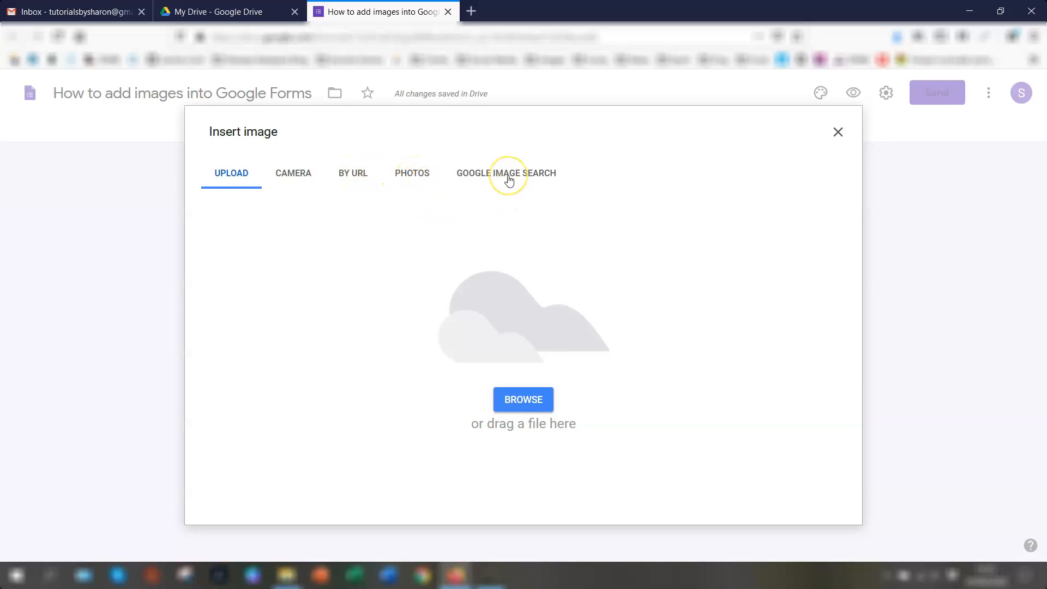
pyautogui.moveTo(305, 192)
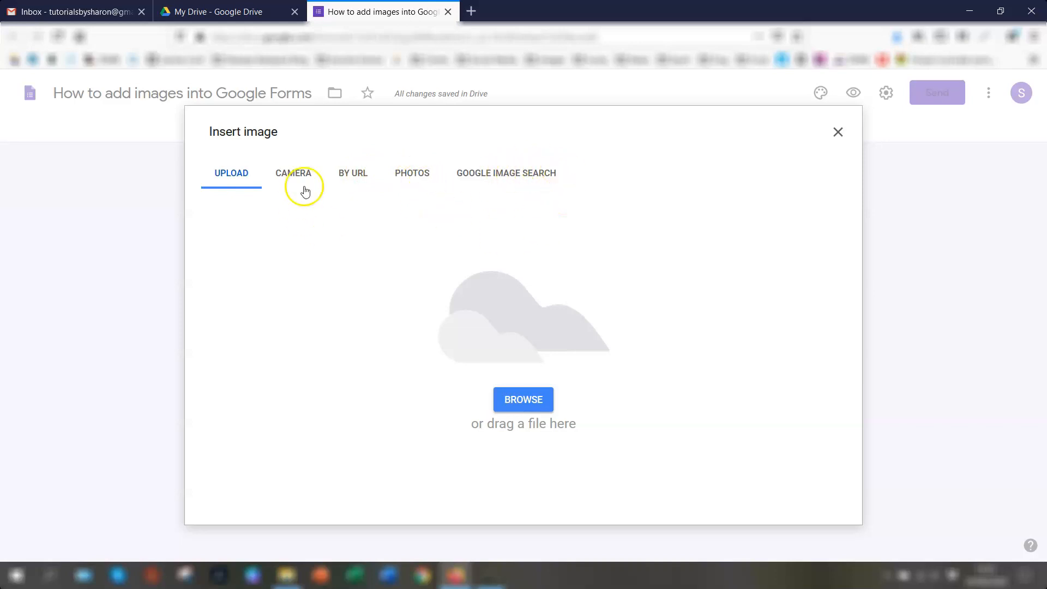
pyautogui.moveTo(535, 364)
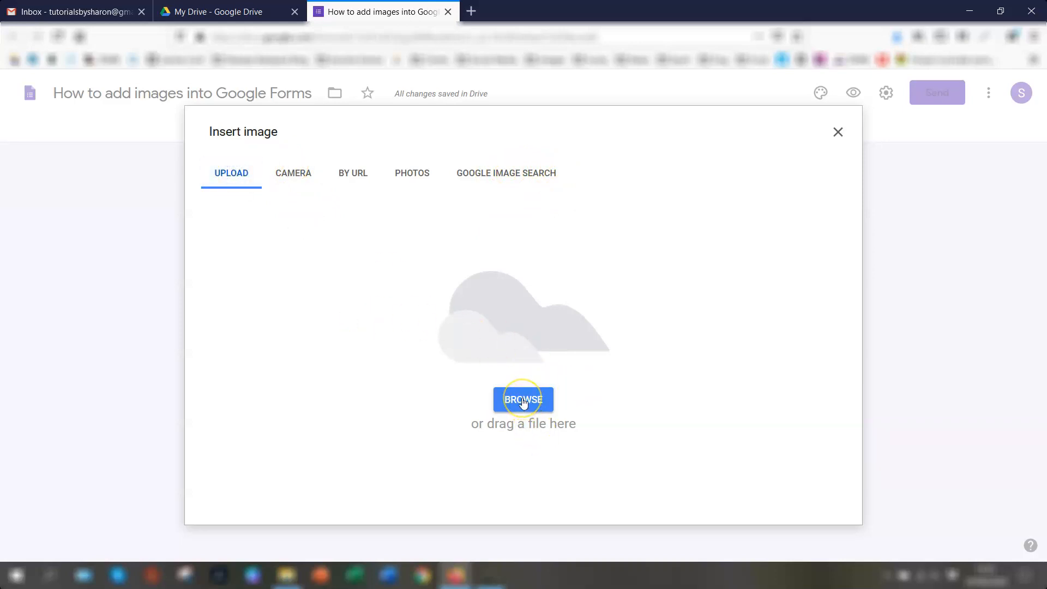
# Upload the fox photo from the computer as an image item above the untitled question
pyautogui.click(523, 399)
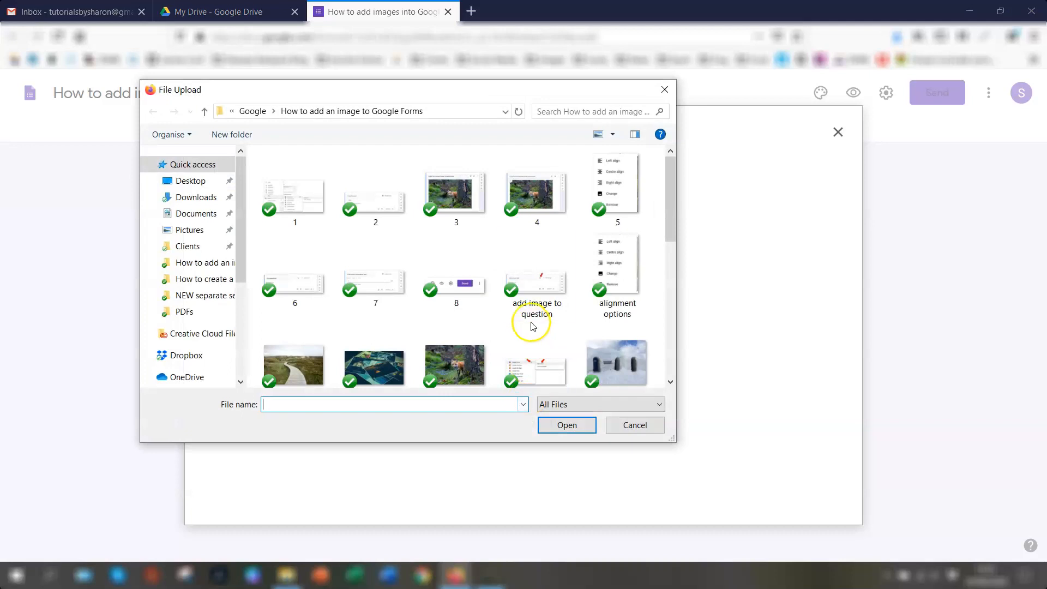
pyautogui.scroll(-3)
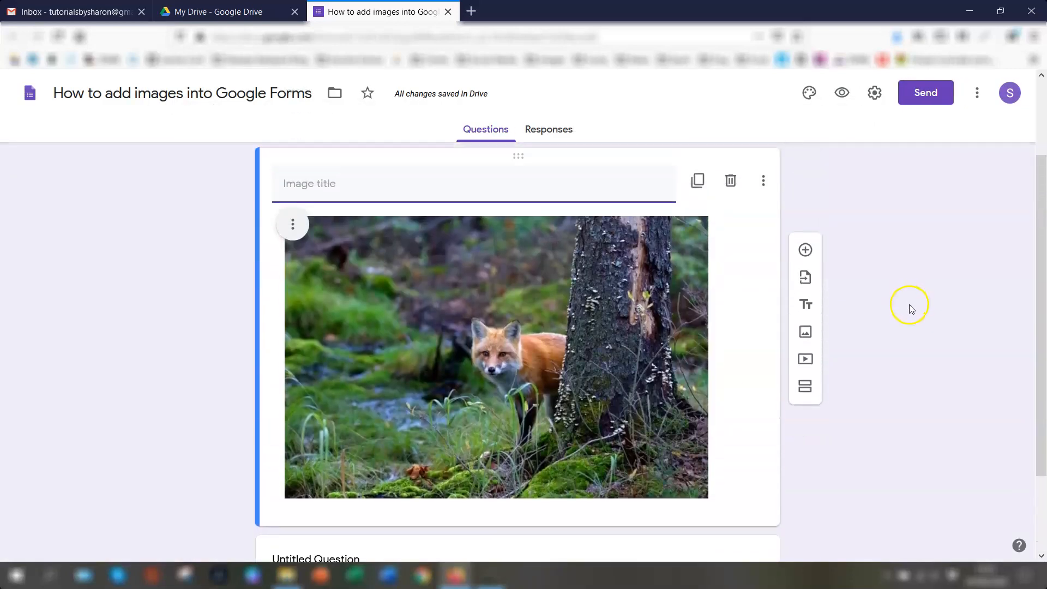
# Caption the fox image 'Look at the picture and answer the question below:'
pyautogui.scroll(3)
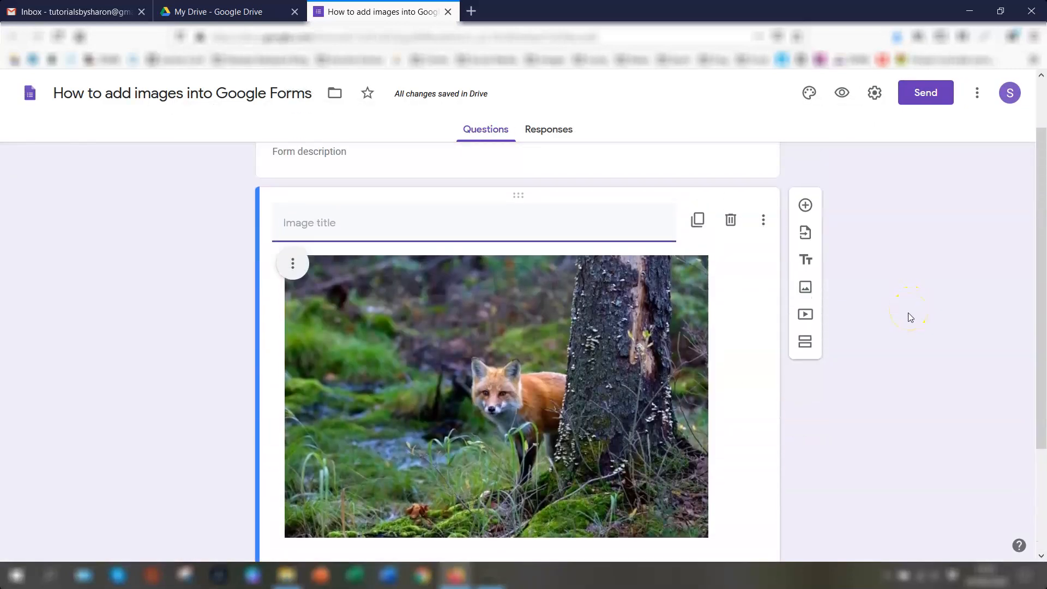
pyautogui.scroll(-3)
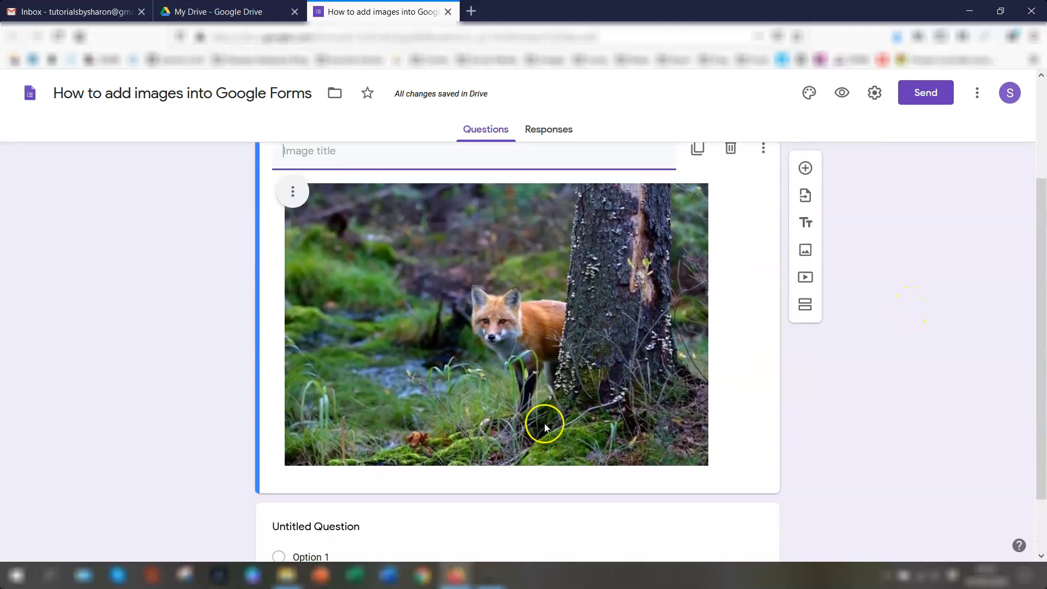
pyautogui.scroll(-3)
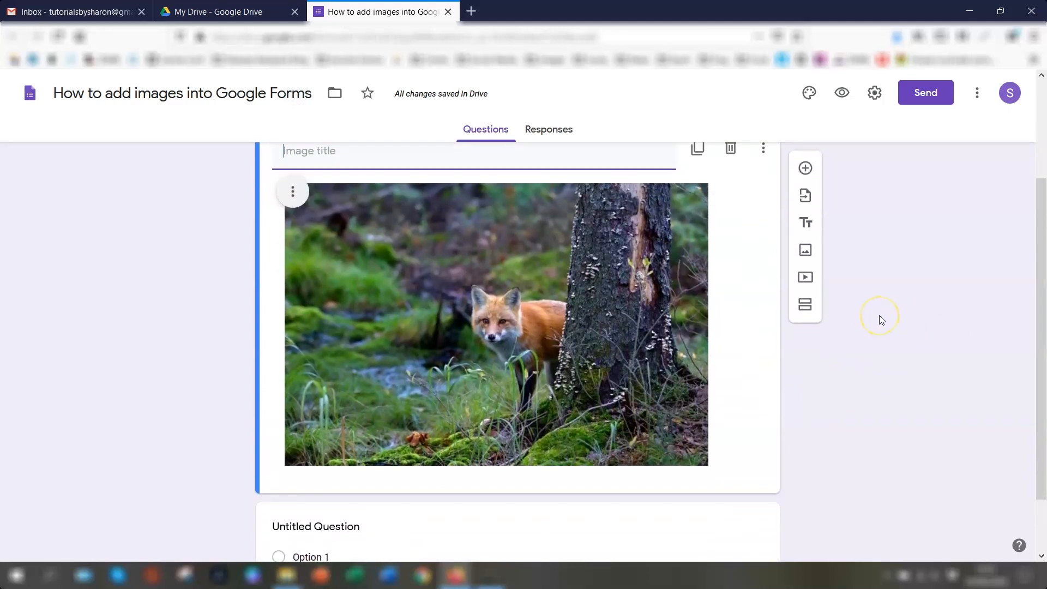
pyautogui.moveTo(880, 319)
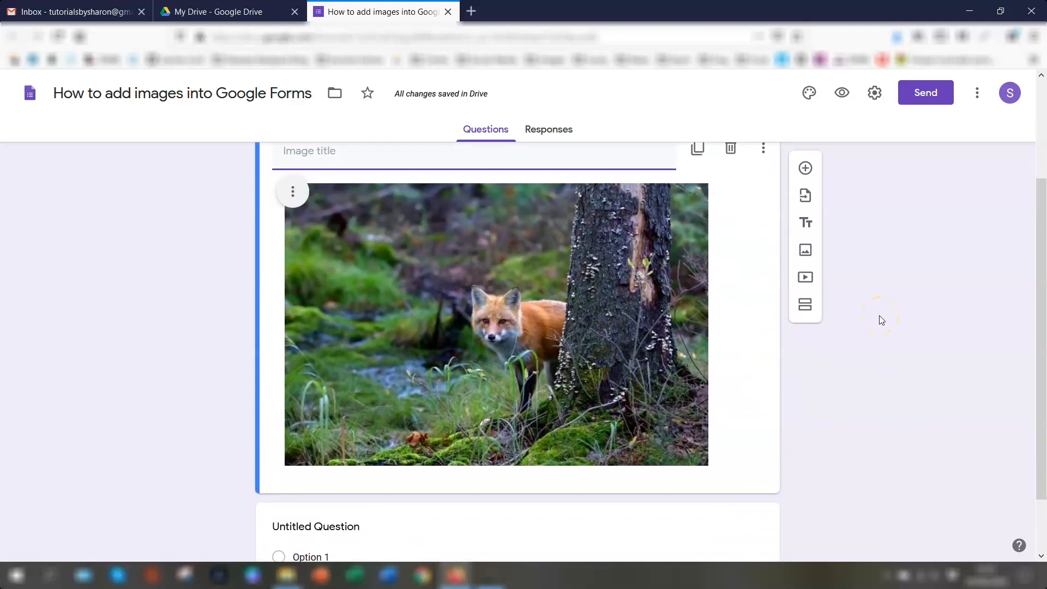
pyautogui.moveTo(876, 330)
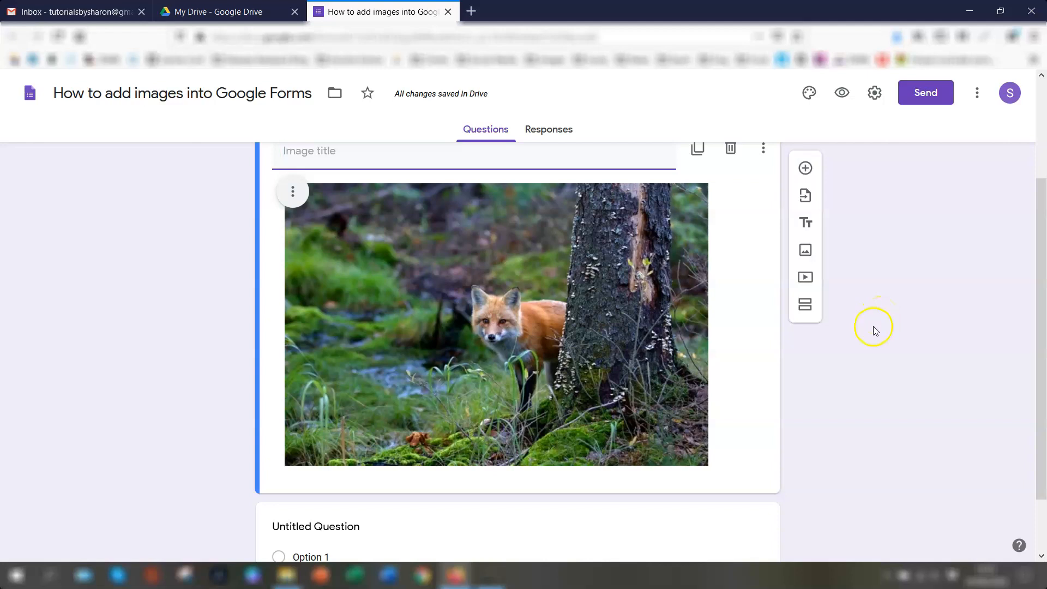
pyautogui.scroll(3)
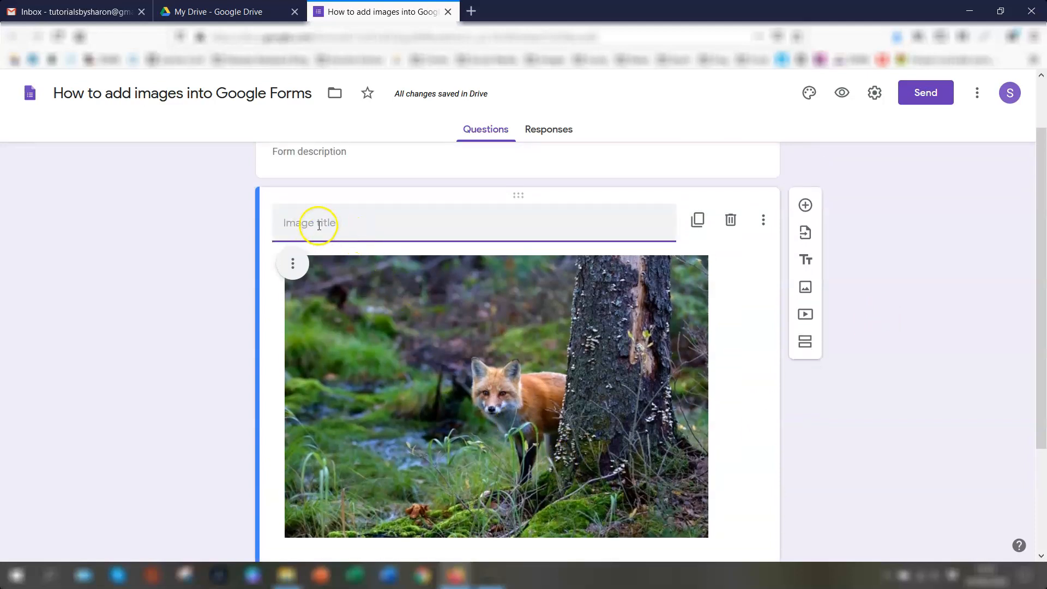
pyautogui.moveTo(378, 249)
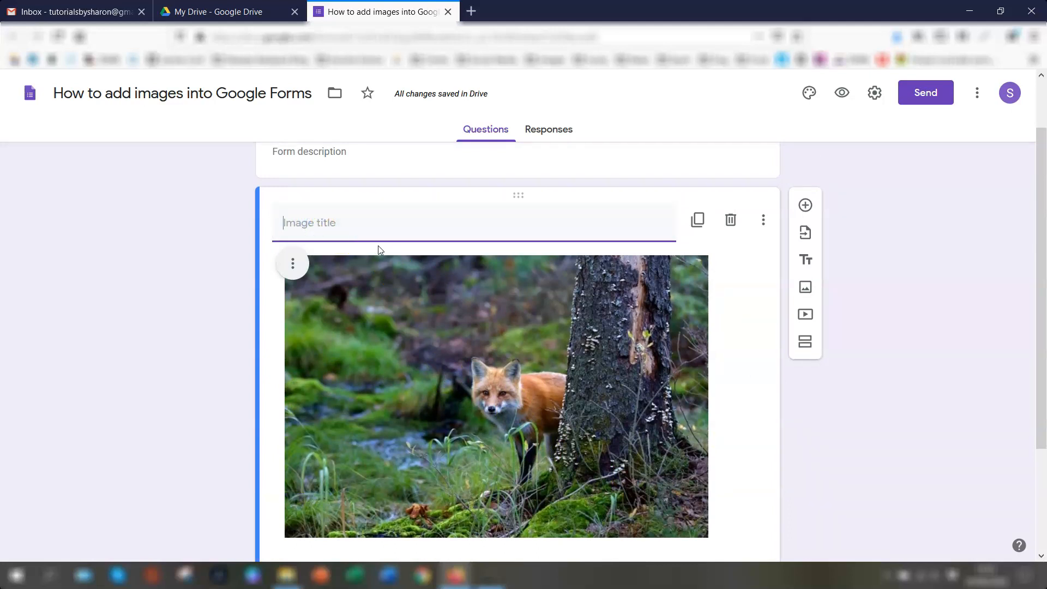
pyautogui.write('Look at the picture and answer the question below:')
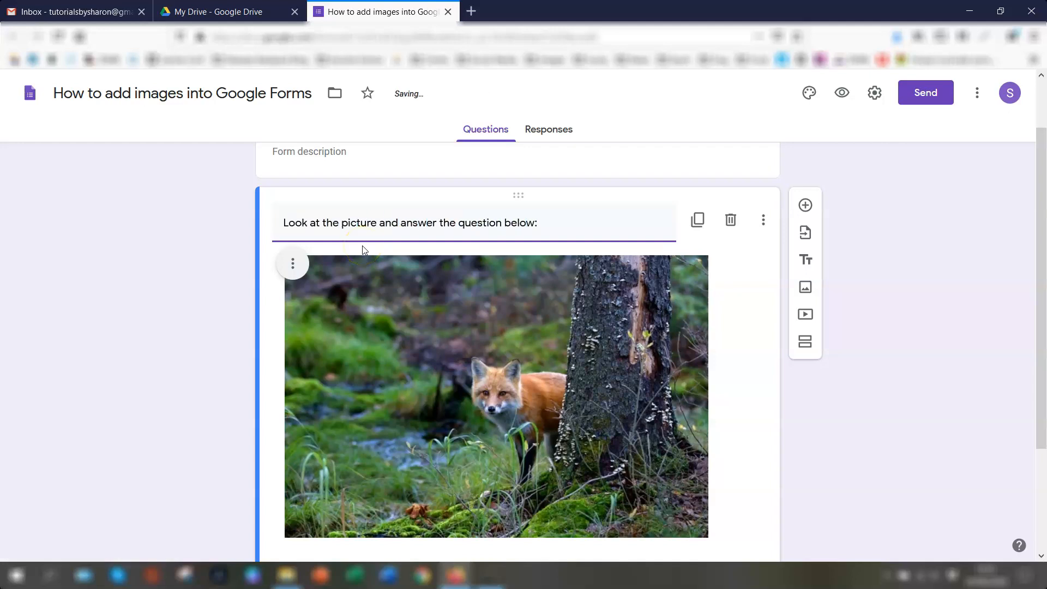
pyautogui.moveTo(728, 327)
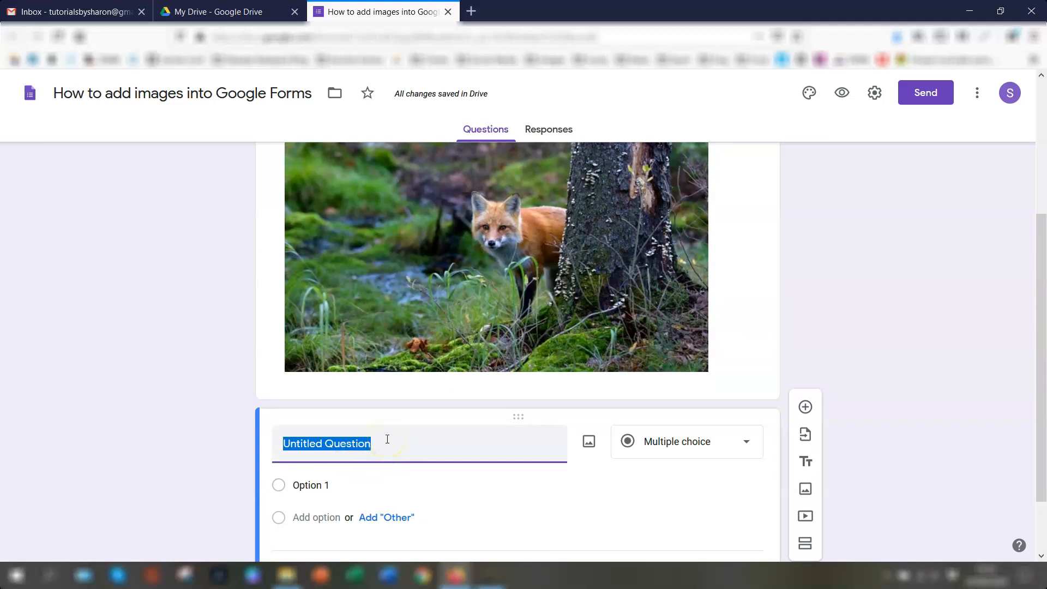
# Title the question 'What is the animal in the image above?'
pyautogui.write('Wh')
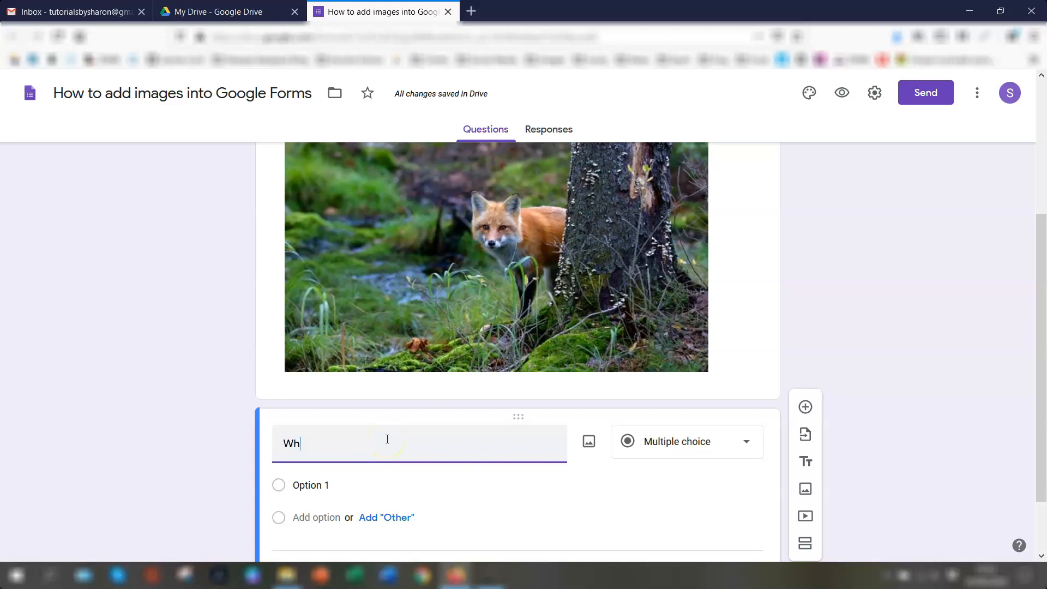
pyautogui.write('at is the anim')
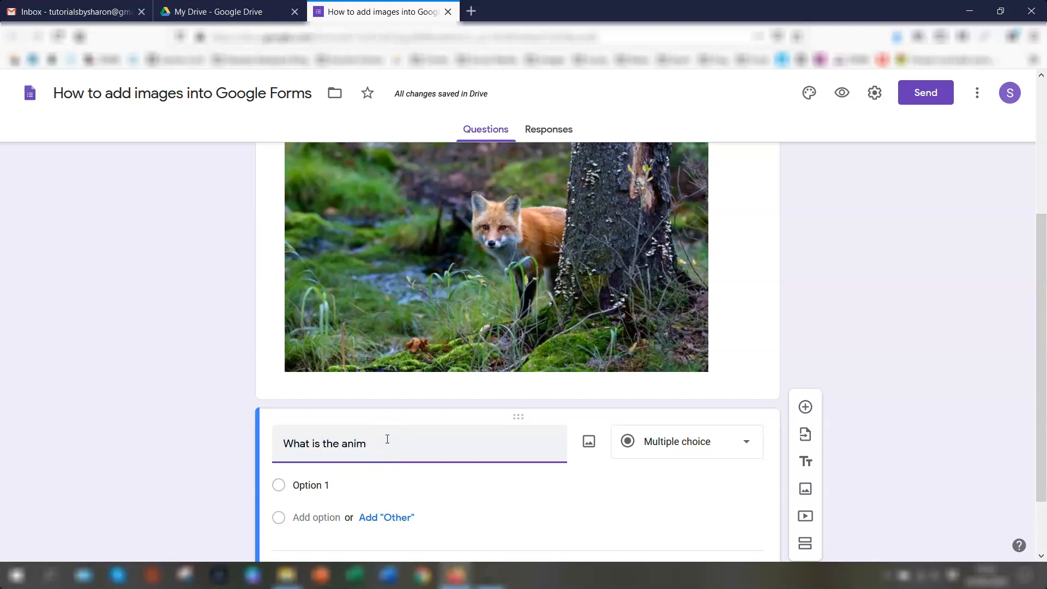
pyautogui.write('al in the')
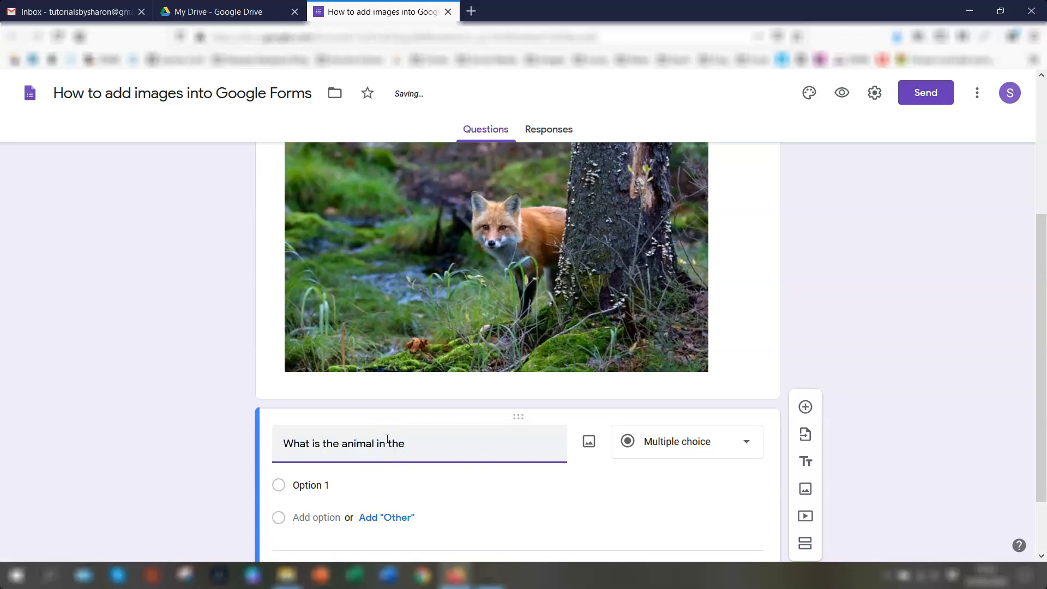
pyautogui.write('image above')
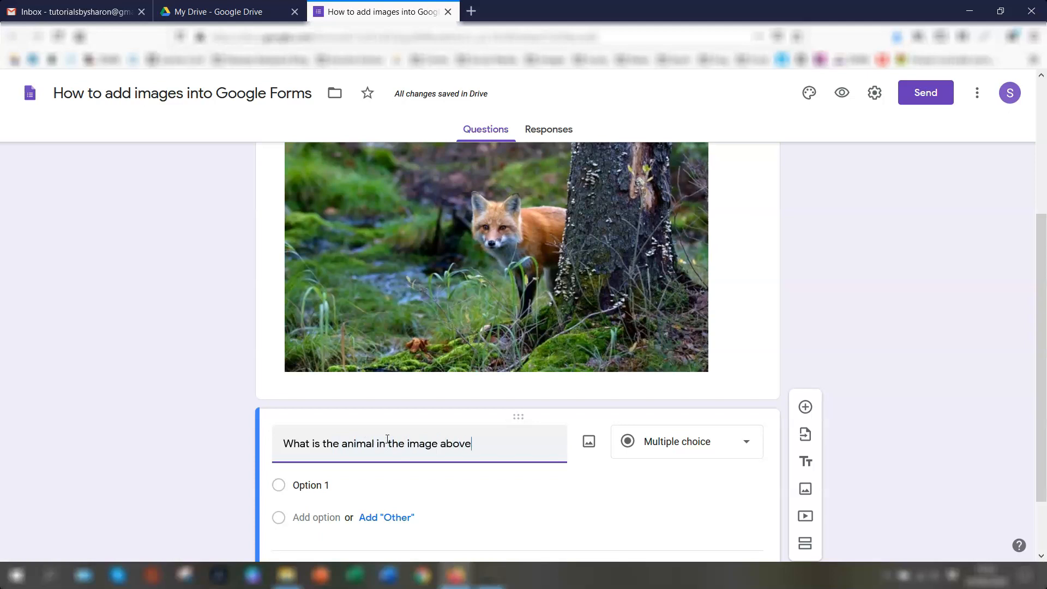
pyautogui.write('?')
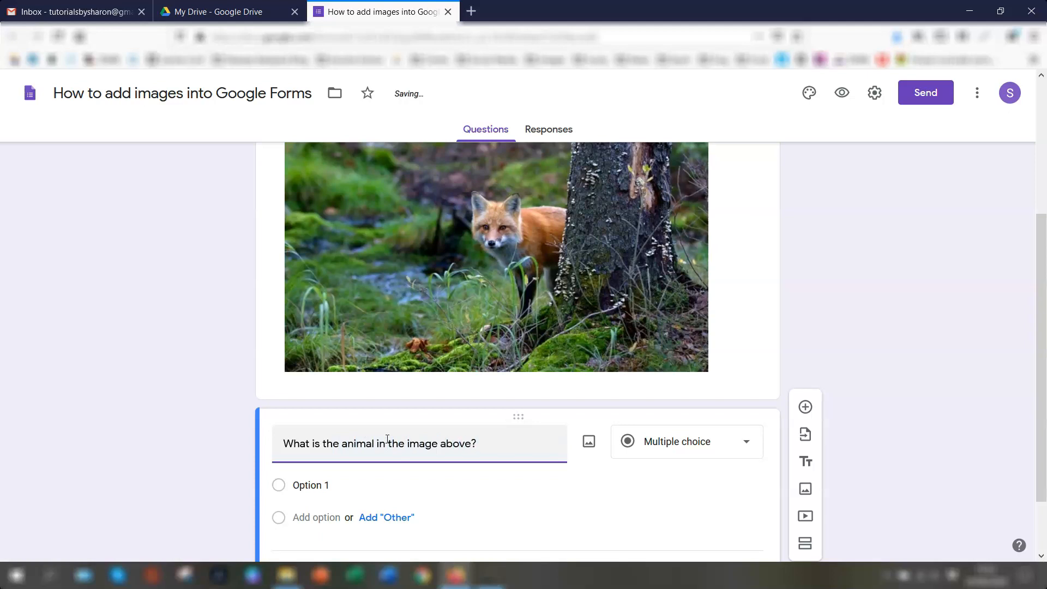
# Give the question answer options Badger, Fox and Rabbit
pyautogui.click(354, 485)
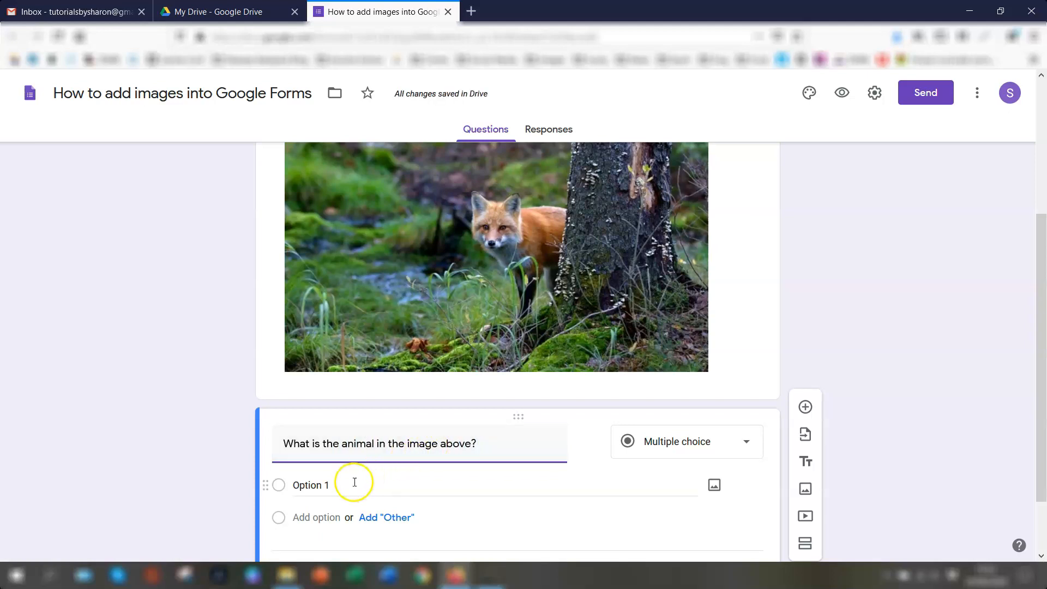
pyautogui.write('Ba')
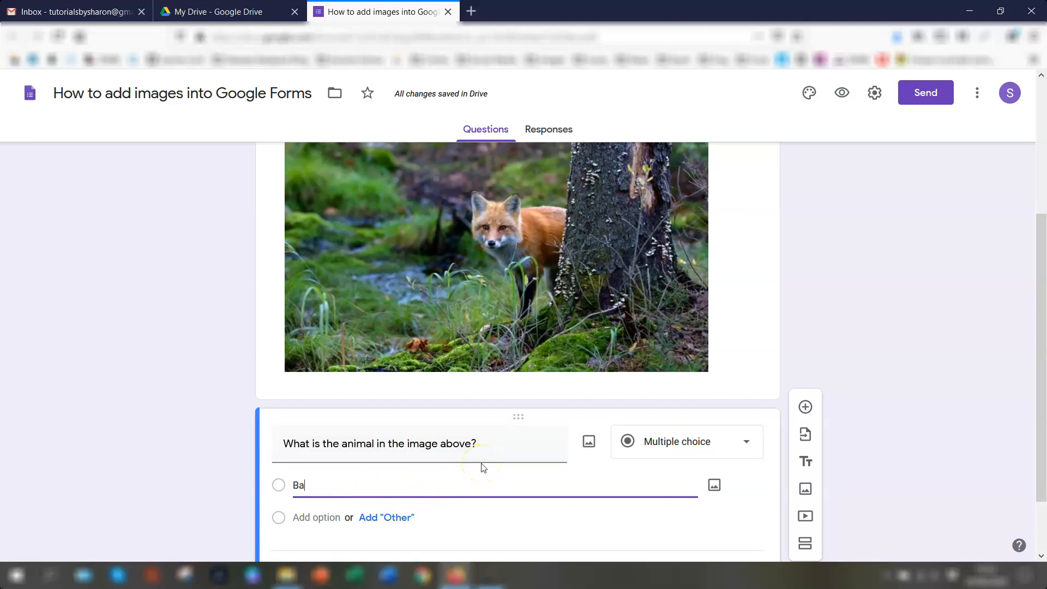
pyautogui.write('dger')
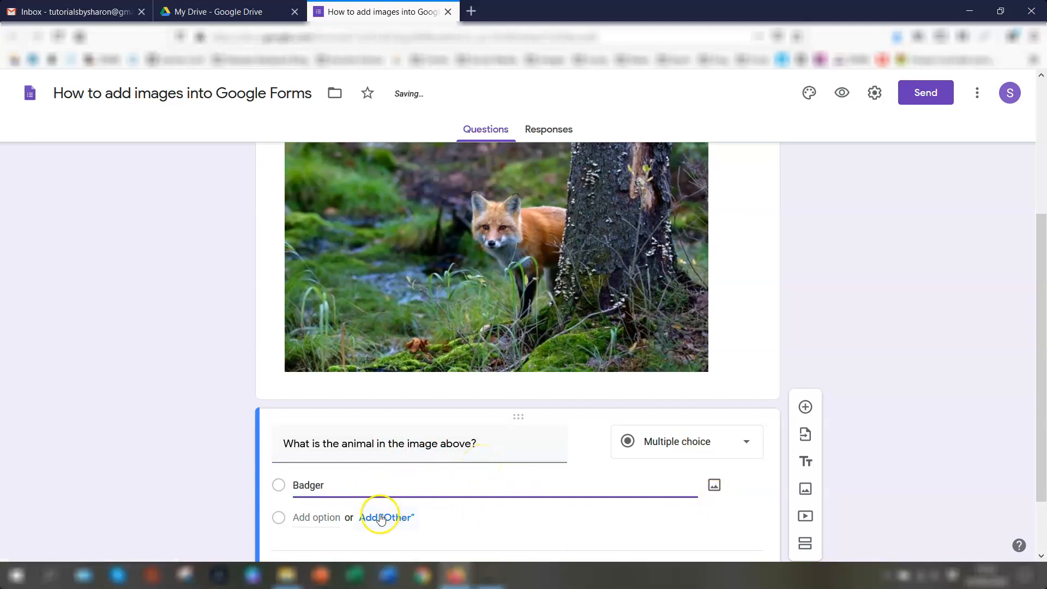
pyautogui.click(316, 518)
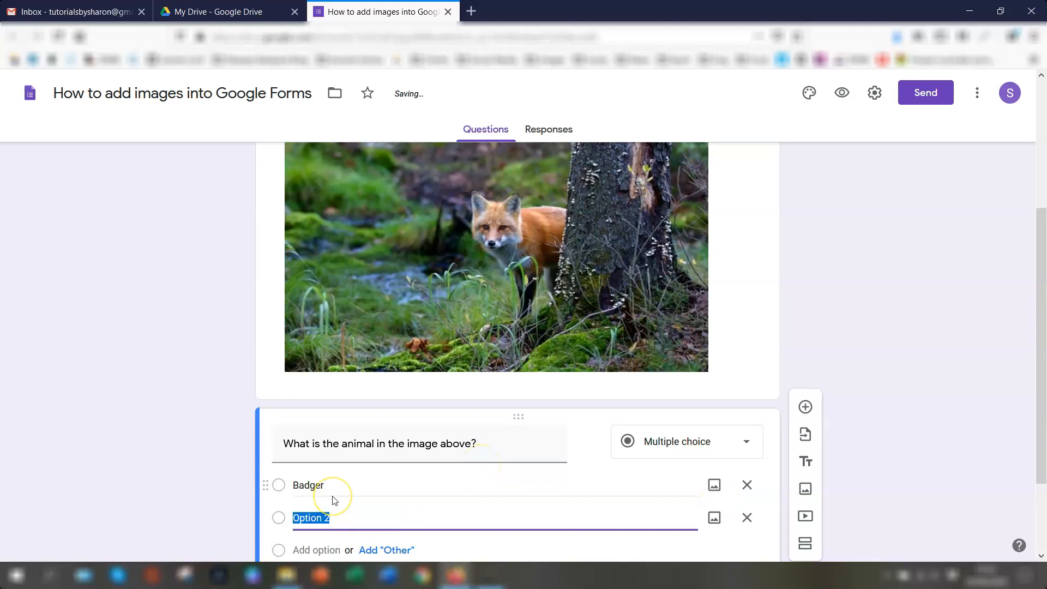
pyautogui.write('Fox')
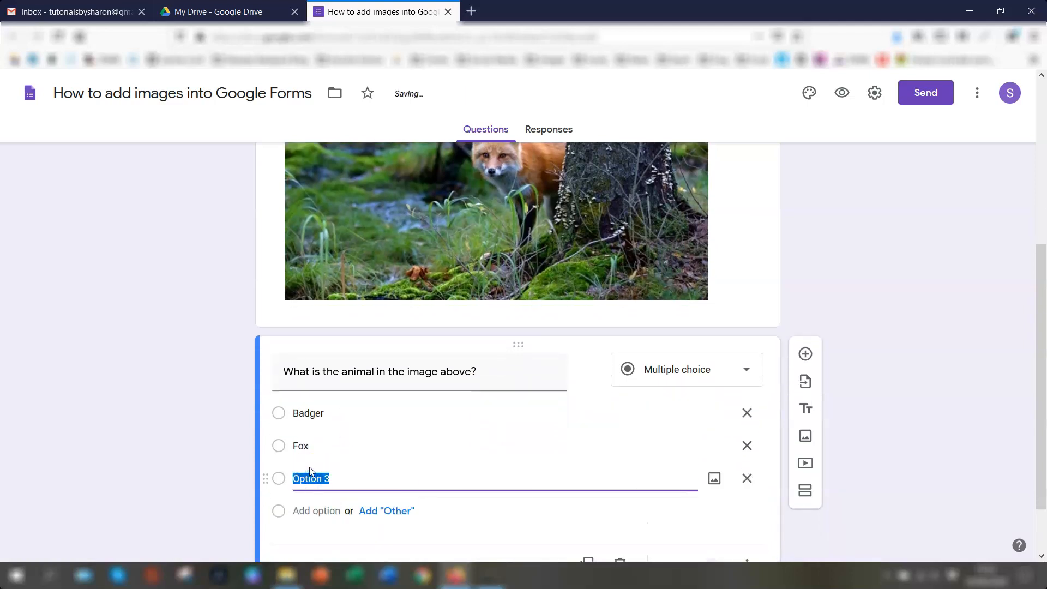
pyautogui.write('Rabbit')
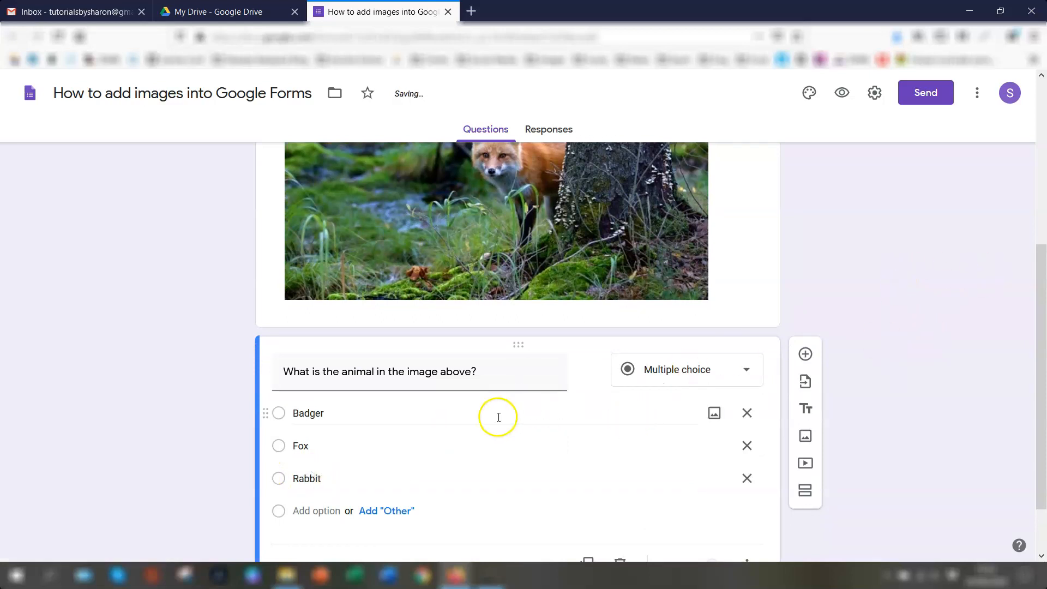
pyautogui.scroll(3)
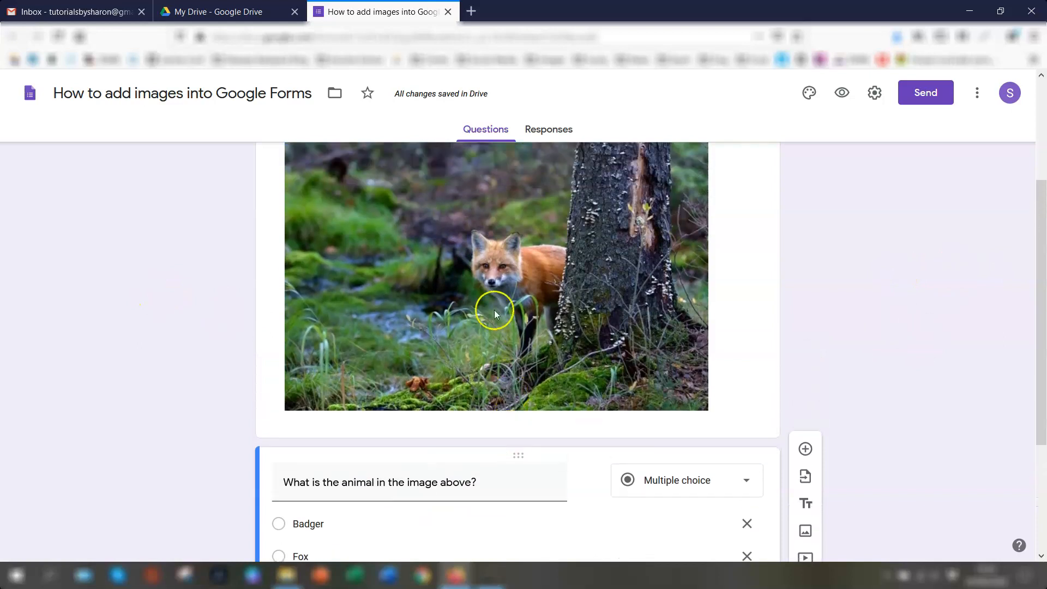
pyautogui.scroll(3)
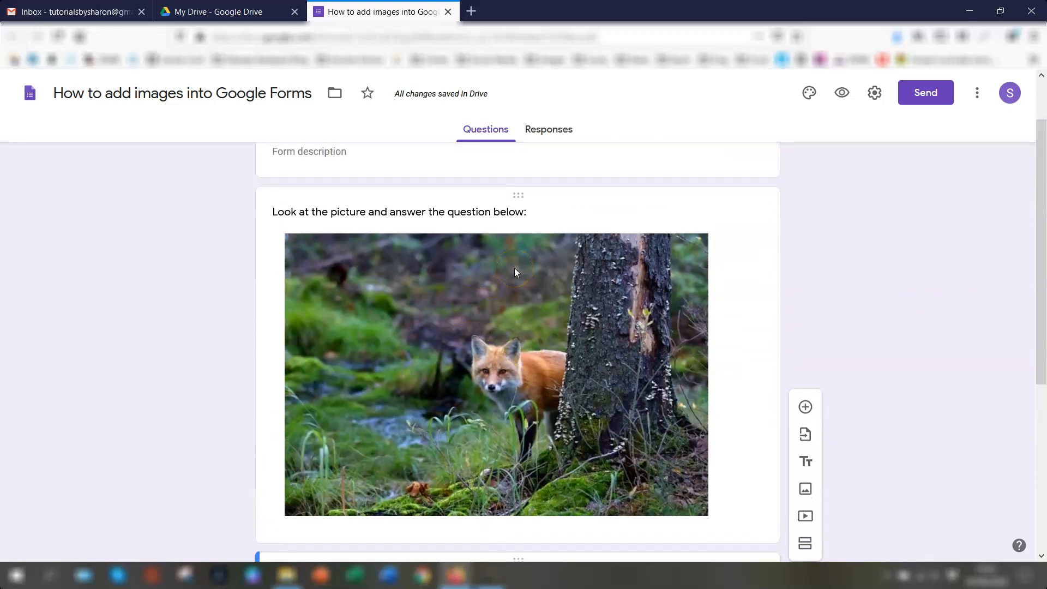
pyautogui.moveTo(789, 271)
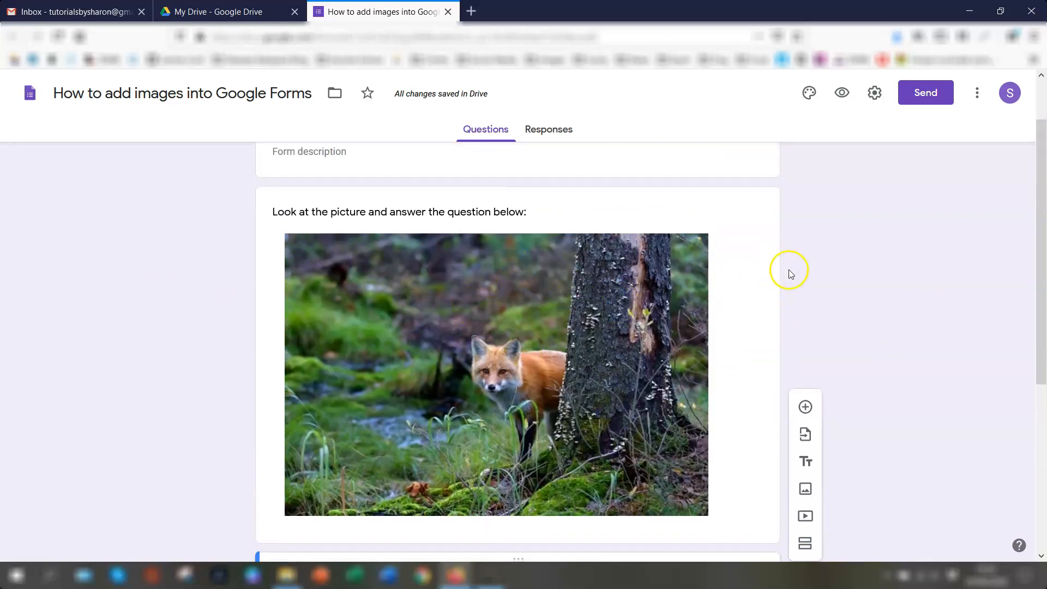
pyautogui.moveTo(945, 383)
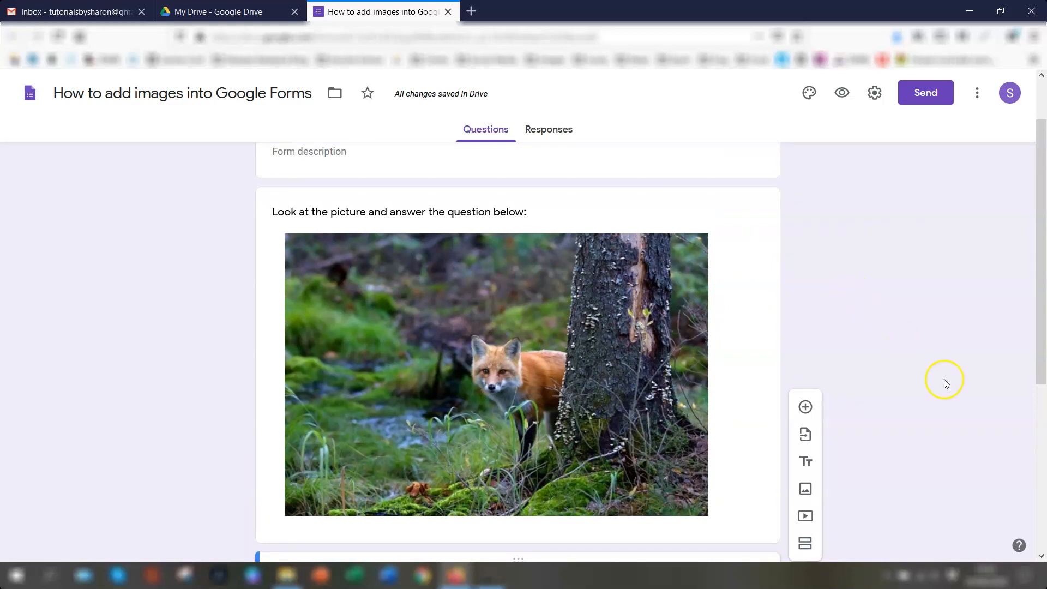
pyautogui.moveTo(507, 265)
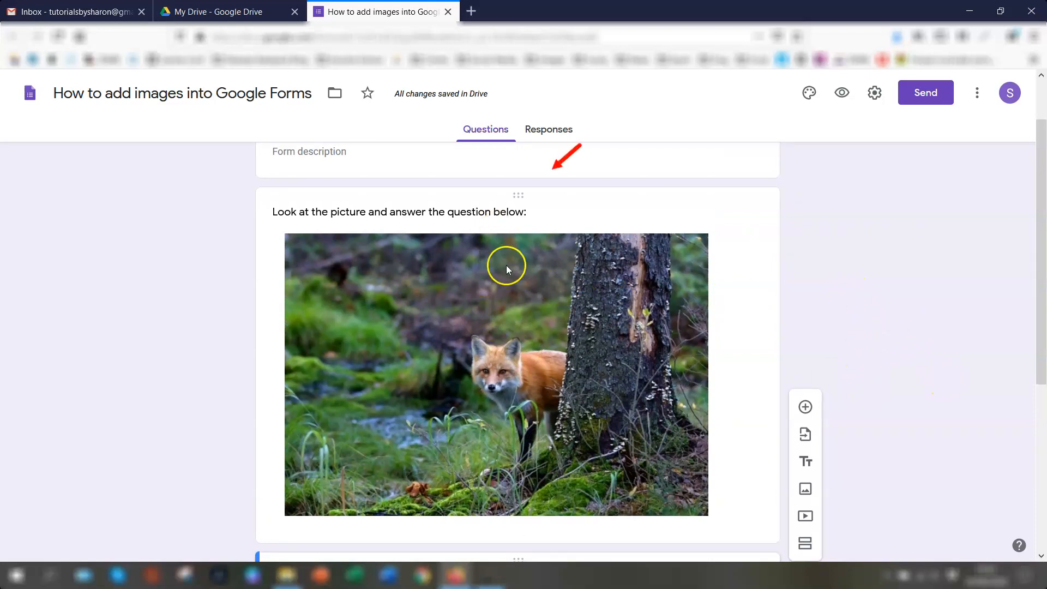
pyautogui.moveTo(518, 198)
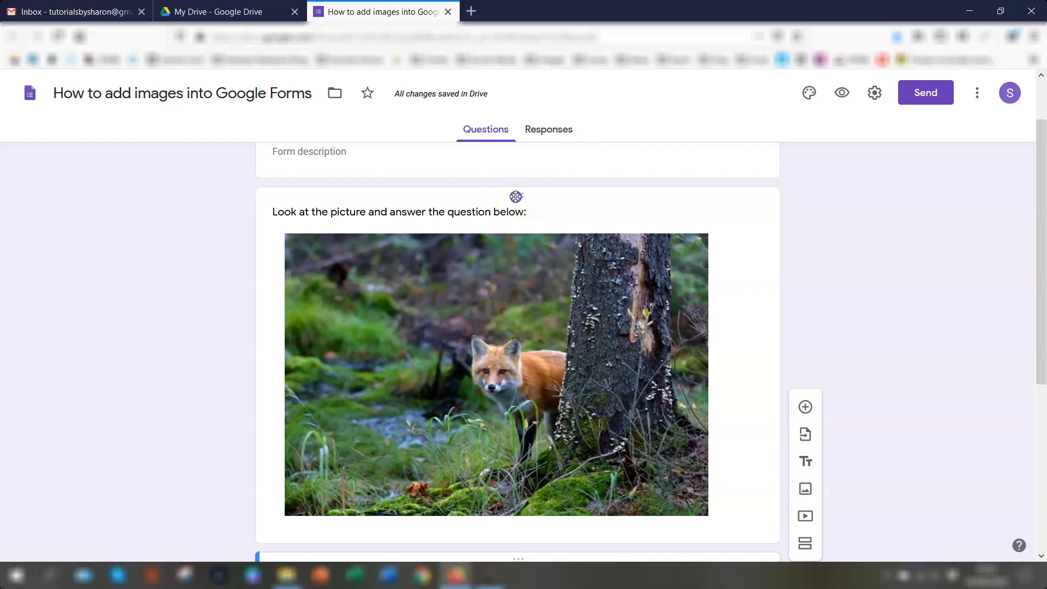
pyautogui.scroll(3)
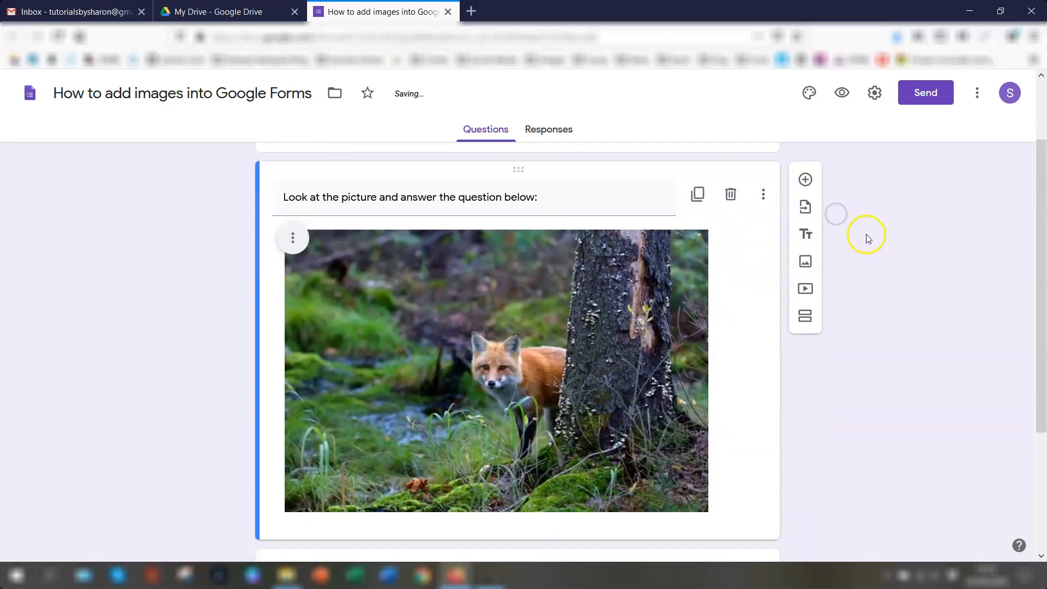
pyautogui.scroll(-3)
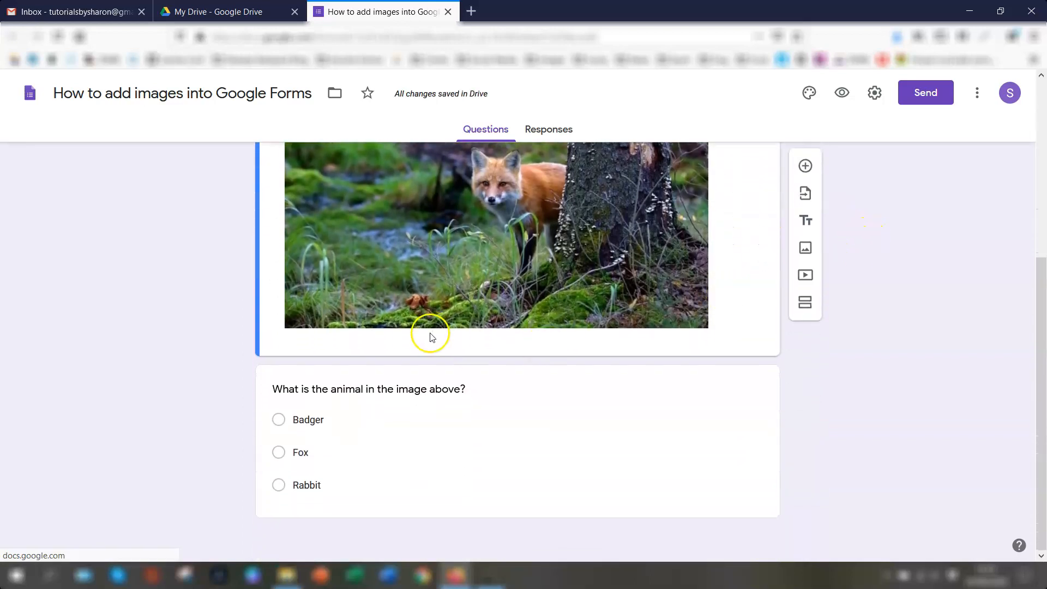
pyautogui.moveTo(564, 328)
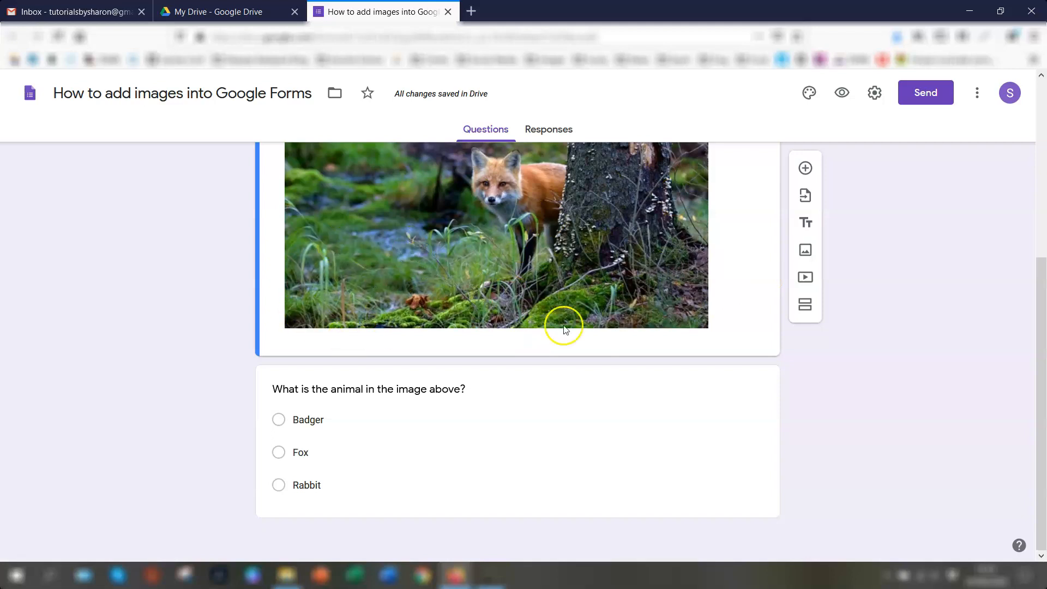
pyautogui.moveTo(458, 411)
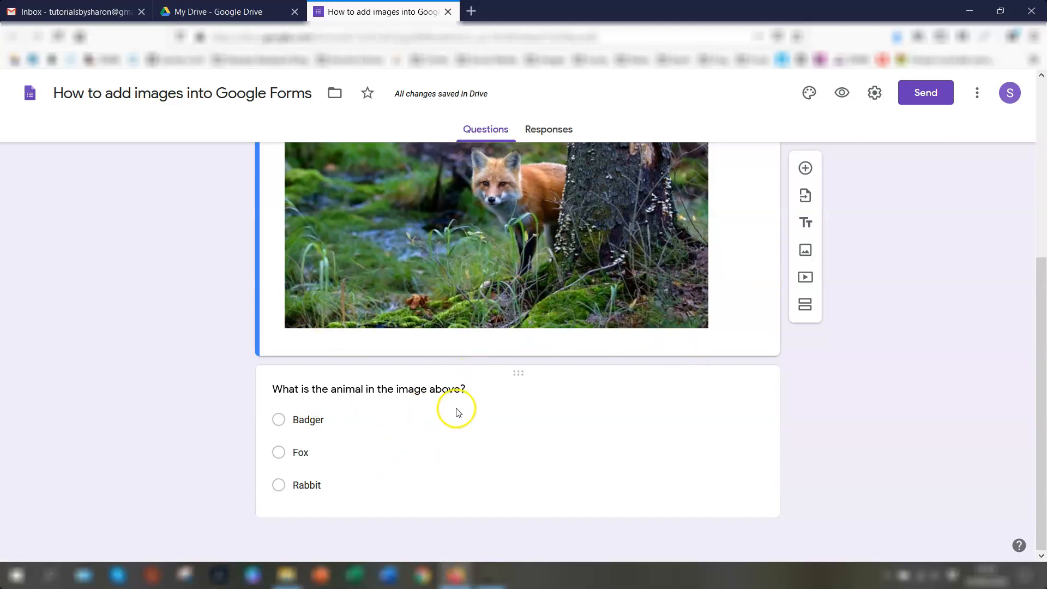
pyautogui.moveTo(474, 394)
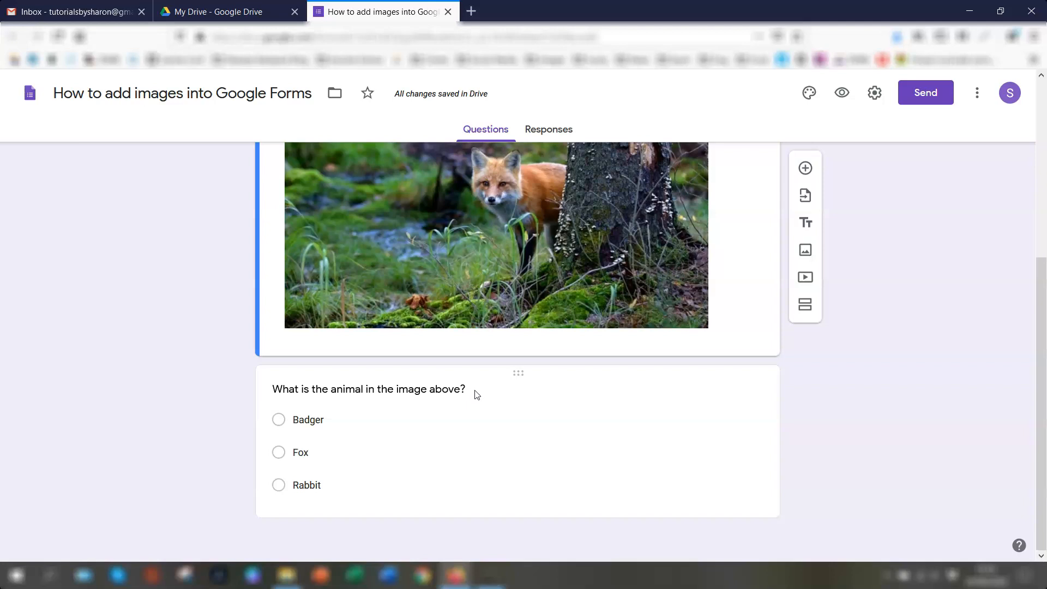
pyautogui.scroll(3)
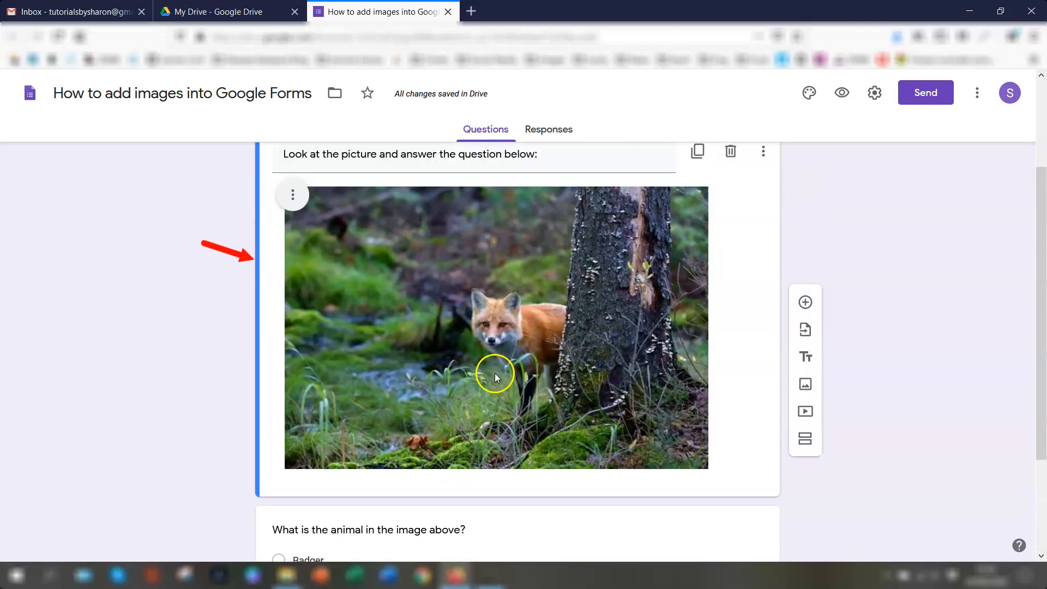
pyautogui.scroll(3)
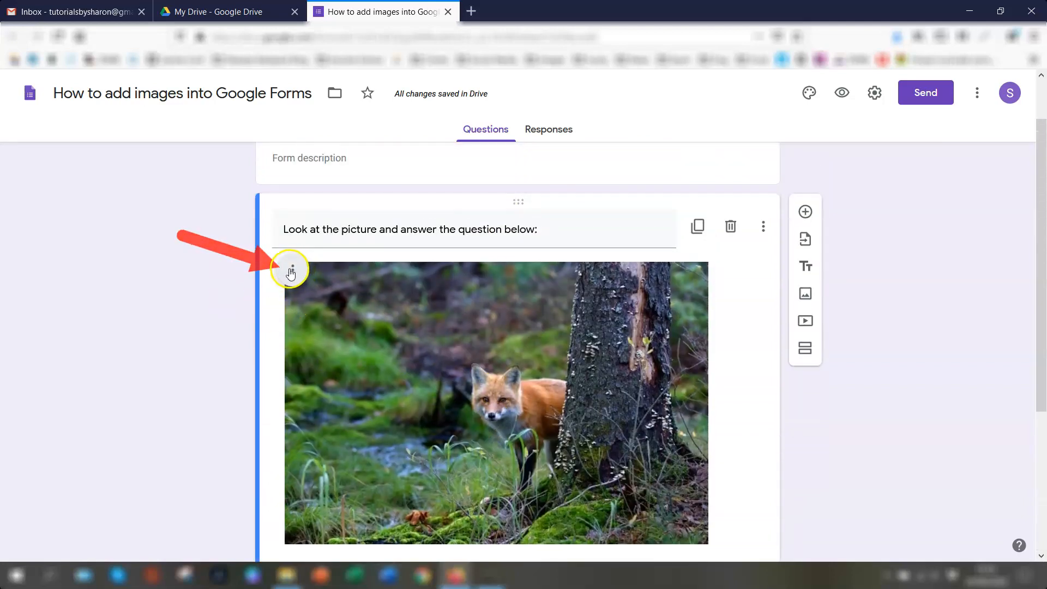
pyautogui.click(290, 270)
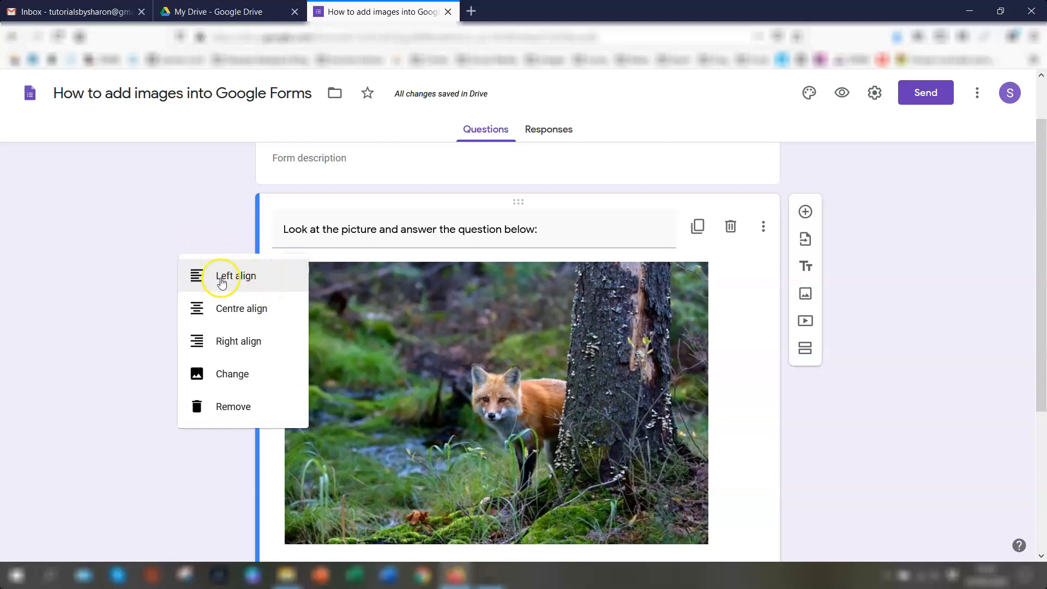
pyautogui.moveTo(239, 340)
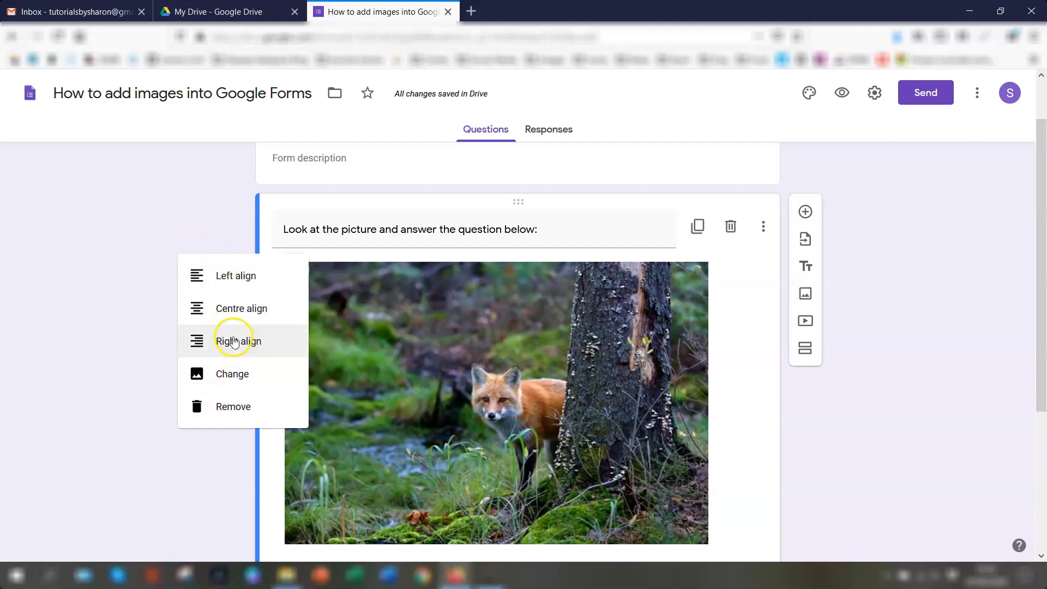
pyautogui.moveTo(232, 373)
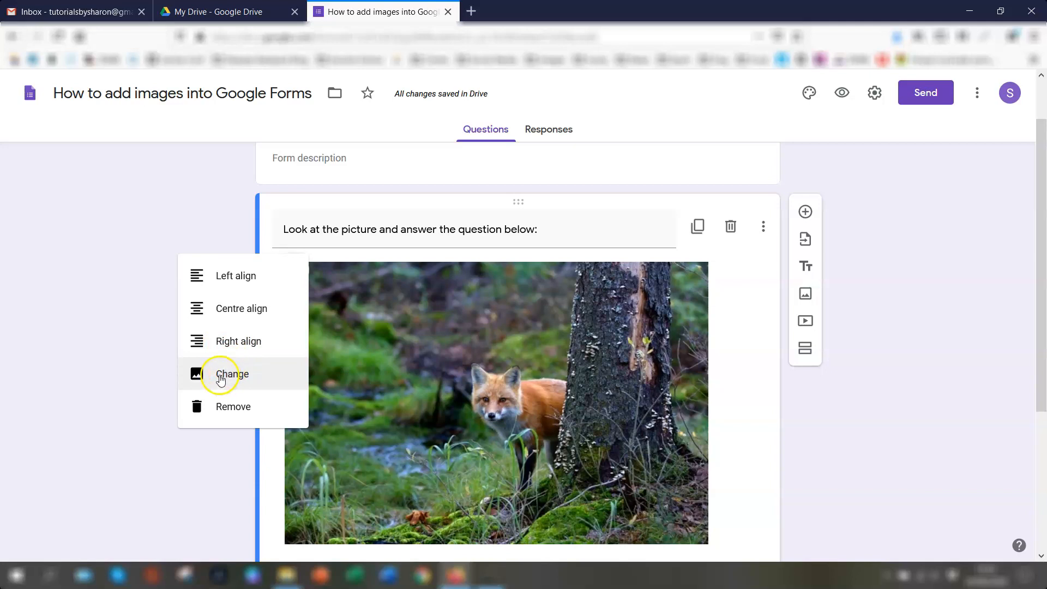
pyautogui.moveTo(232, 407)
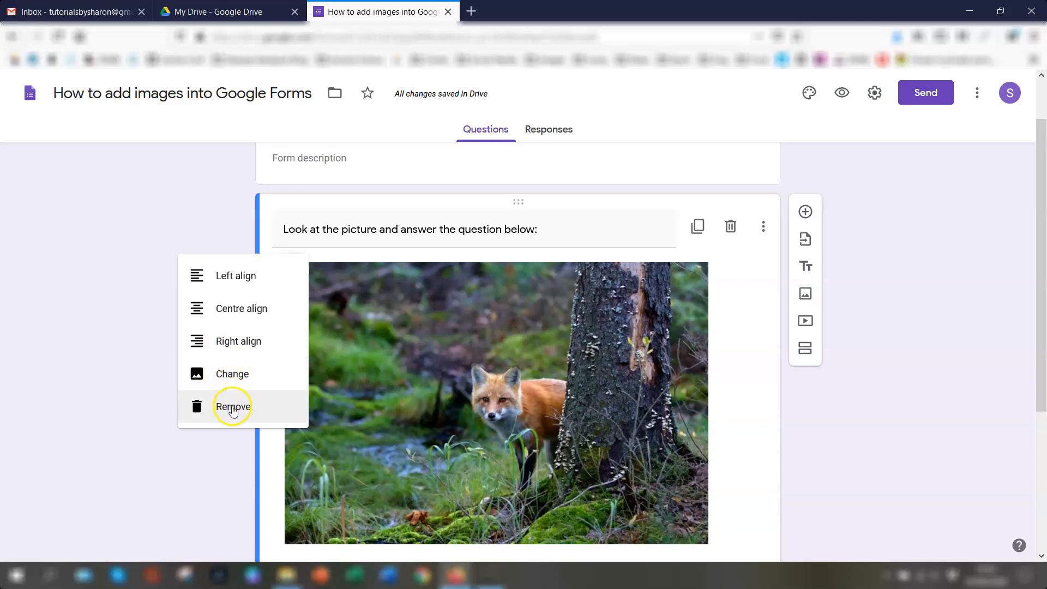
pyautogui.moveTo(840, 302)
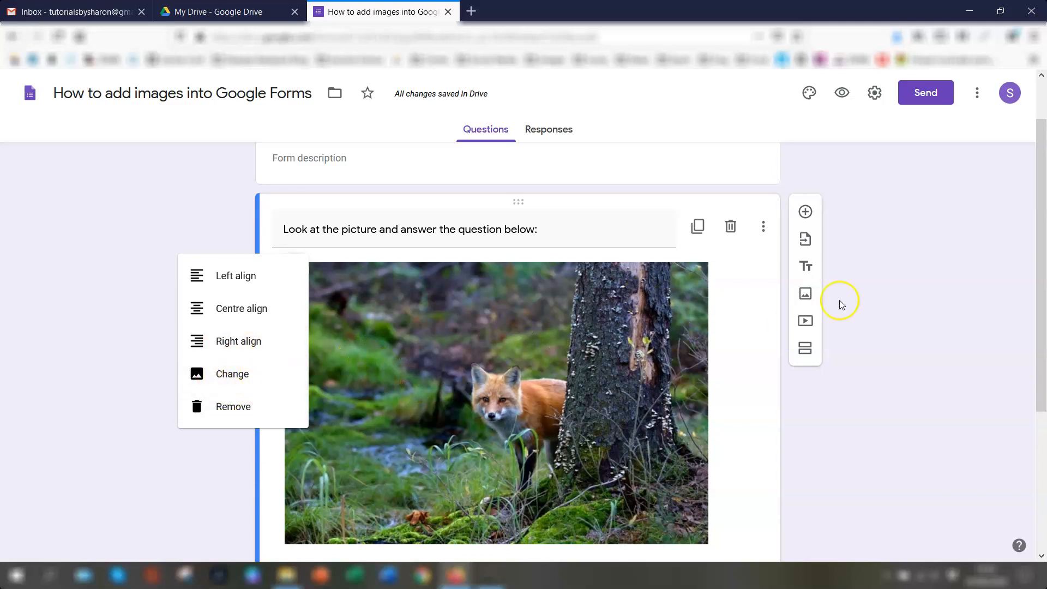
pyautogui.click(673, 268)
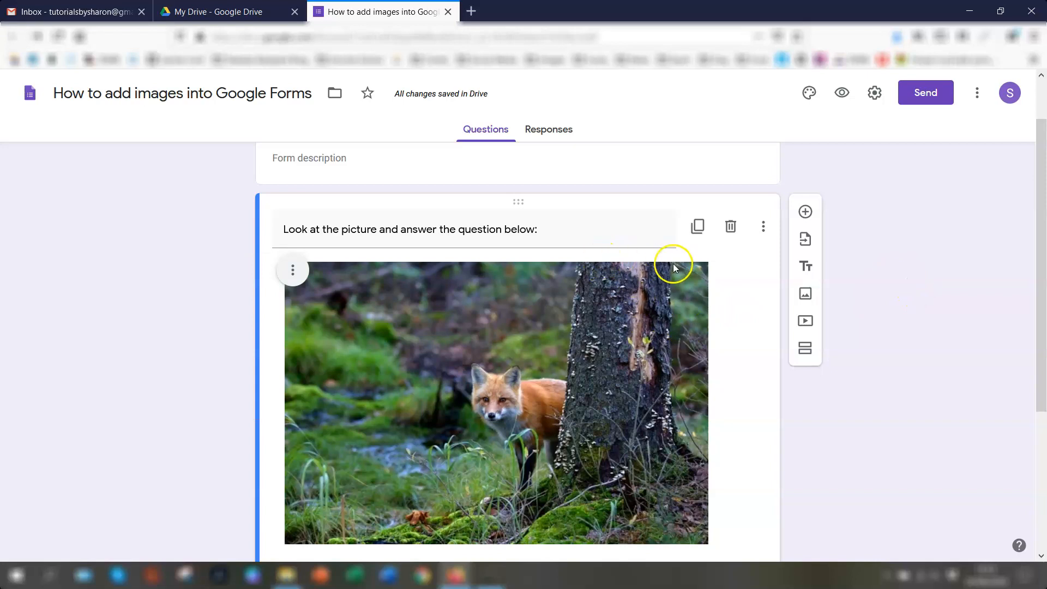
pyautogui.moveTo(697, 226)
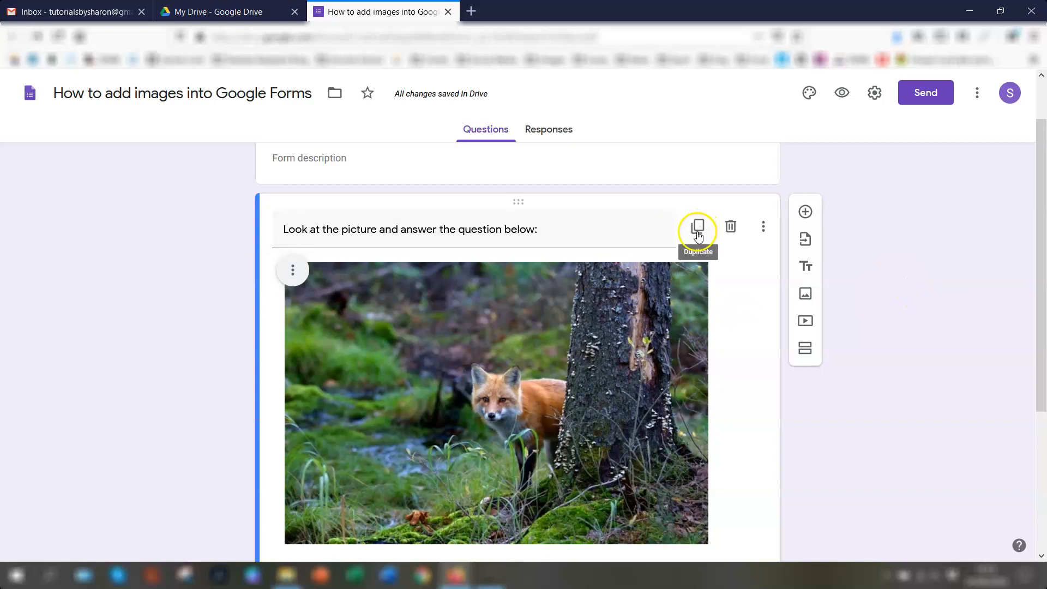
pyautogui.moveTo(762, 226)
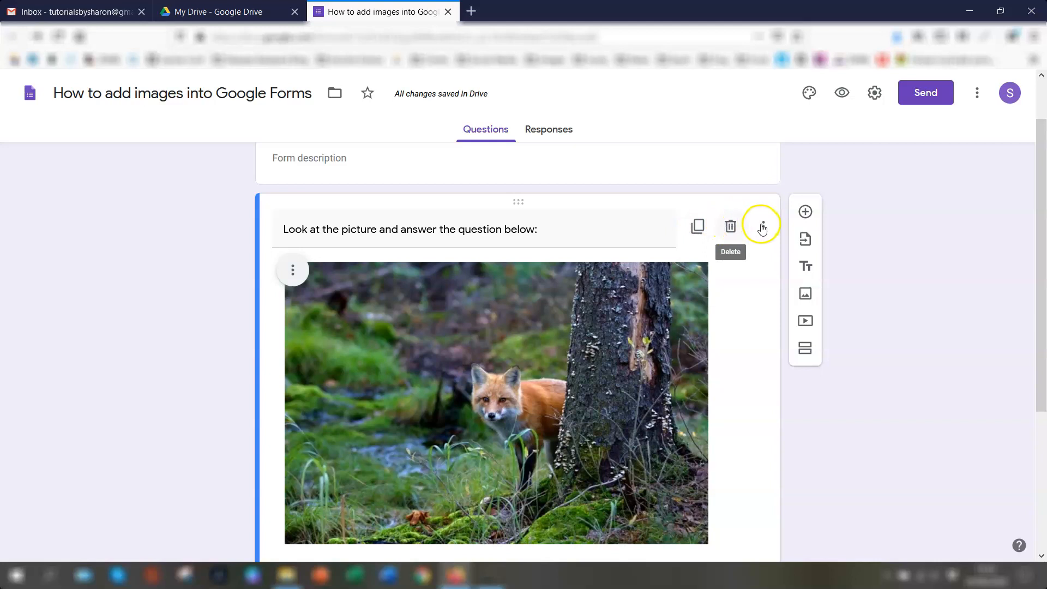
pyautogui.click(762, 226)
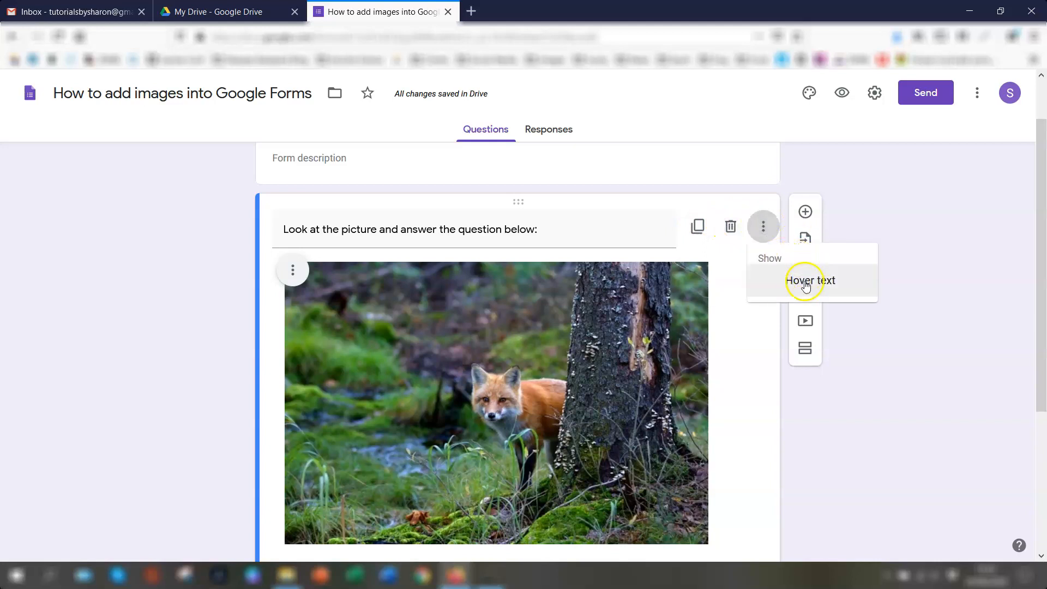
pyautogui.click(810, 280)
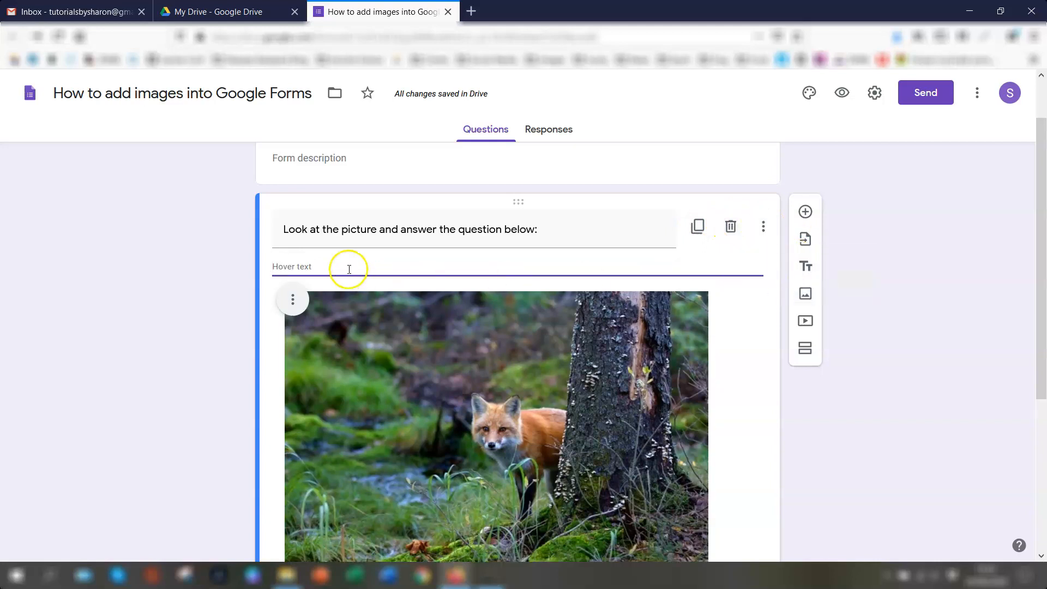
pyautogui.moveTo(424, 329)
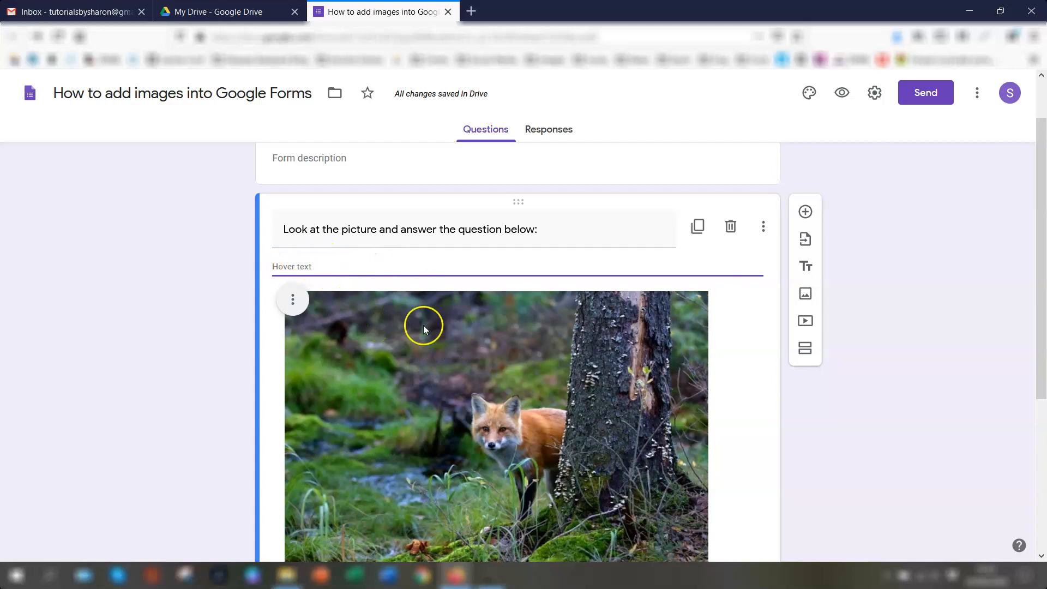
pyautogui.moveTo(317, 265)
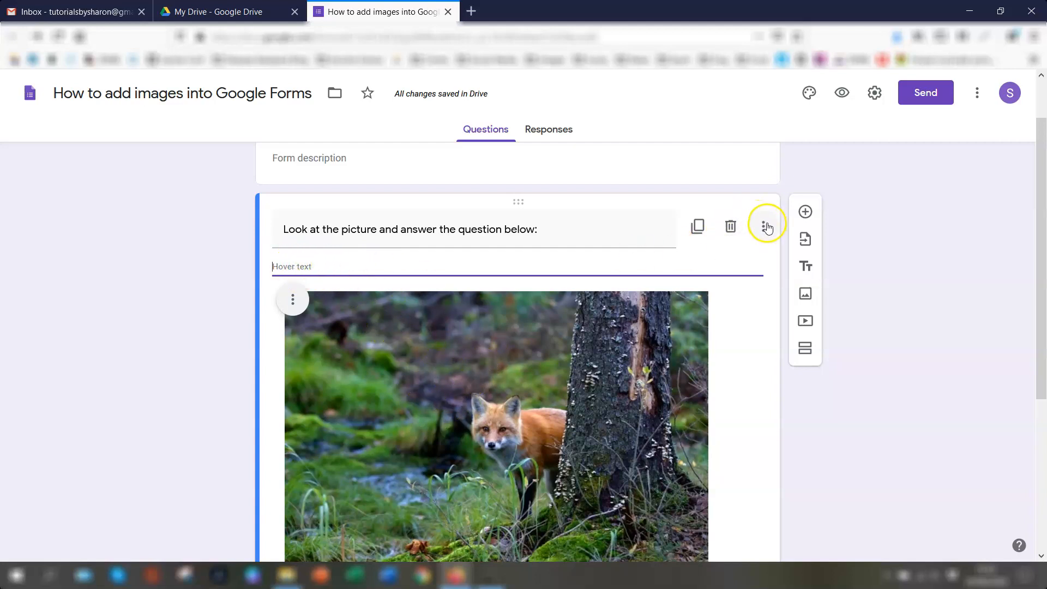
pyautogui.click(763, 226)
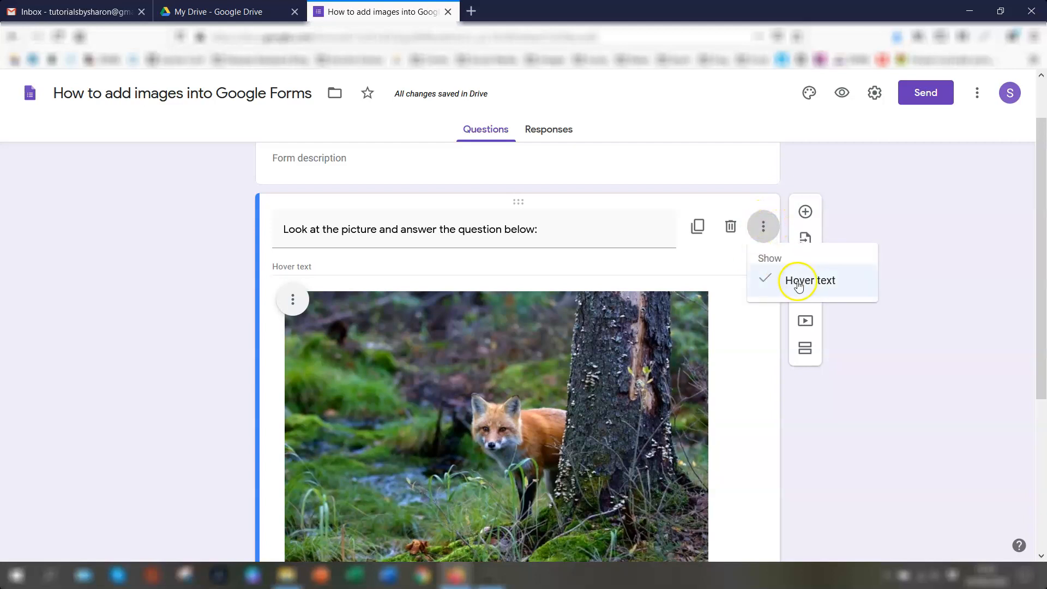
pyautogui.click(812, 280)
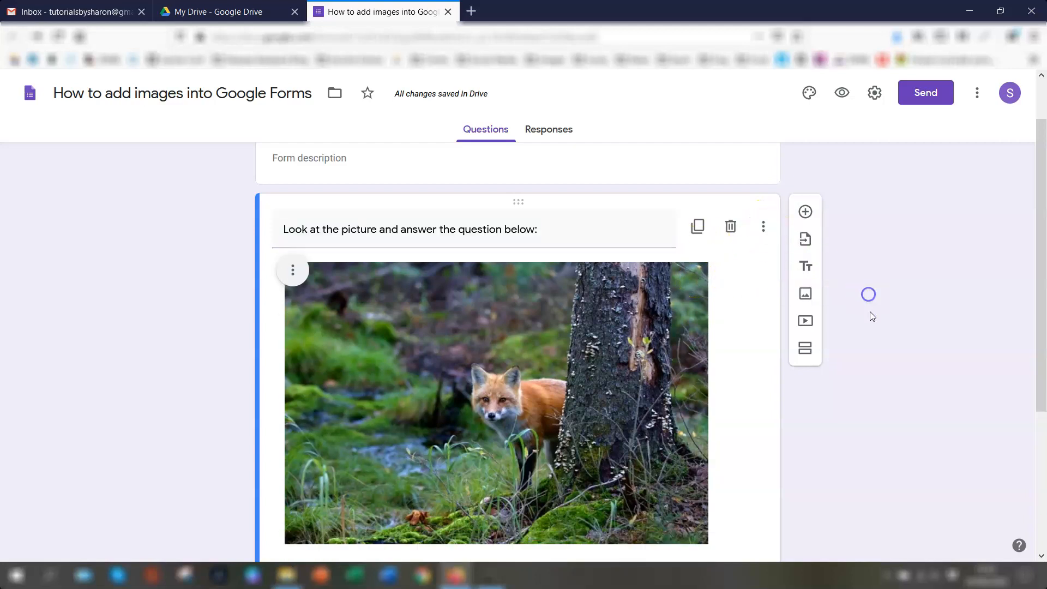
# Add a short-answer question 'What animal is this?' below the Badger/Fox/Rabbit question
pyautogui.scroll(-3)
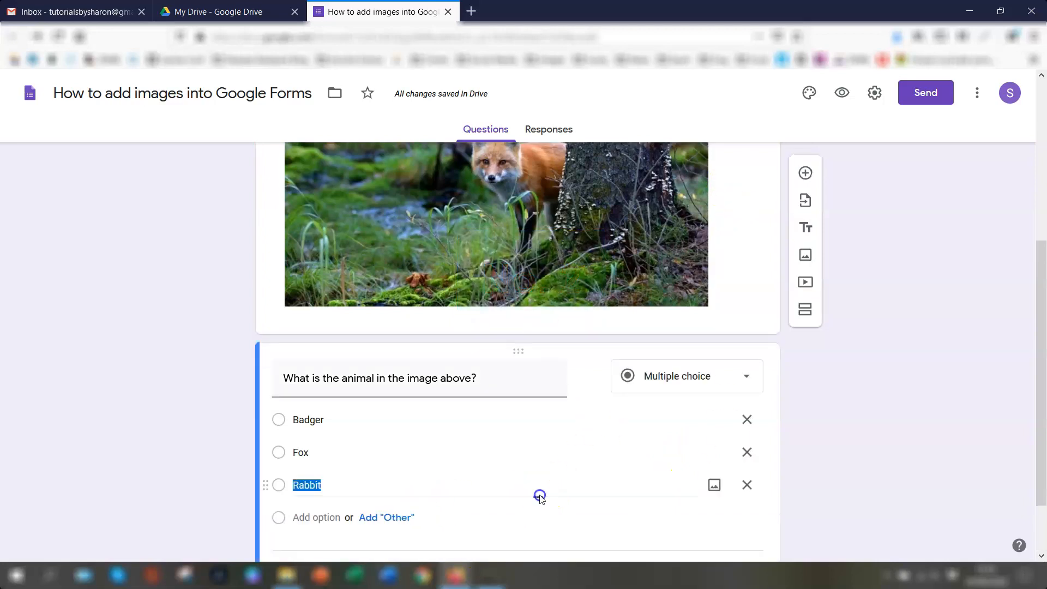
pyautogui.scroll(-3)
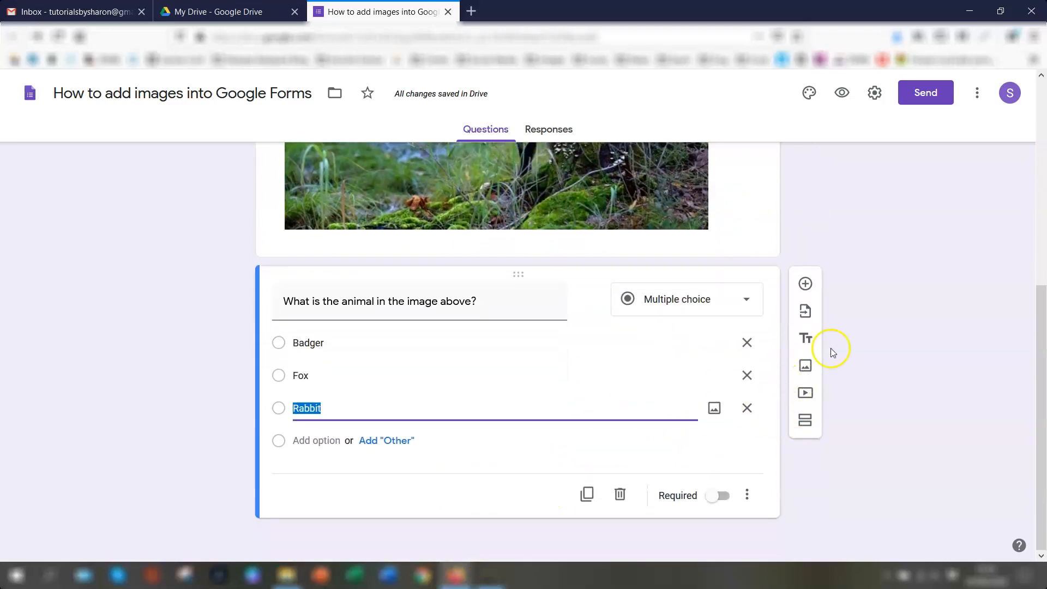
pyautogui.click(805, 283)
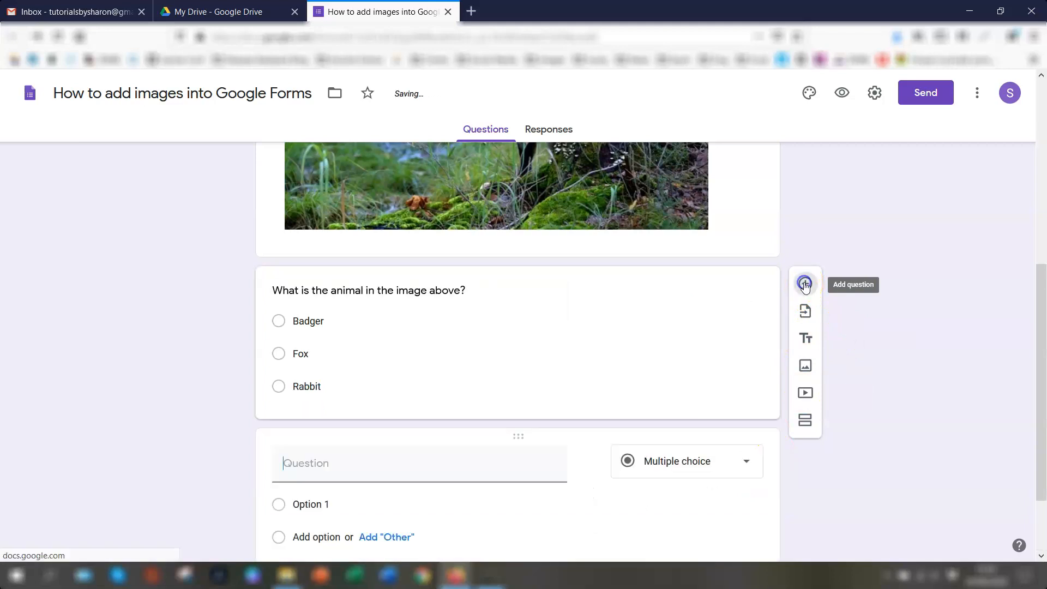
pyautogui.scroll(-3)
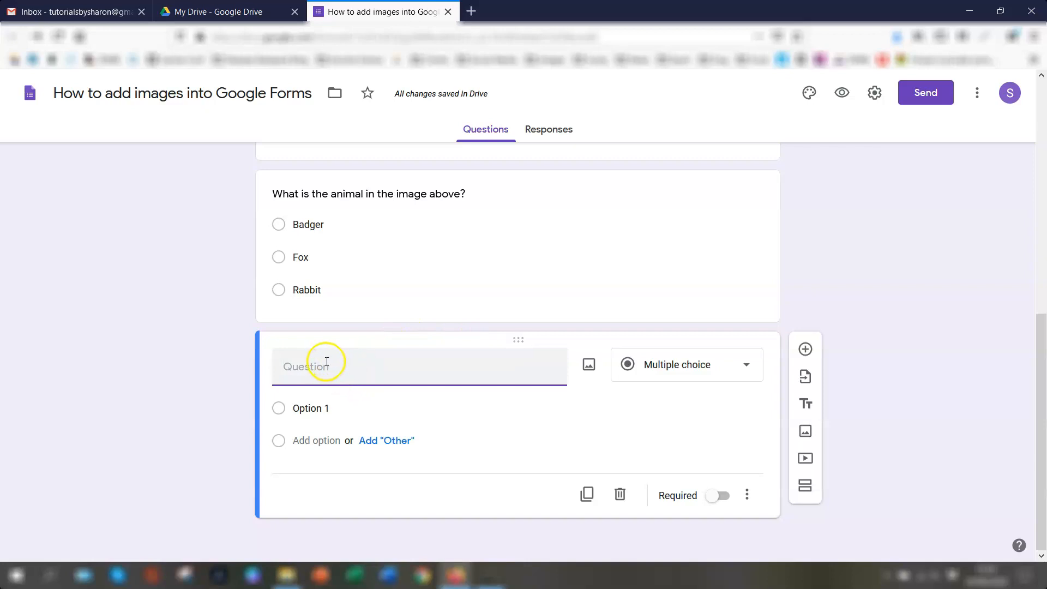
pyautogui.write('What animal is this?')
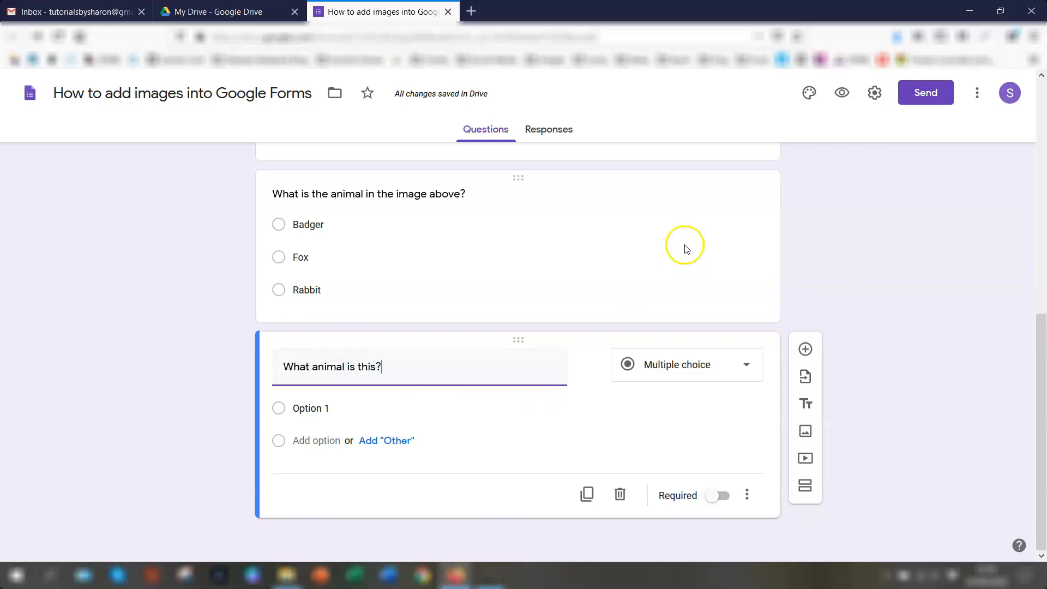
pyautogui.click(687, 364)
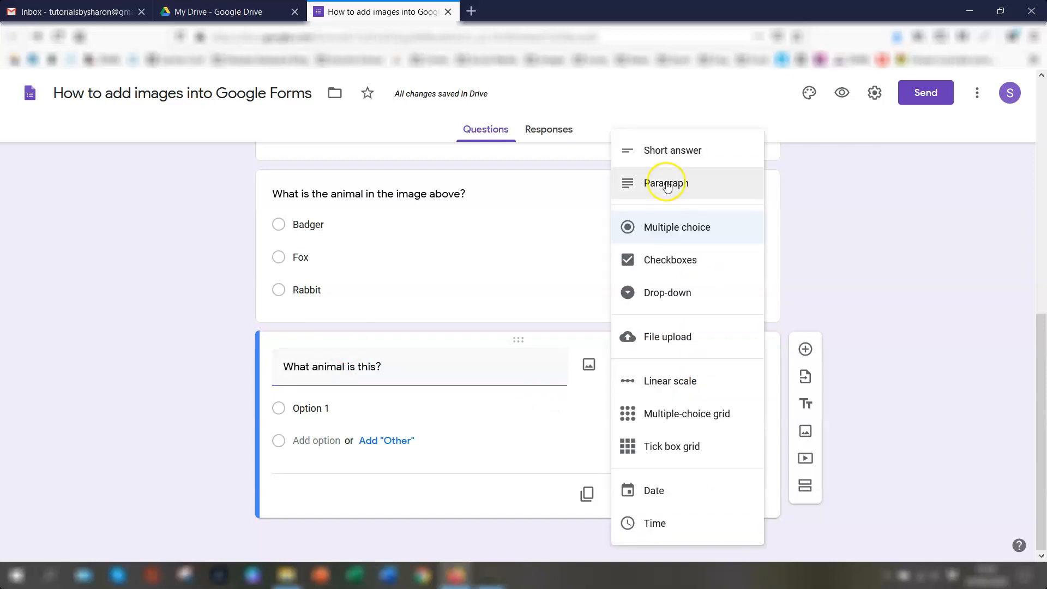
pyautogui.click(673, 150)
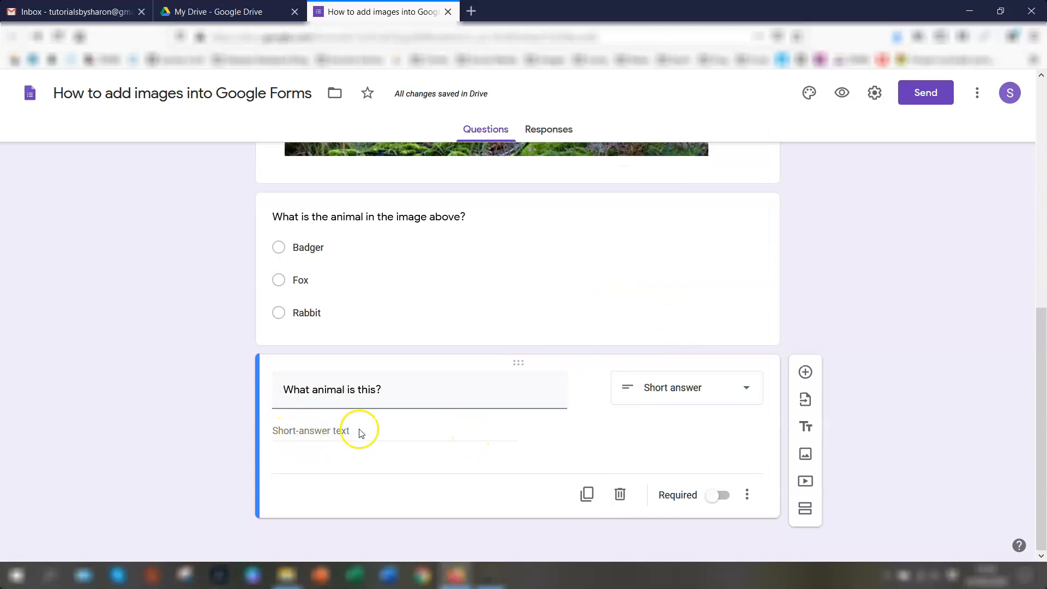
pyautogui.moveTo(328, 440)
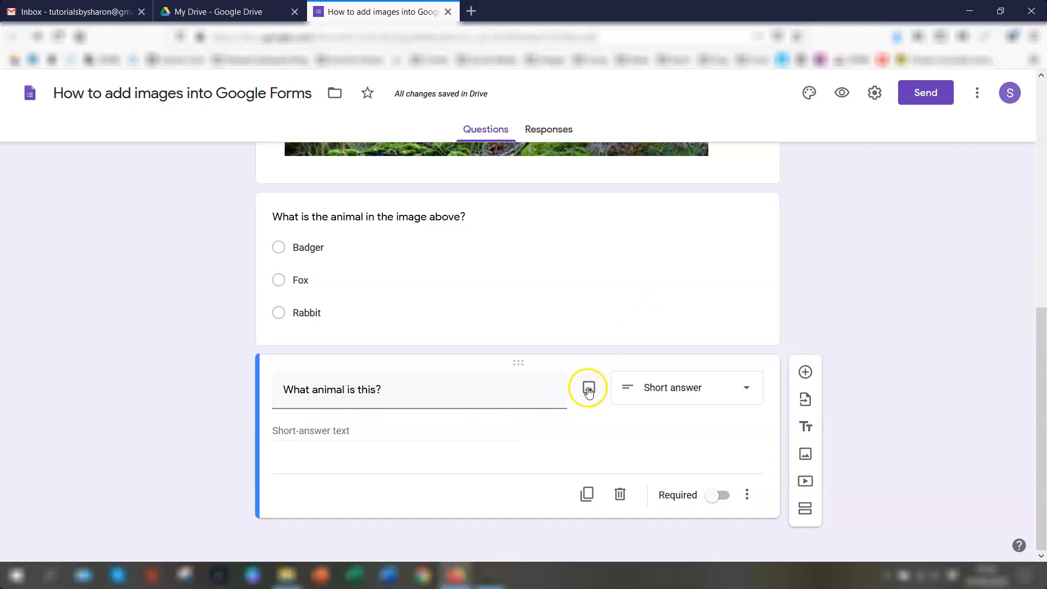
# Upload the squirrel photo into the 'What animal is this?' question
pyautogui.click(587, 388)
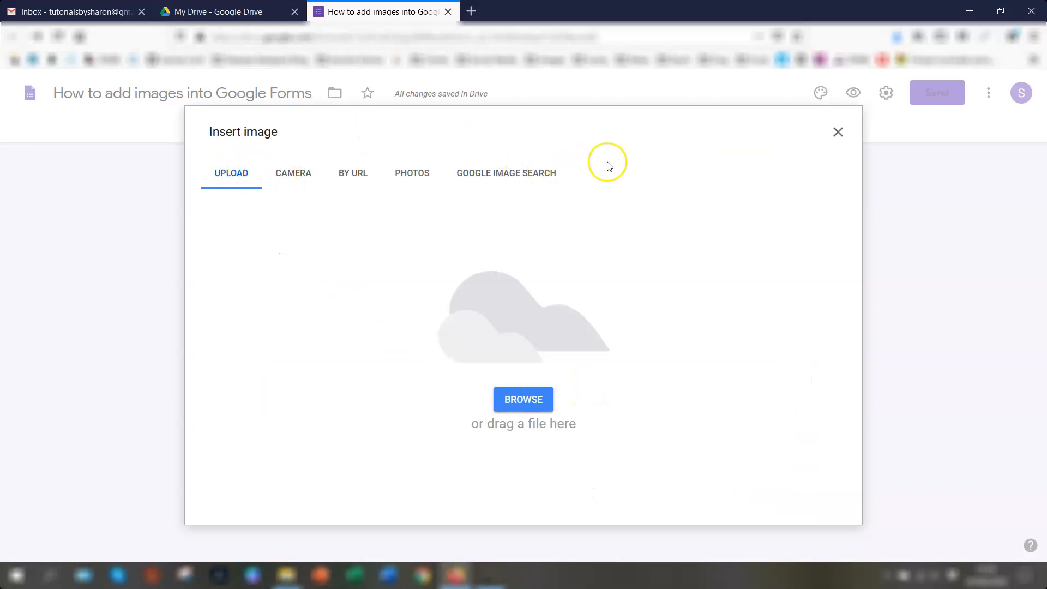
pyautogui.moveTo(511, 428)
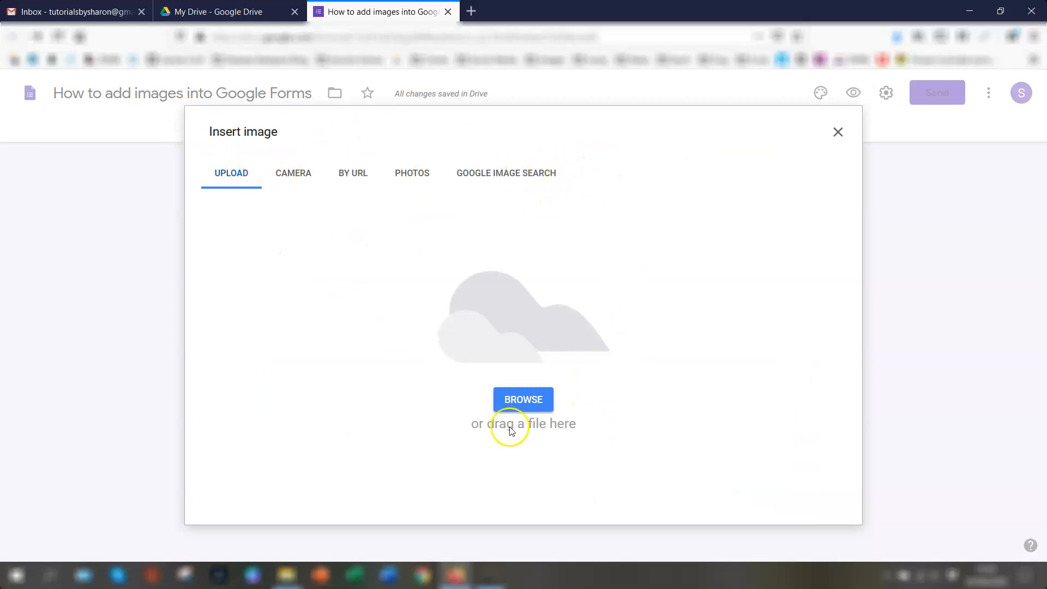
pyautogui.click(523, 399)
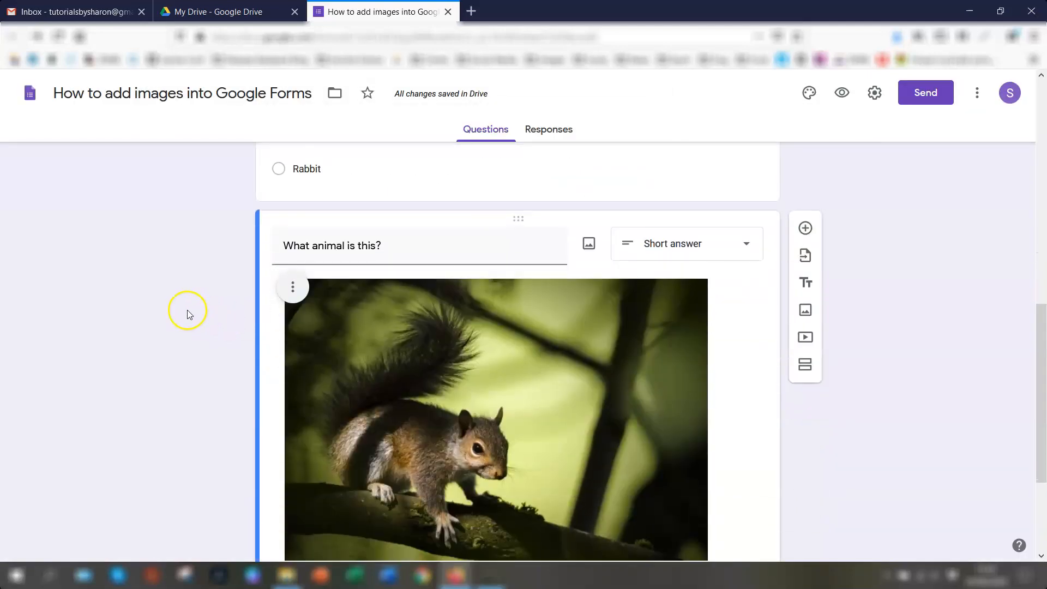
pyautogui.scroll(-3)
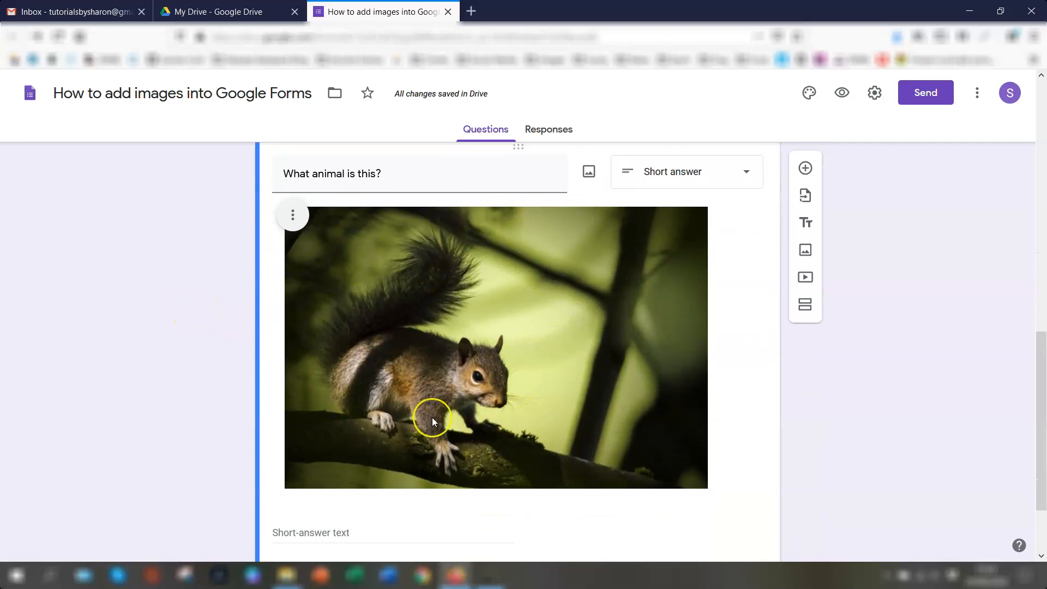
pyautogui.scroll(-3)
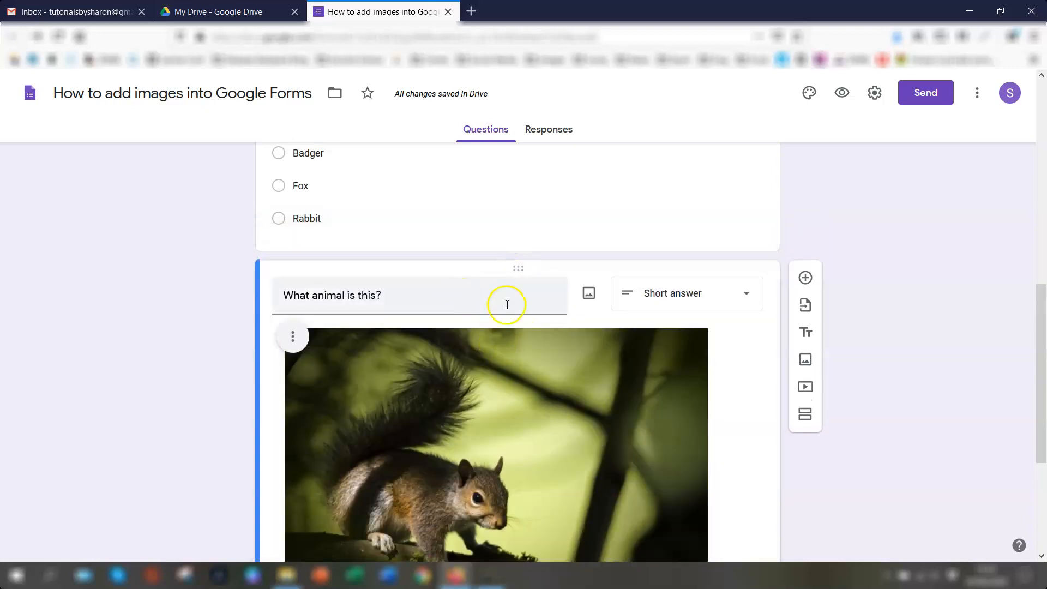
pyautogui.scroll(-3)
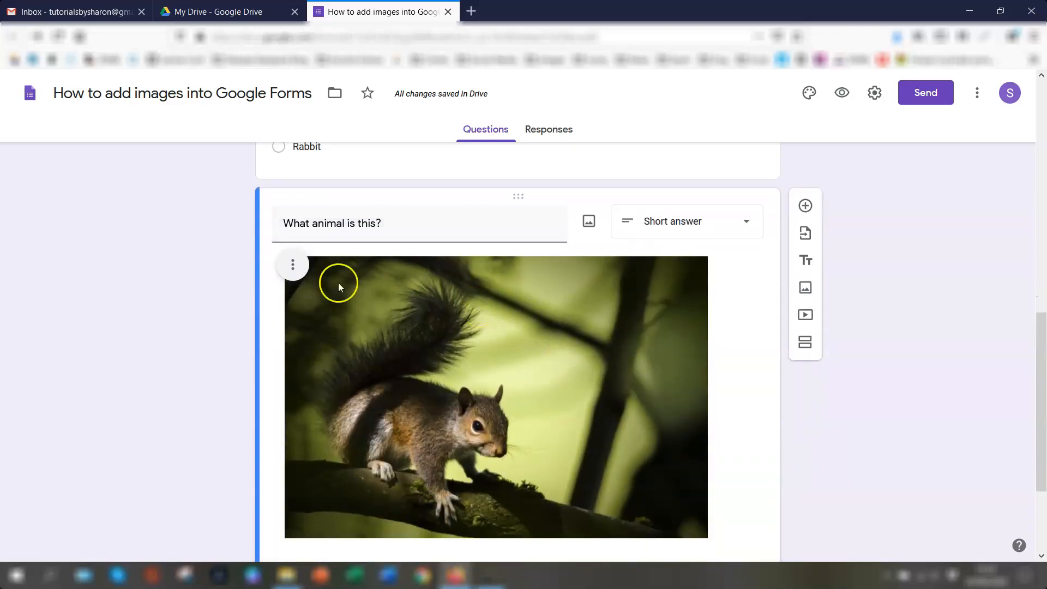
pyautogui.click(292, 264)
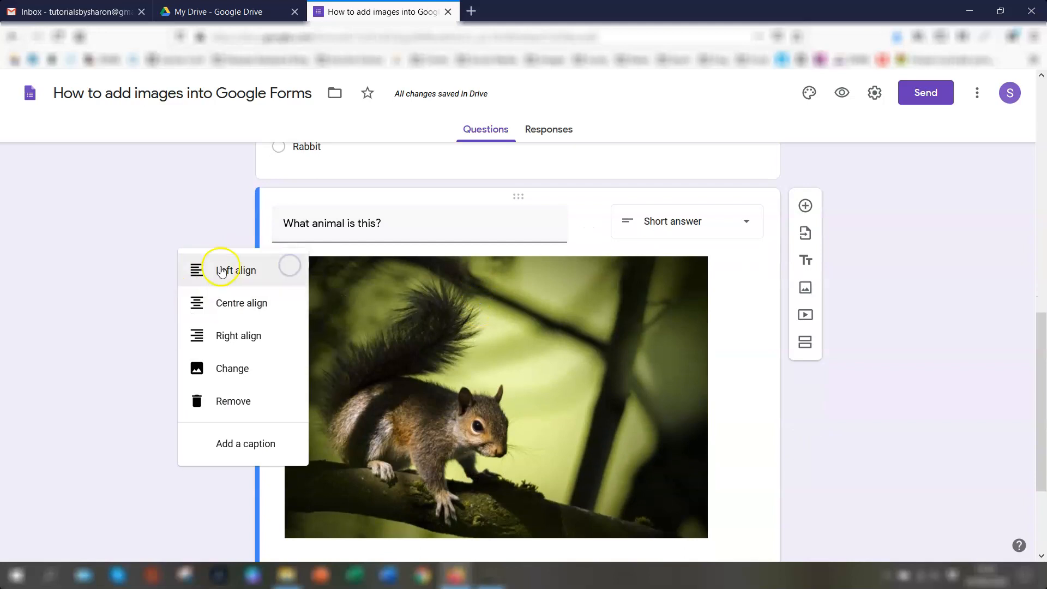
pyautogui.moveTo(158, 212)
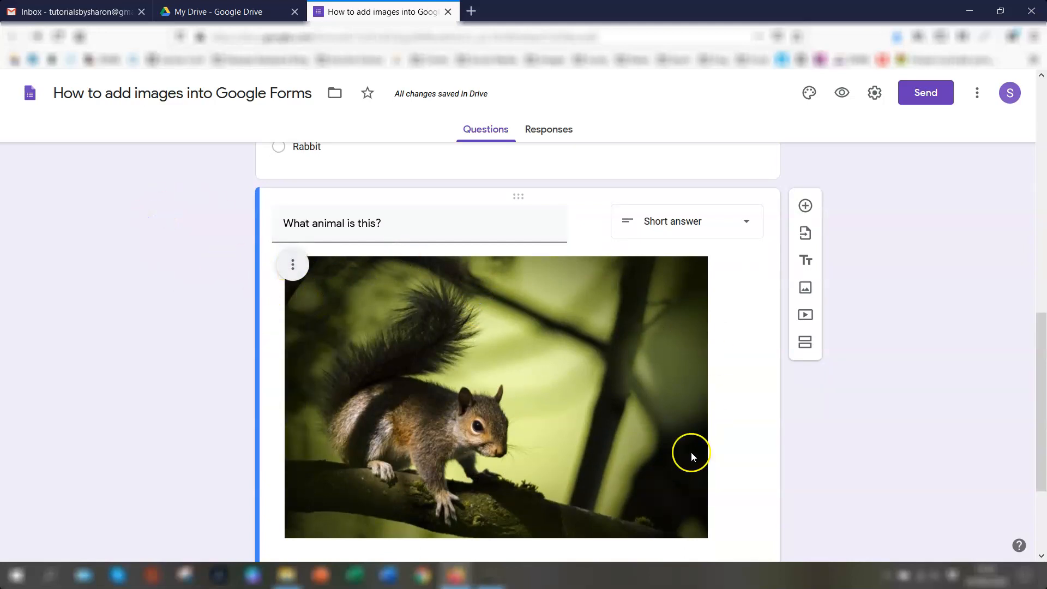
pyautogui.scroll(-3)
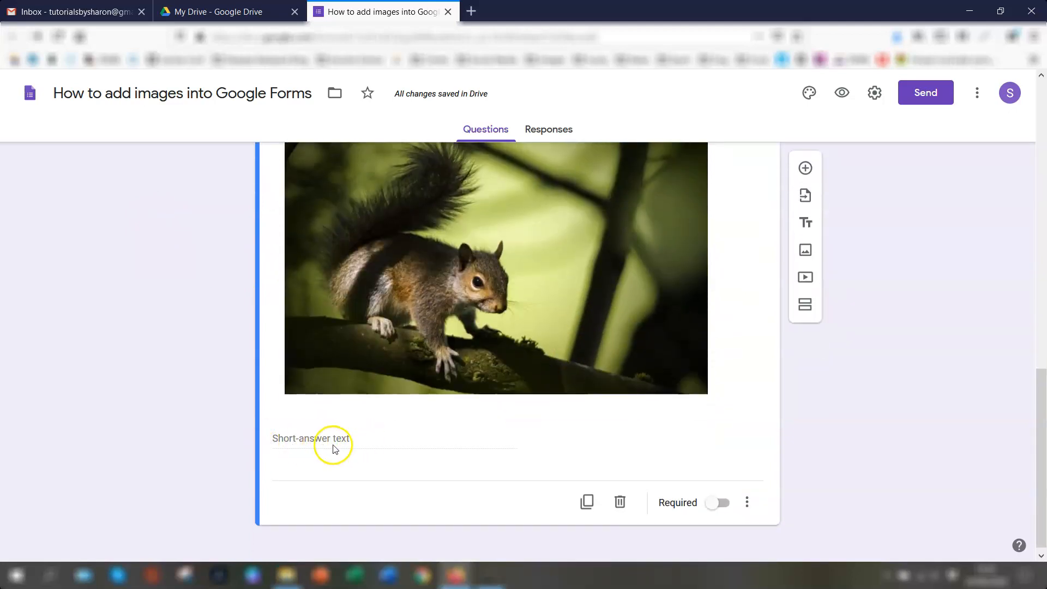
pyautogui.moveTo(842, 403)
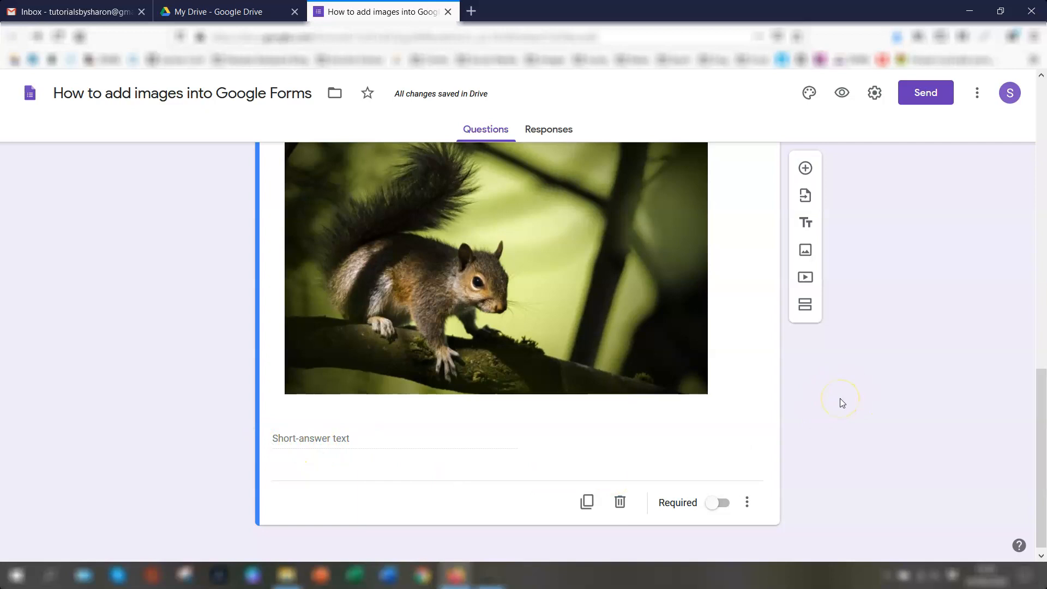
pyautogui.scroll(3)
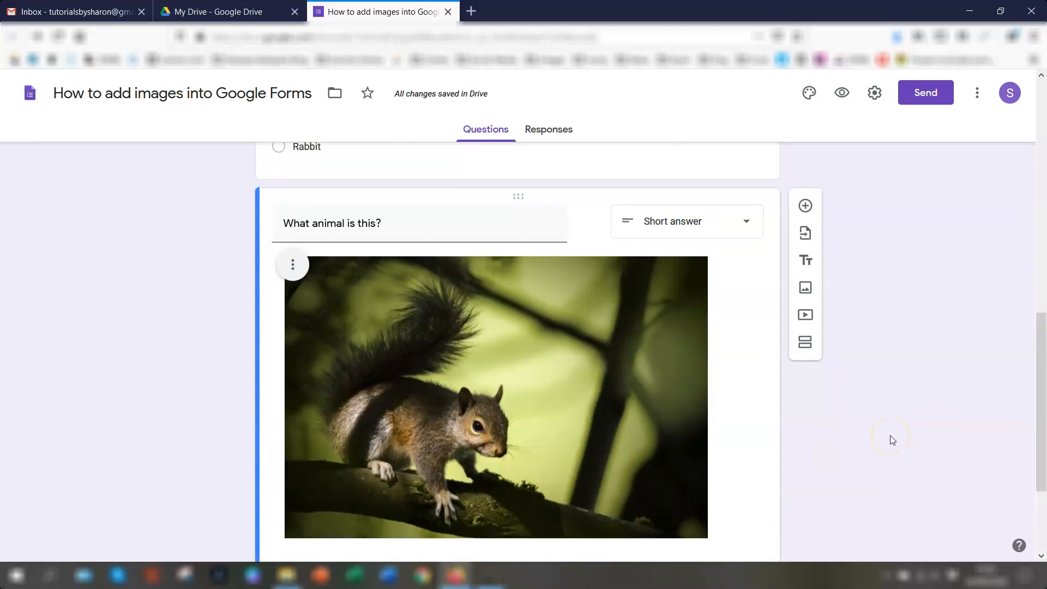
pyautogui.scroll(-3)
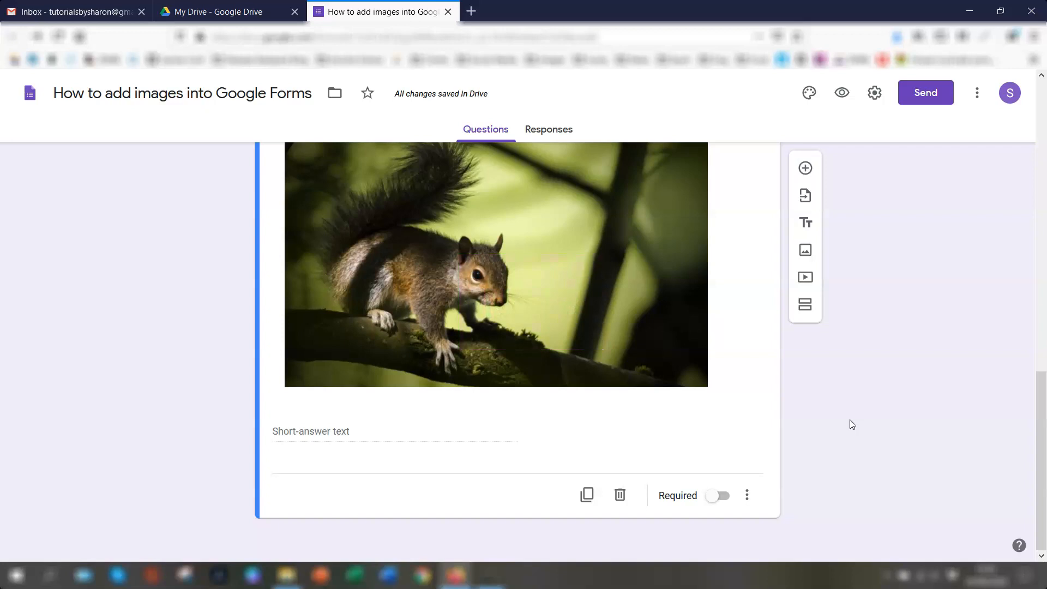
pyautogui.moveTo(843, 422)
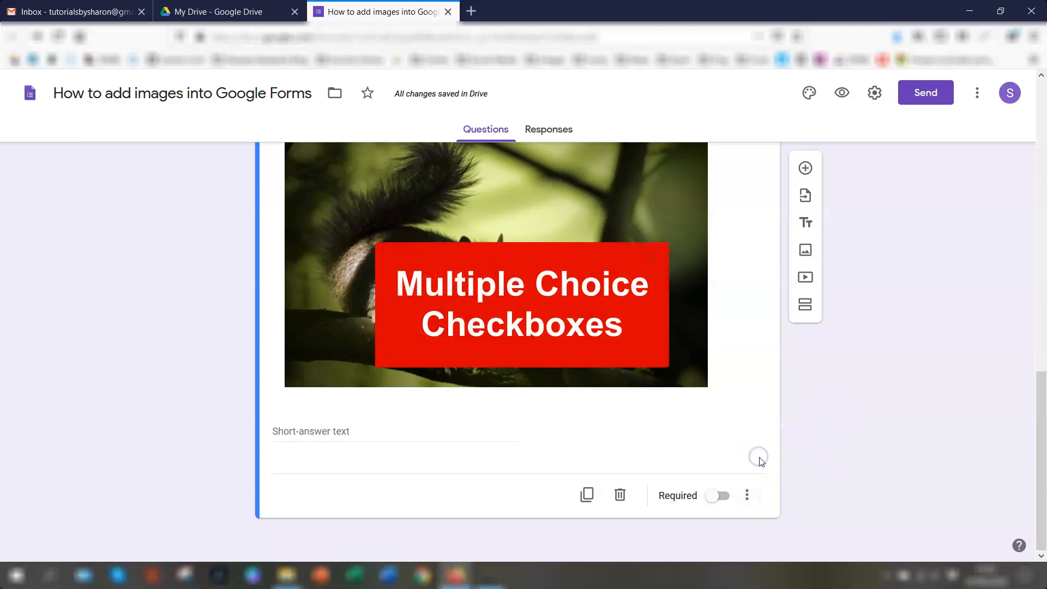
pyautogui.moveTo(747, 368)
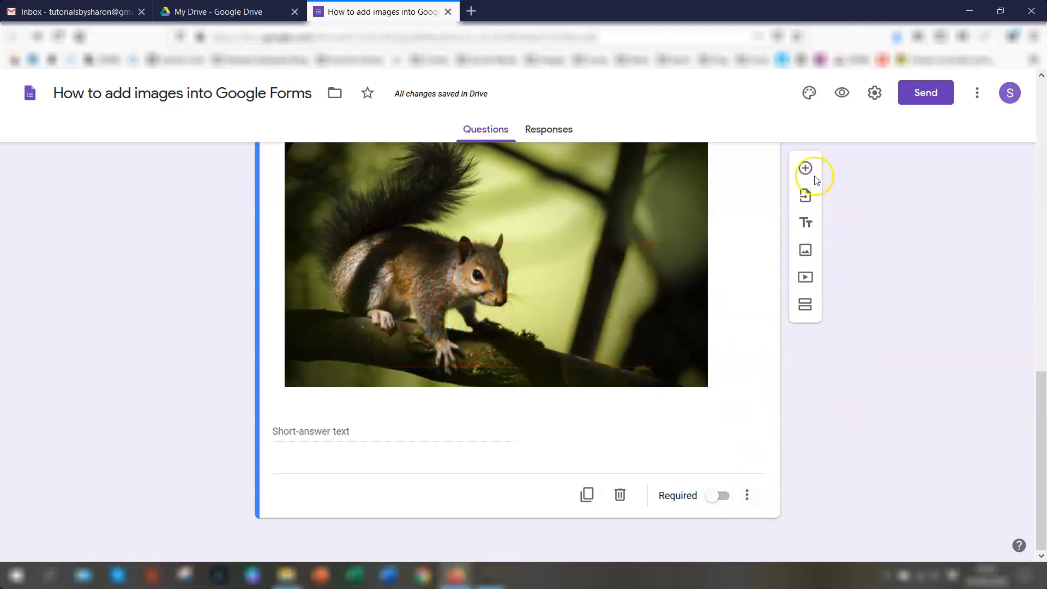
# Add the multiple-choice question 'Where do squirrels sleep at night?' with first option A
pyautogui.click(806, 168)
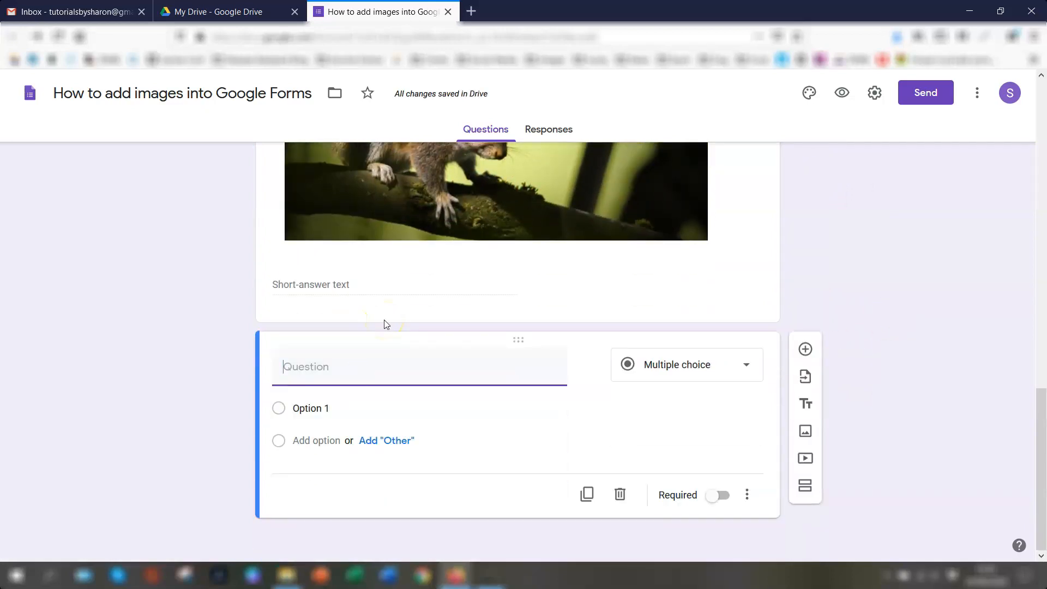
pyautogui.write('Where d')
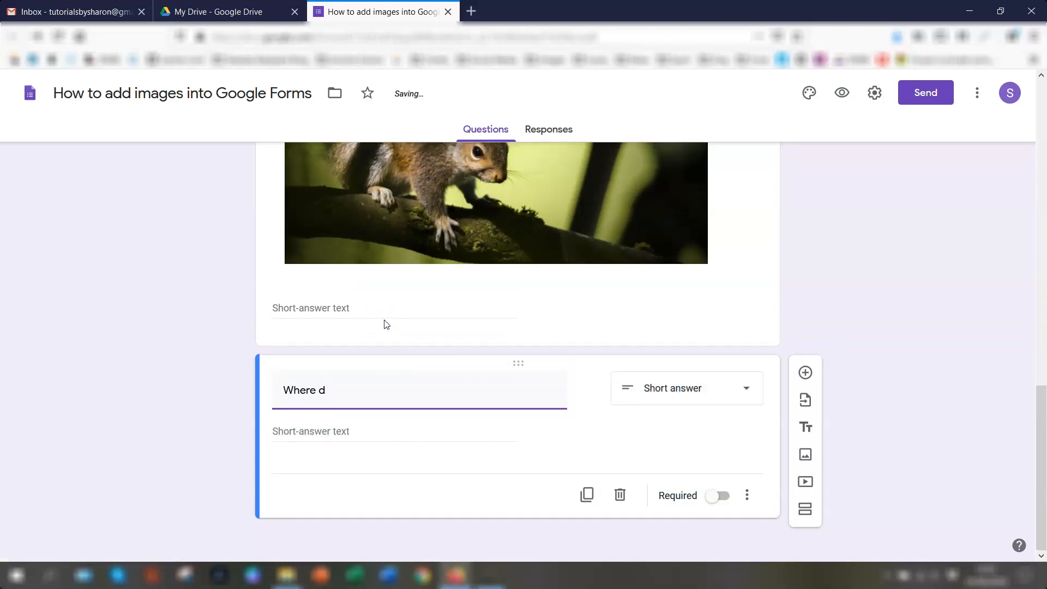
pyautogui.write('o squirrels')
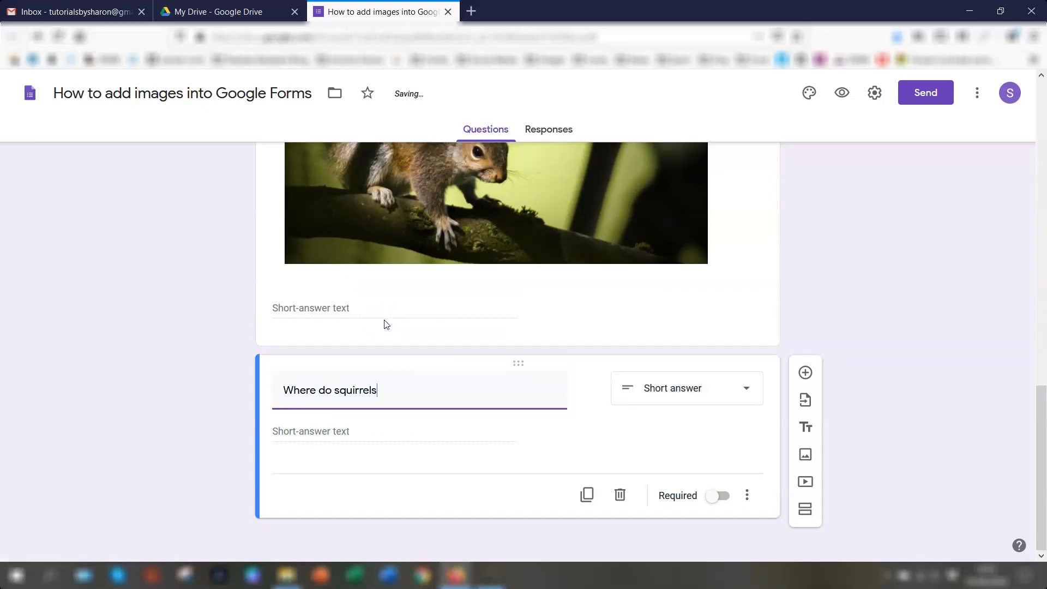
pyautogui.write('sleep')
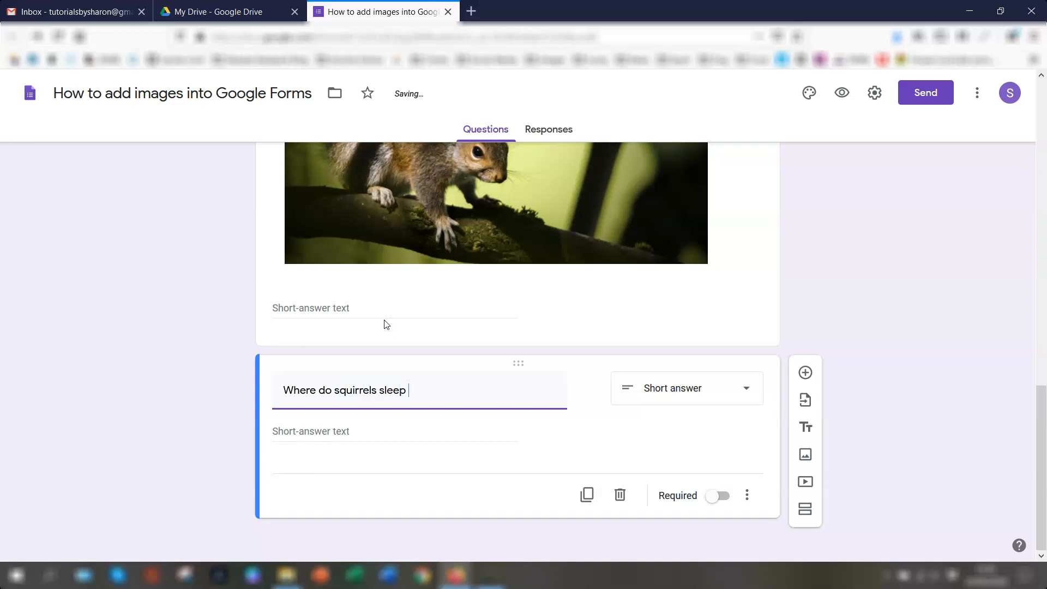
pyautogui.write('at night?')
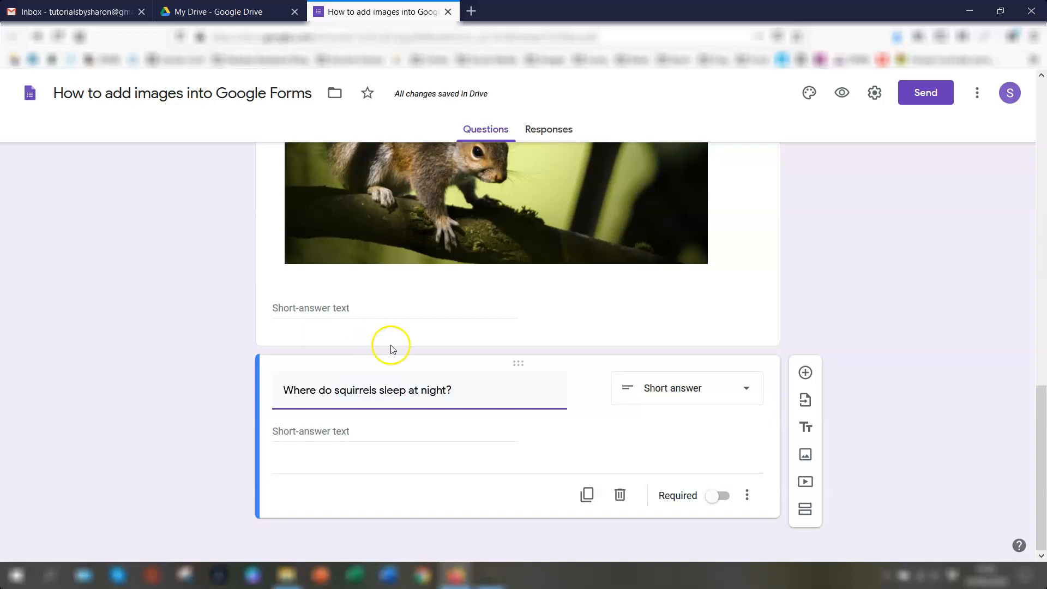
pyautogui.click(685, 388)
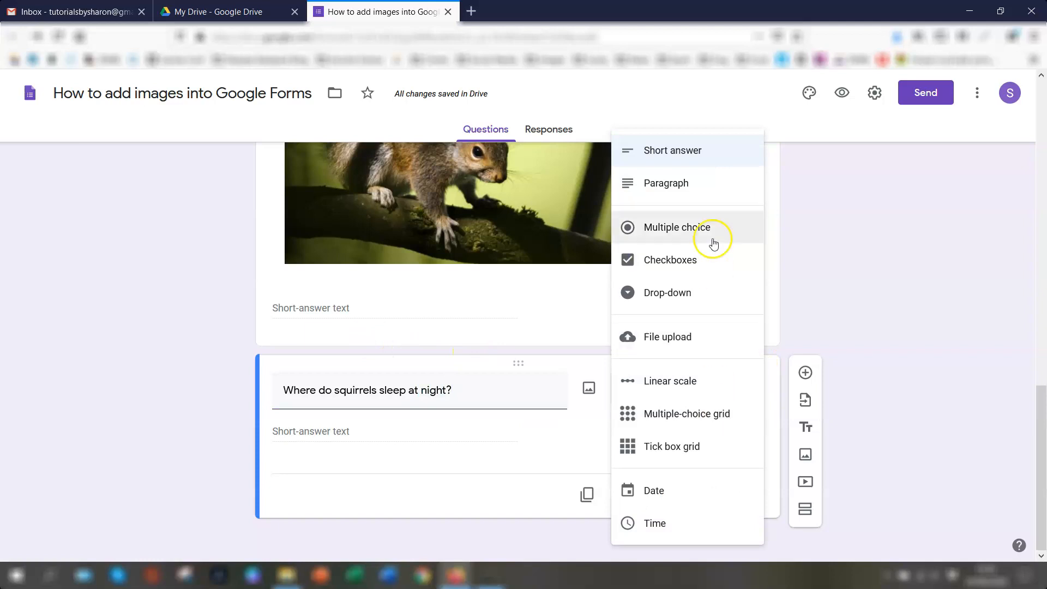
pyautogui.click(678, 227)
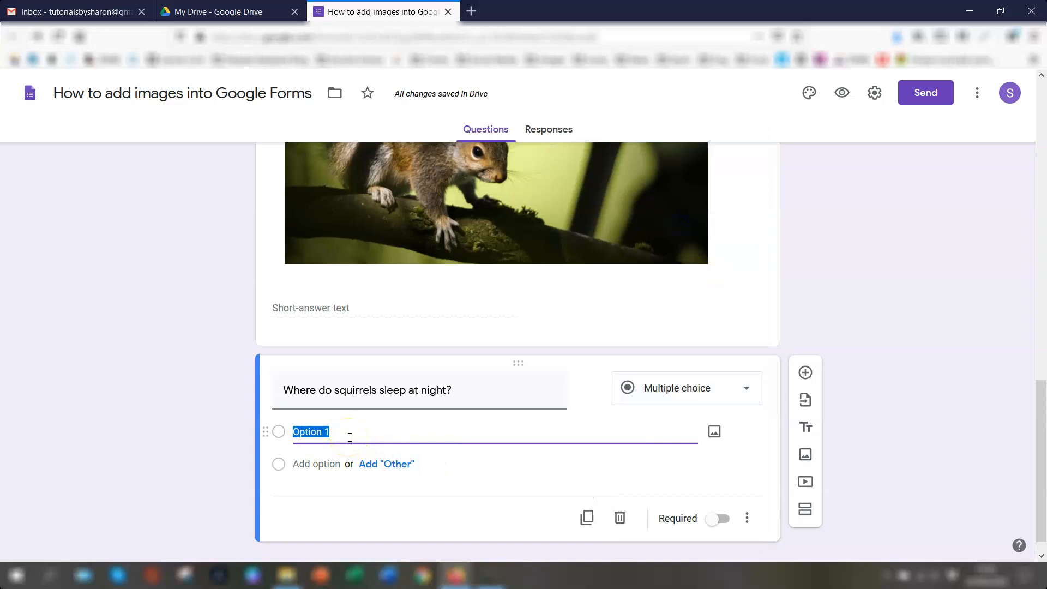
pyautogui.write('A')
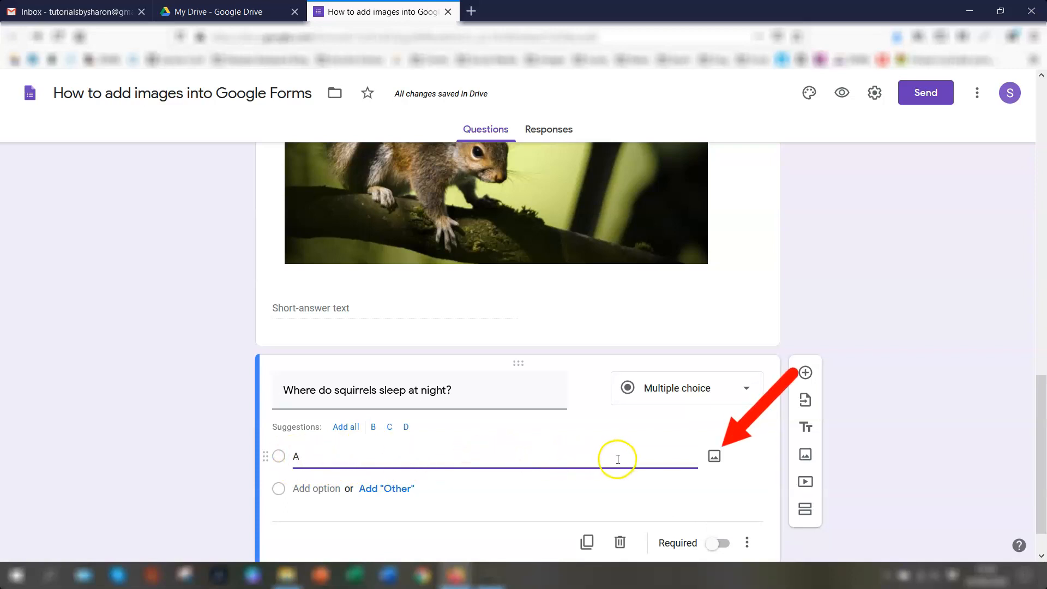
pyautogui.moveTo(714, 459)
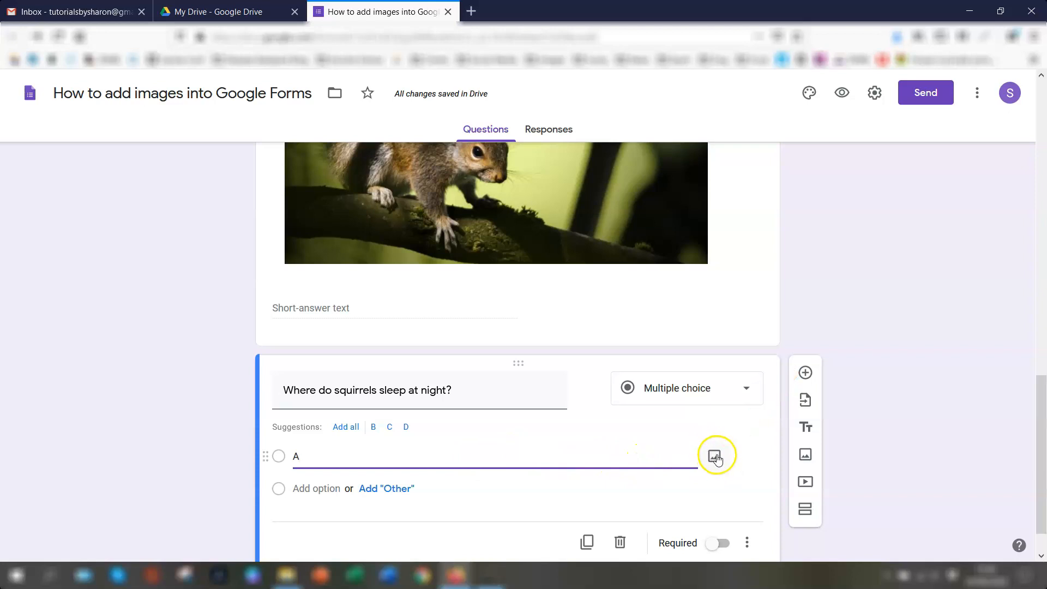
# Attach the grassland boardwalk picture to option A and the snow hotel picture to option B
pyautogui.click(716, 456)
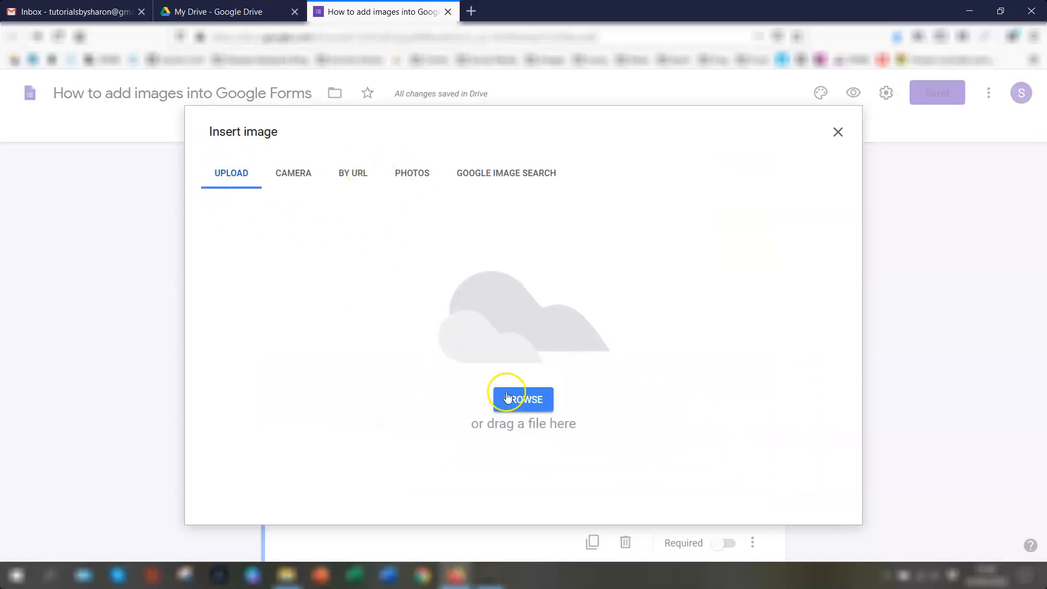
pyautogui.click(524, 398)
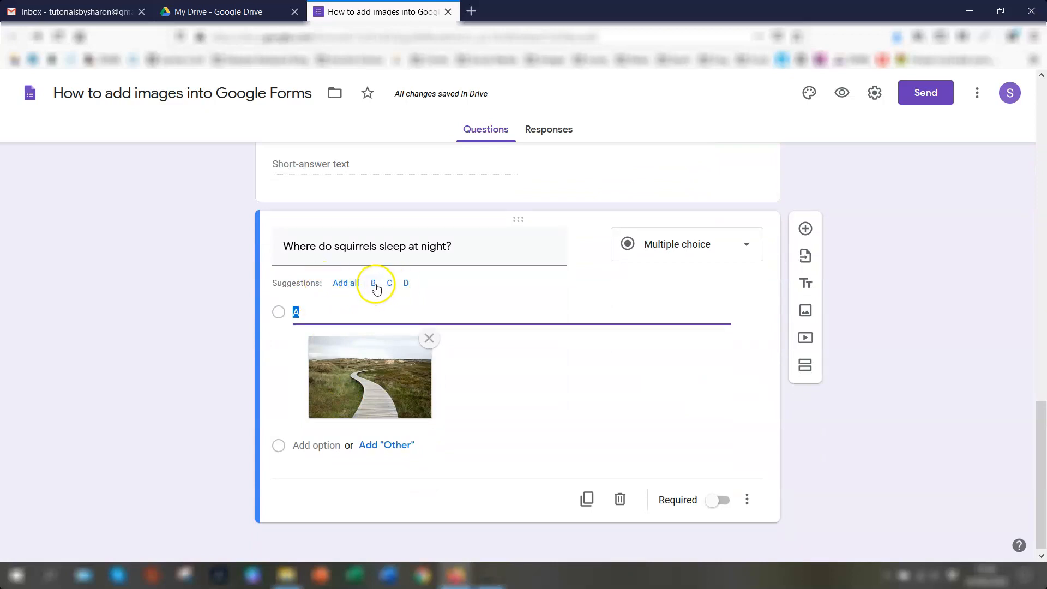
pyautogui.click(373, 282)
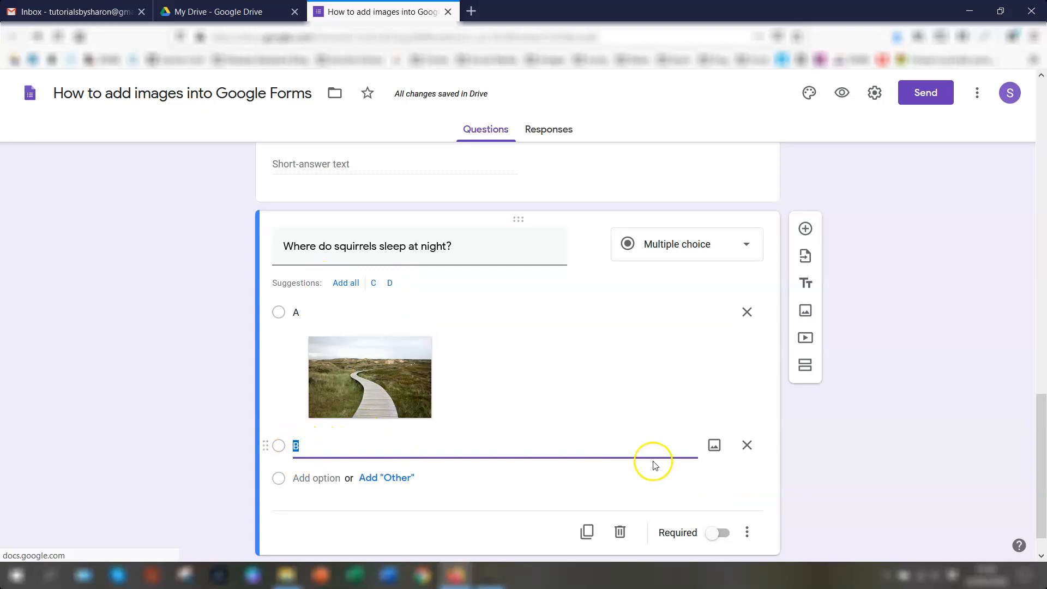
pyautogui.click(714, 445)
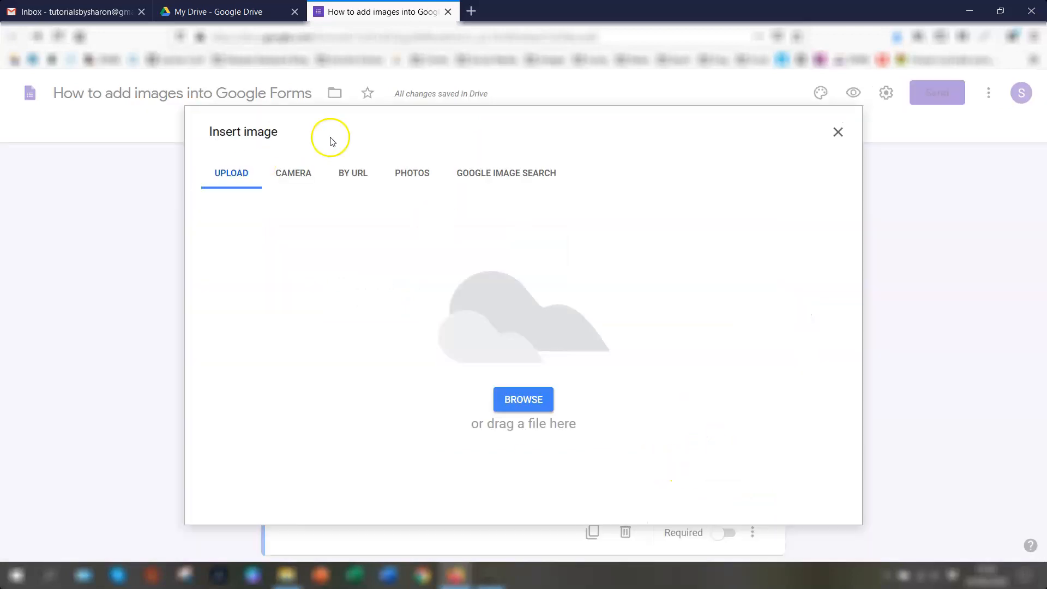
pyautogui.click(523, 399)
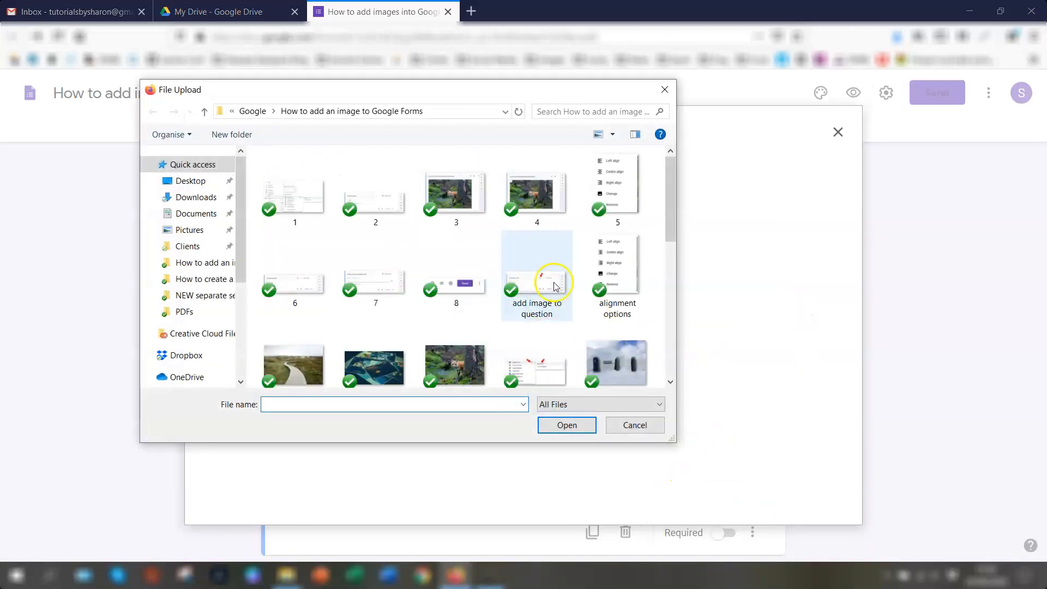
pyautogui.click(616, 230)
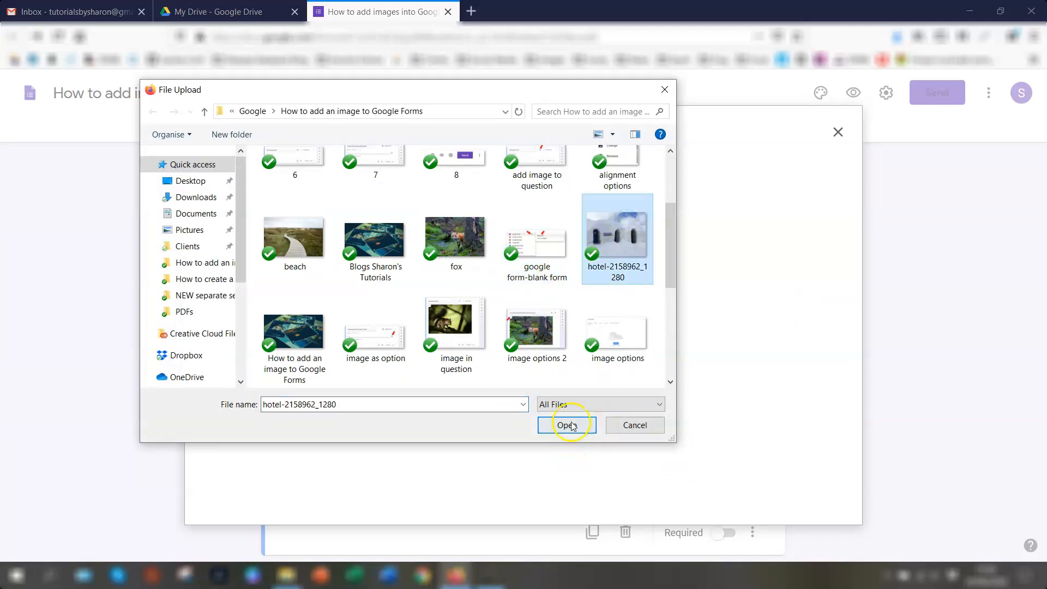
pyautogui.click(567, 426)
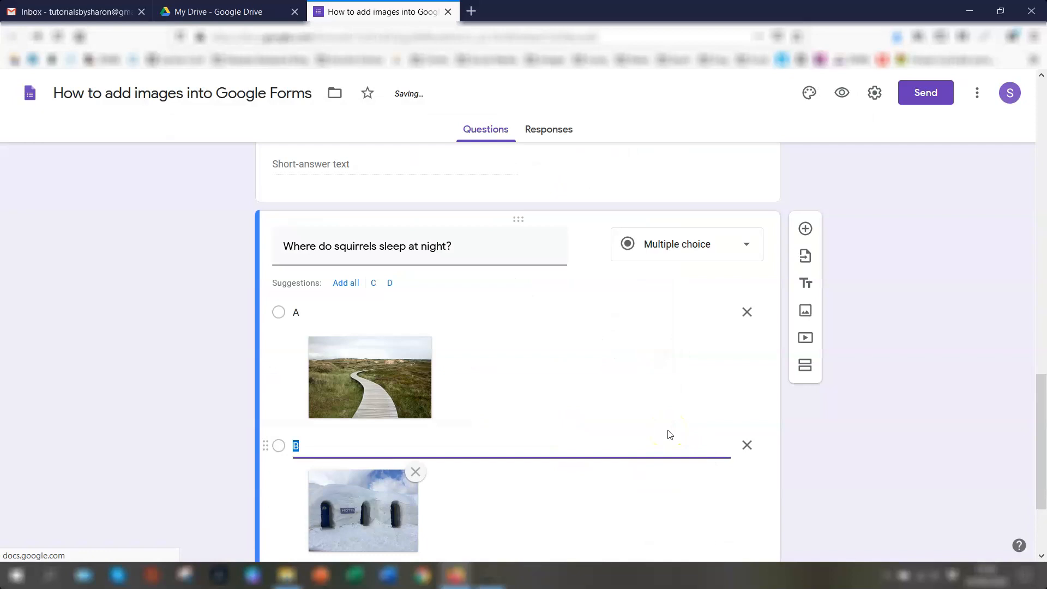
# Add the autumn woods picture to option C
pyautogui.scroll(-3)
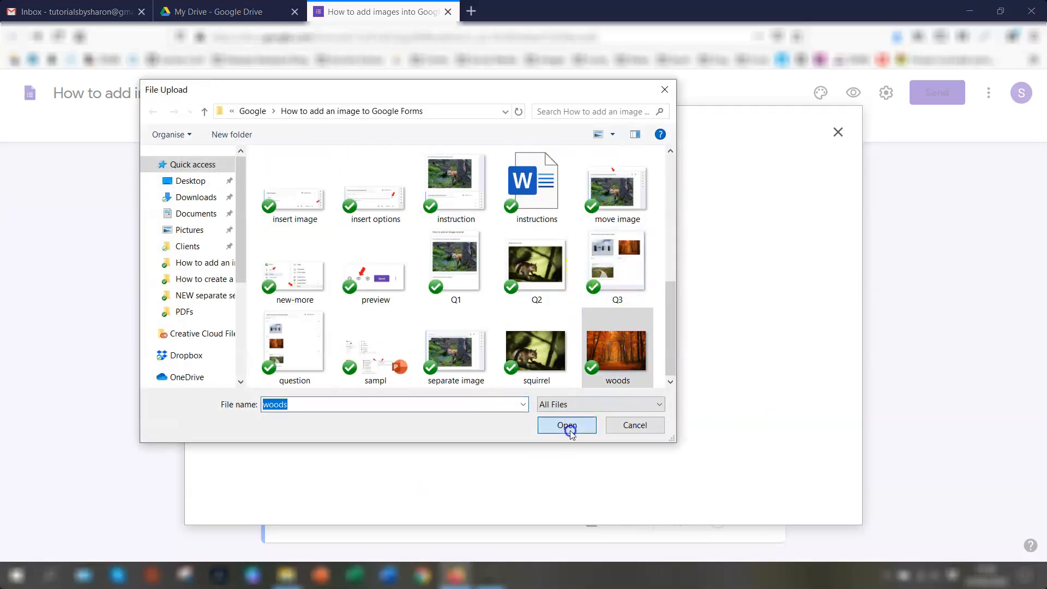
pyautogui.click(566, 426)
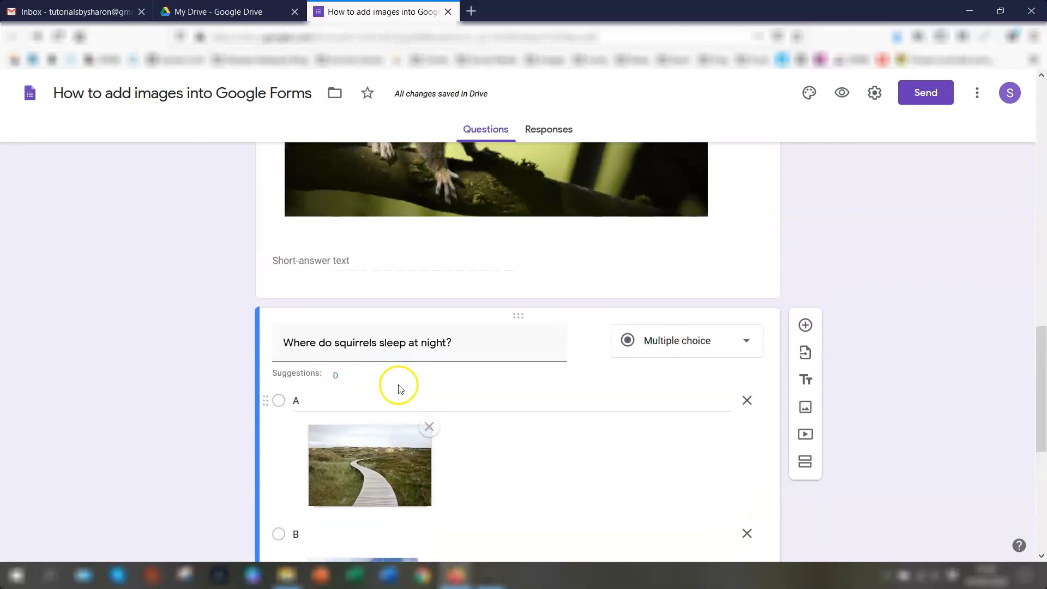
pyautogui.scroll(-3)
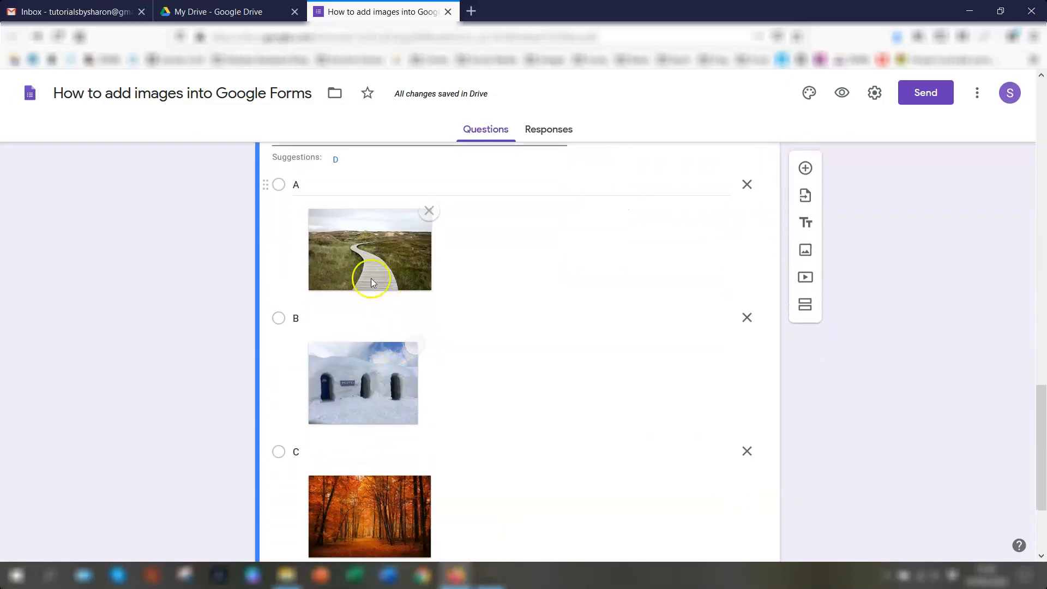
pyautogui.scroll(-3)
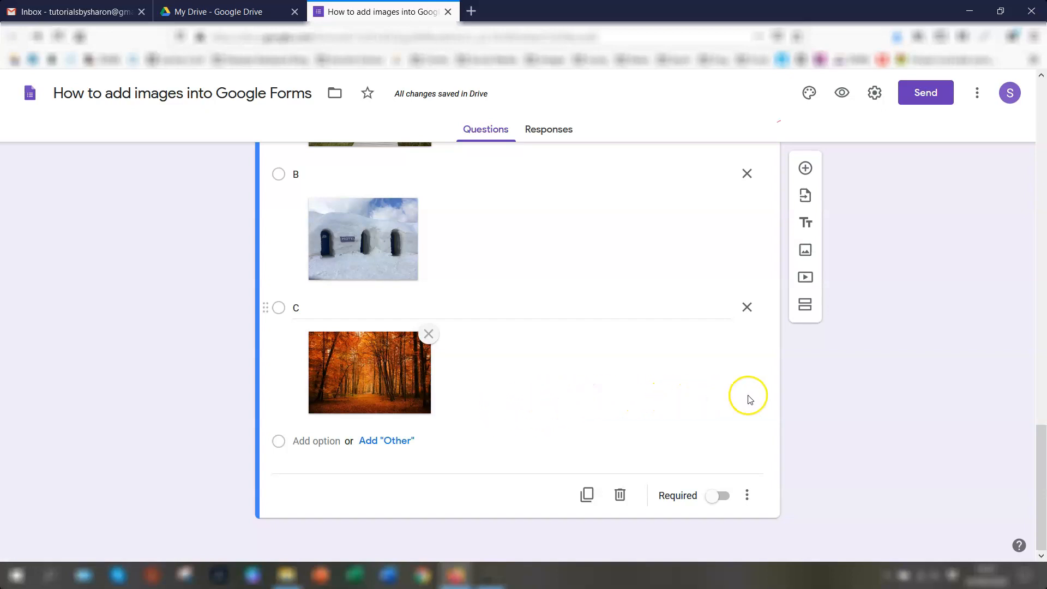
pyautogui.scroll(3)
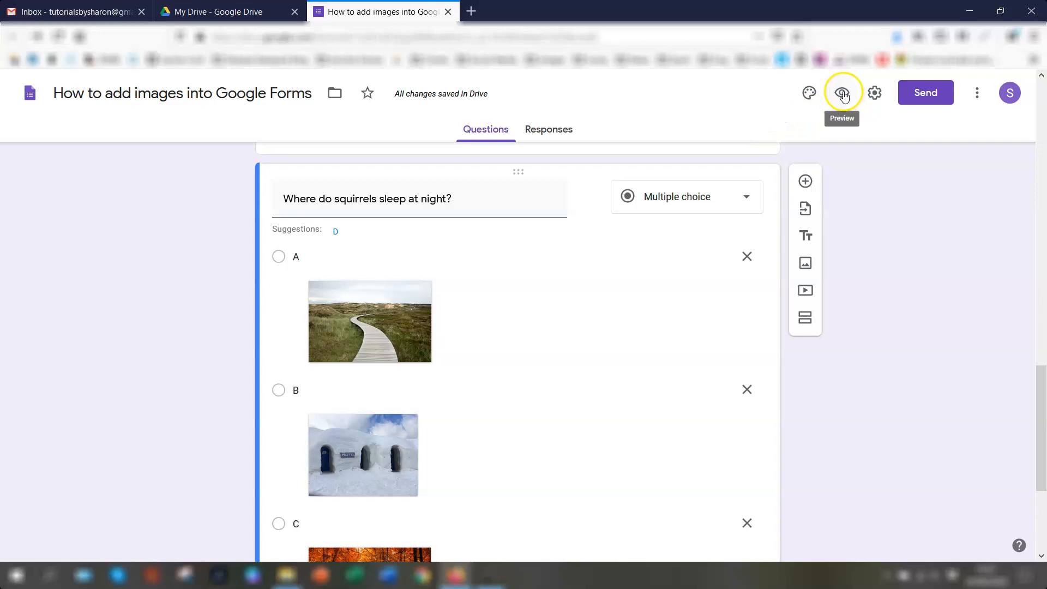
# Preview the form and scroll through the fox image, squirrel questions, picture options and Submit
pyautogui.click(841, 93)
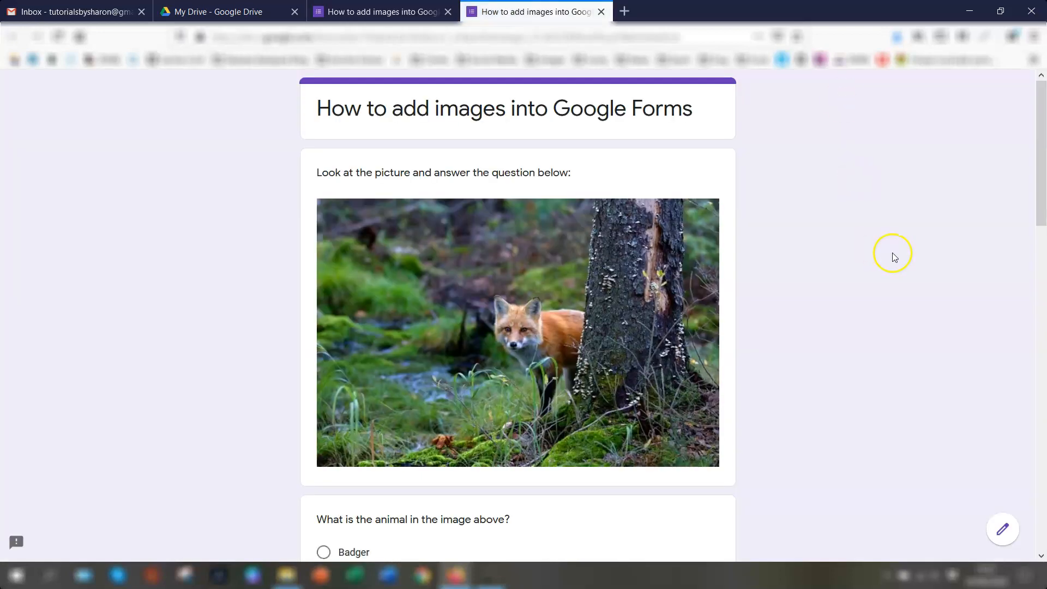
pyautogui.moveTo(881, 254)
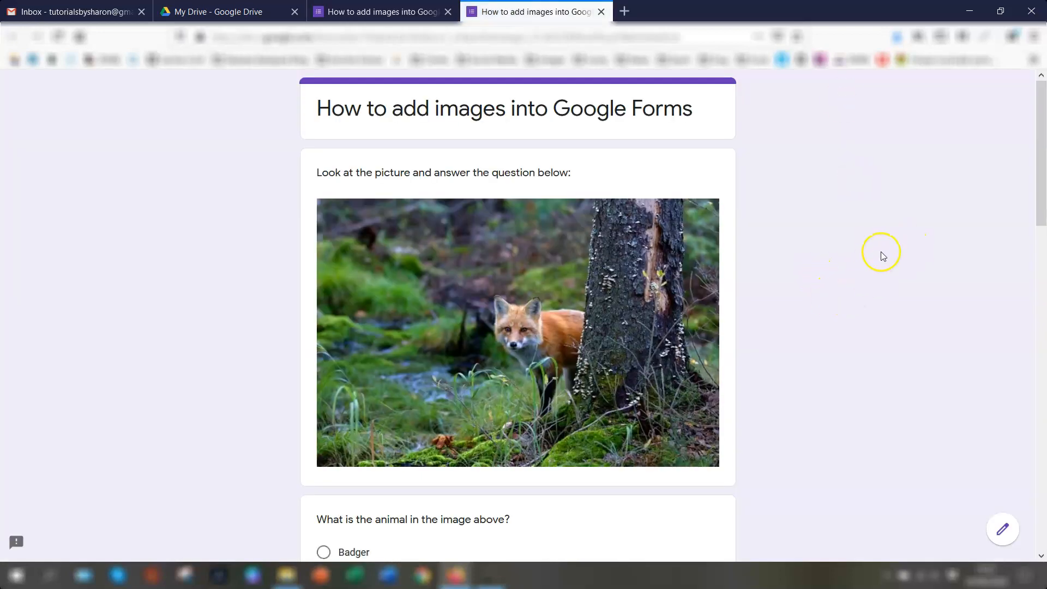
pyautogui.moveTo(822, 216)
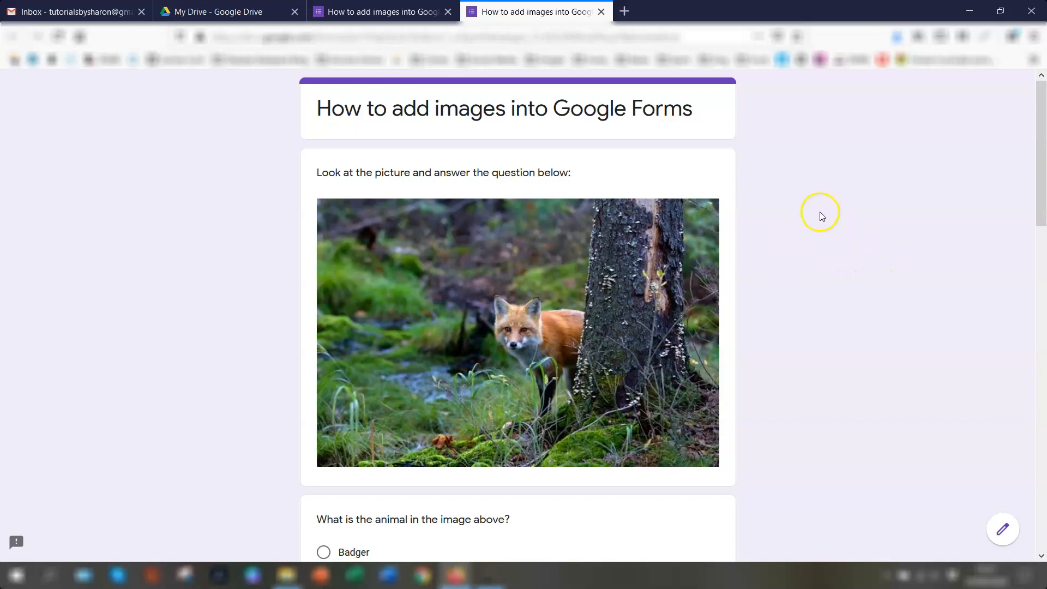
pyautogui.moveTo(458, 214)
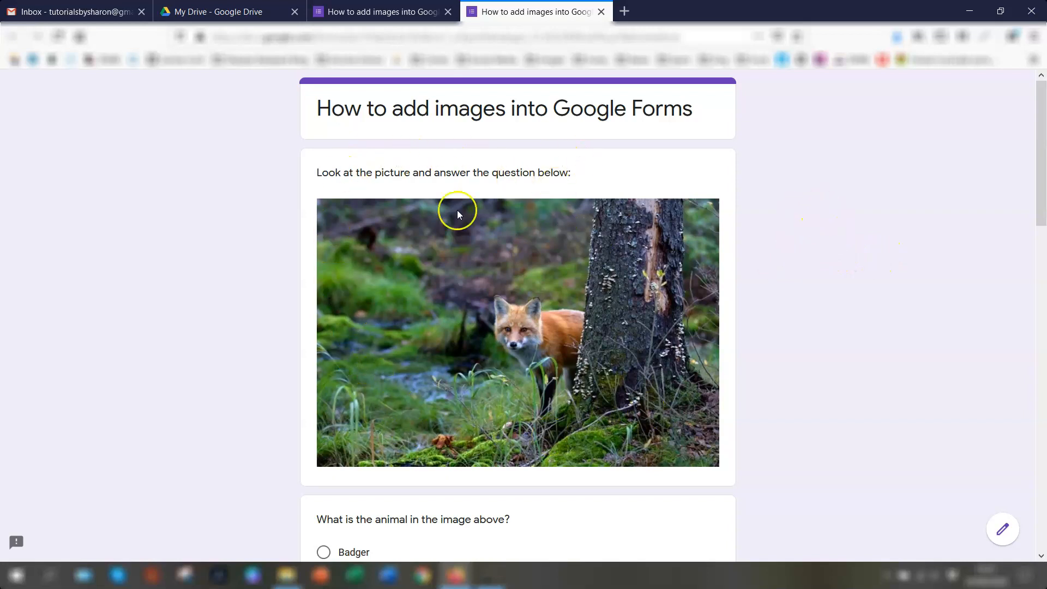
pyautogui.scroll(-3)
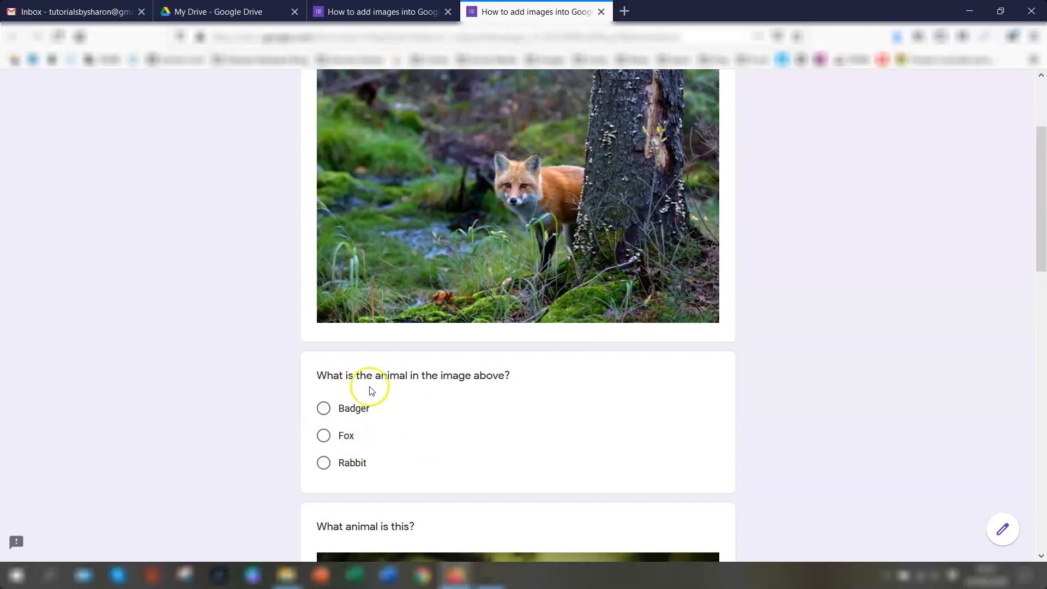
pyautogui.scroll(-3)
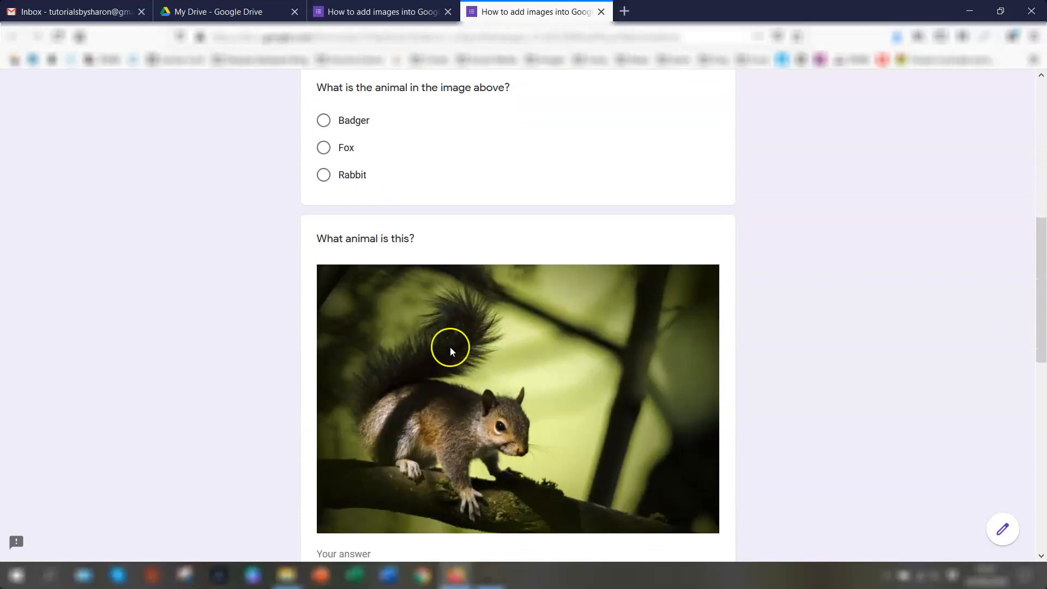
pyautogui.scroll(-3)
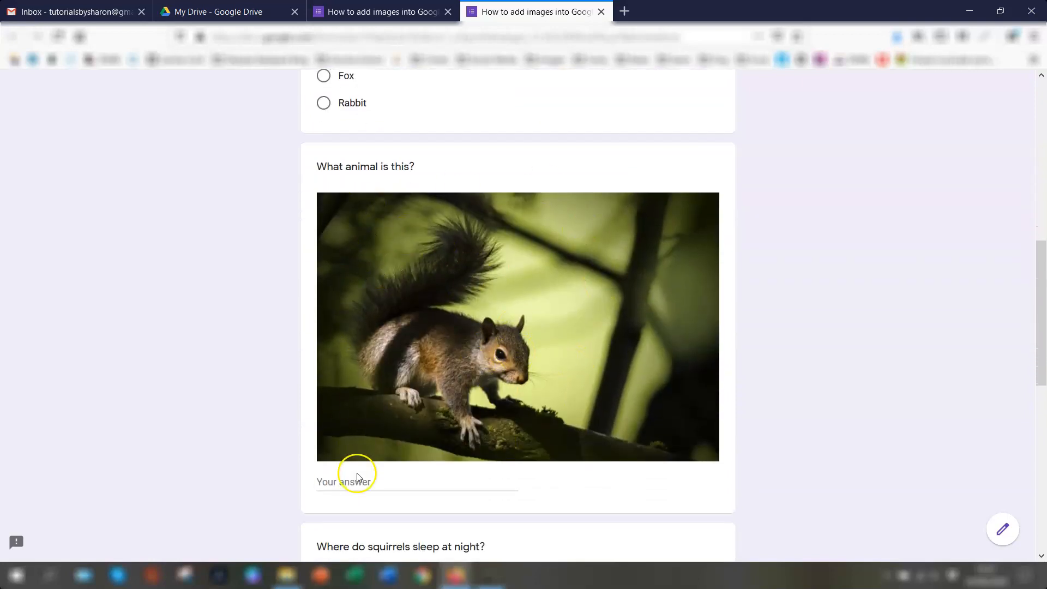
pyautogui.scroll(-3)
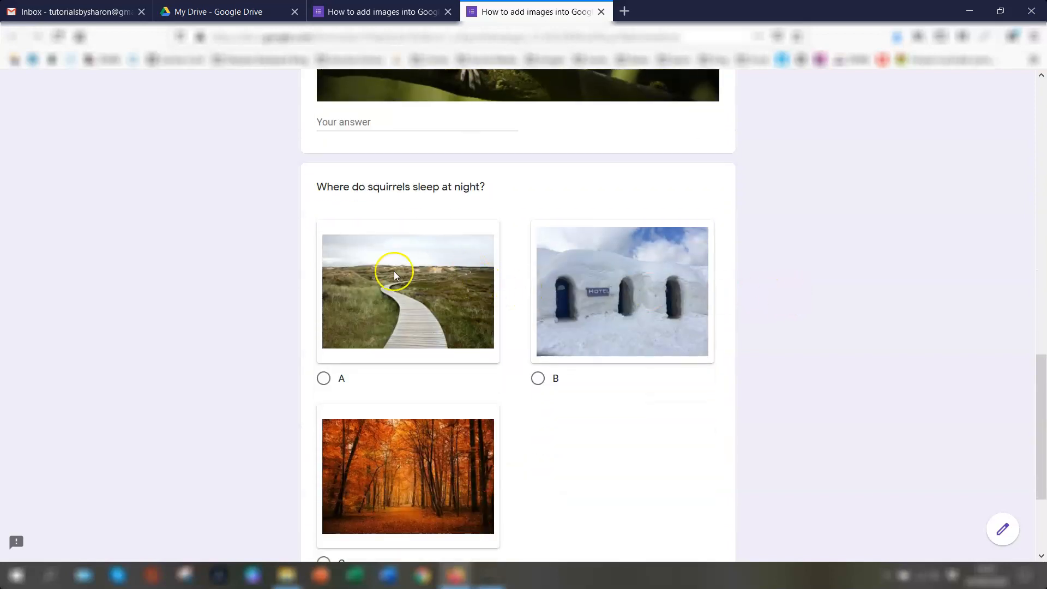
pyautogui.moveTo(451, 285)
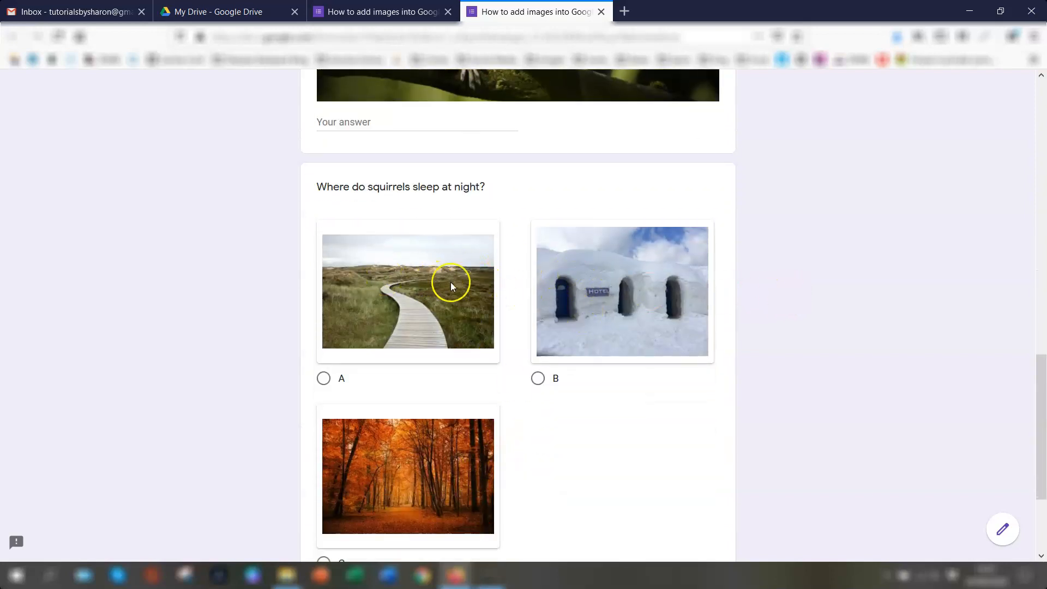
pyautogui.moveTo(394, 244)
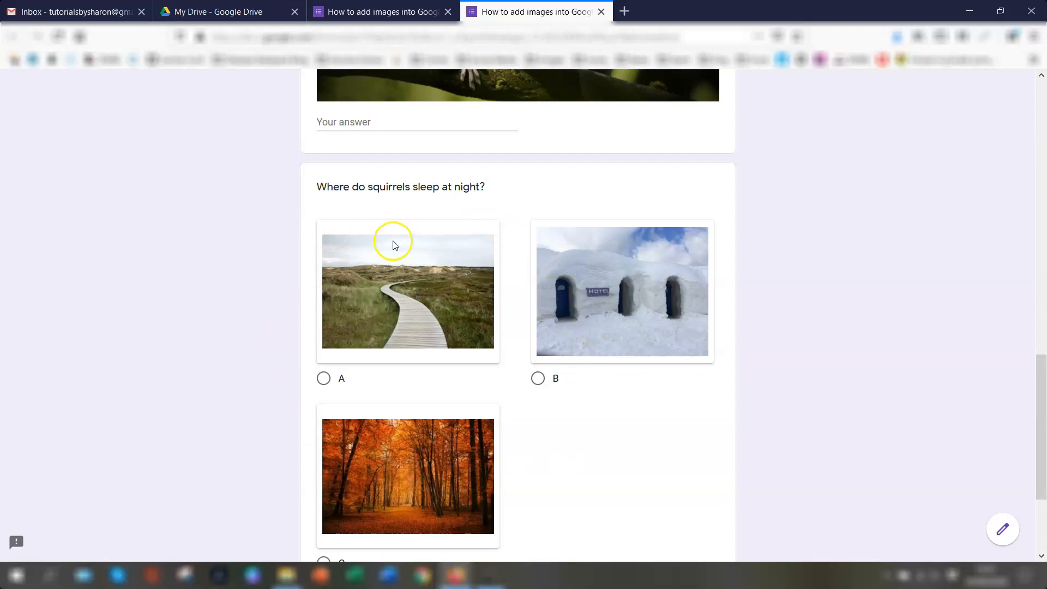
pyautogui.scroll(-3)
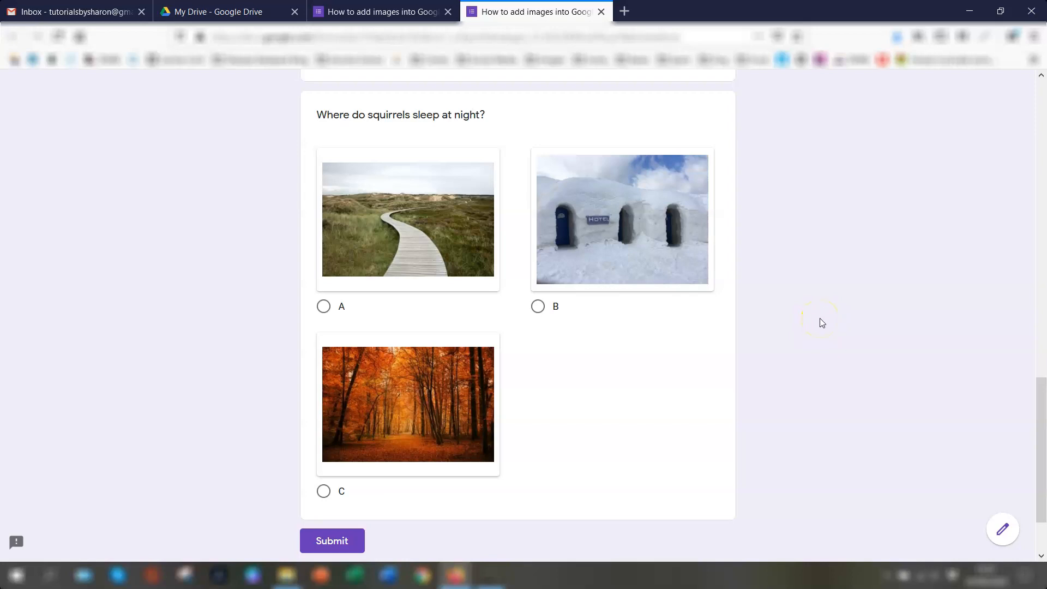
pyautogui.moveTo(820, 323)
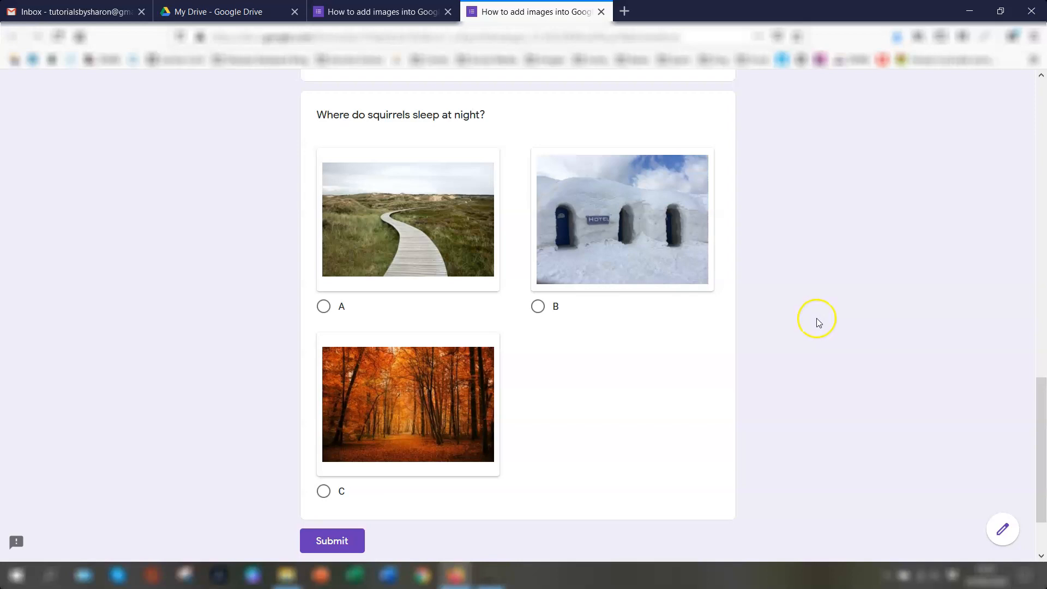